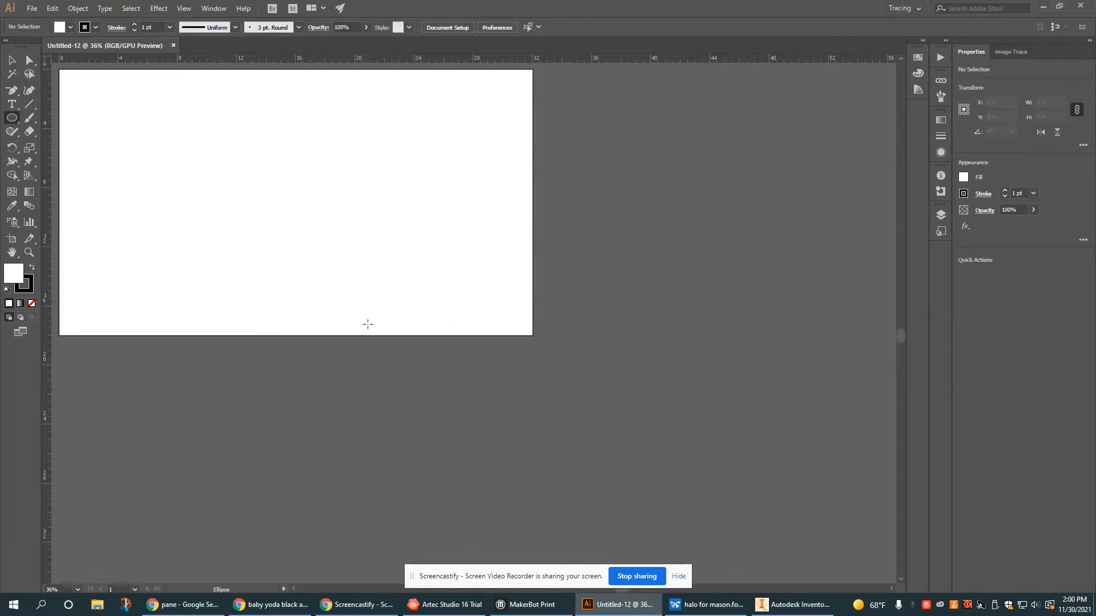
mouse_move(132, 99)
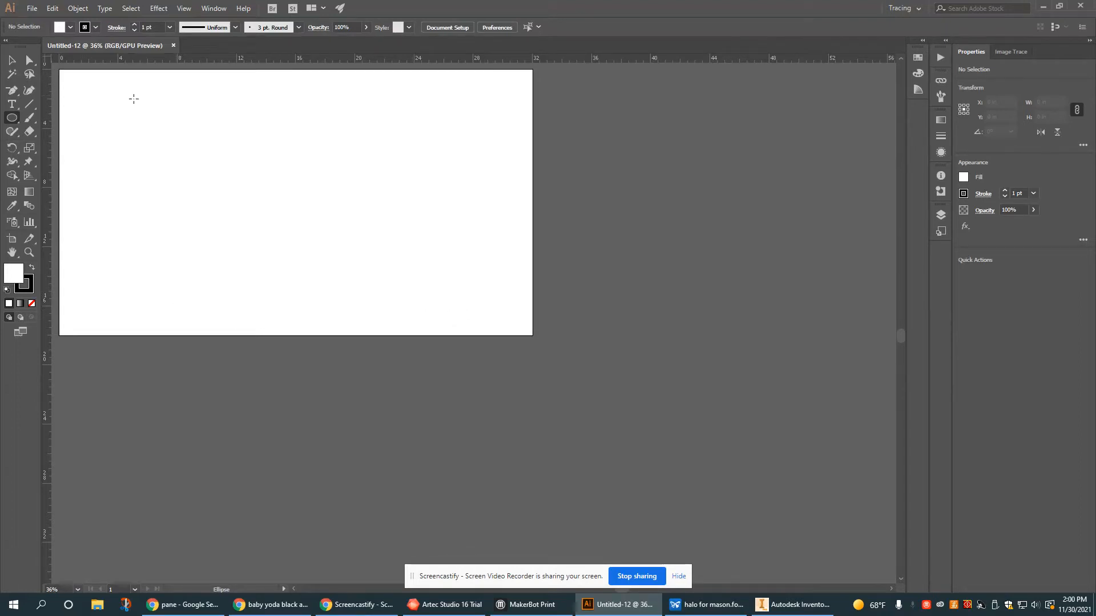
mouse_move(242, 220)
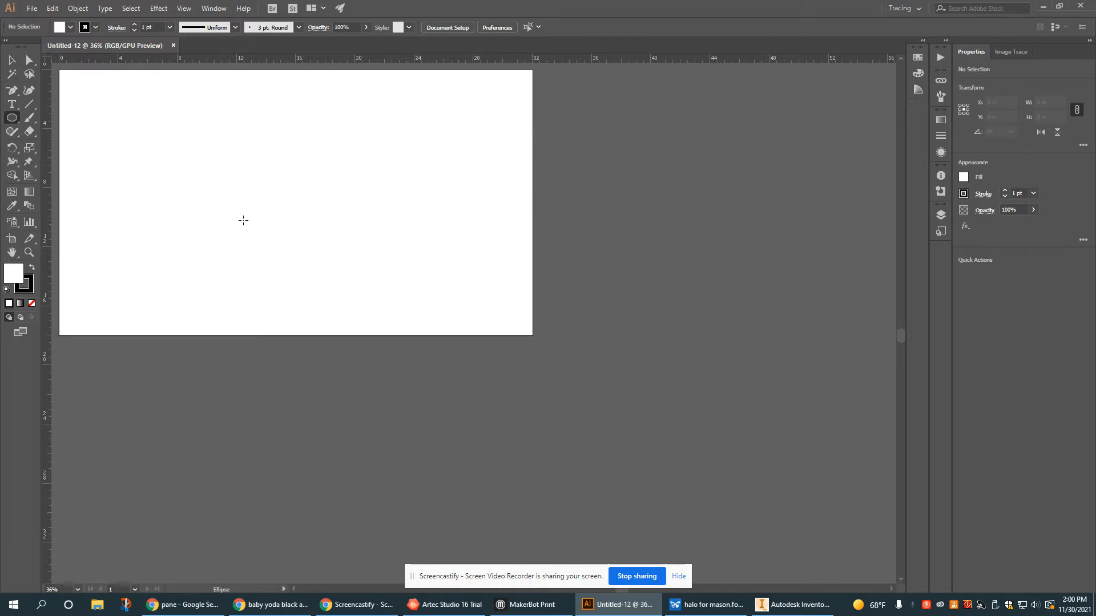
mouse_move(320, 239)
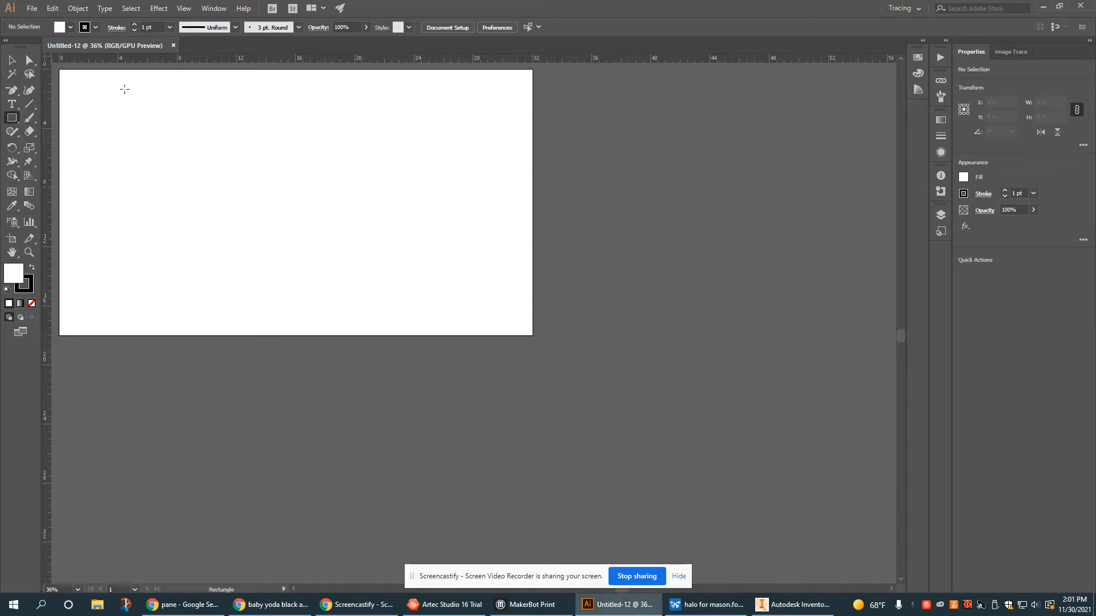
Draw a small unfilled rectangle near the artboard's top-left corner
drag(107, 89, 176, 180)
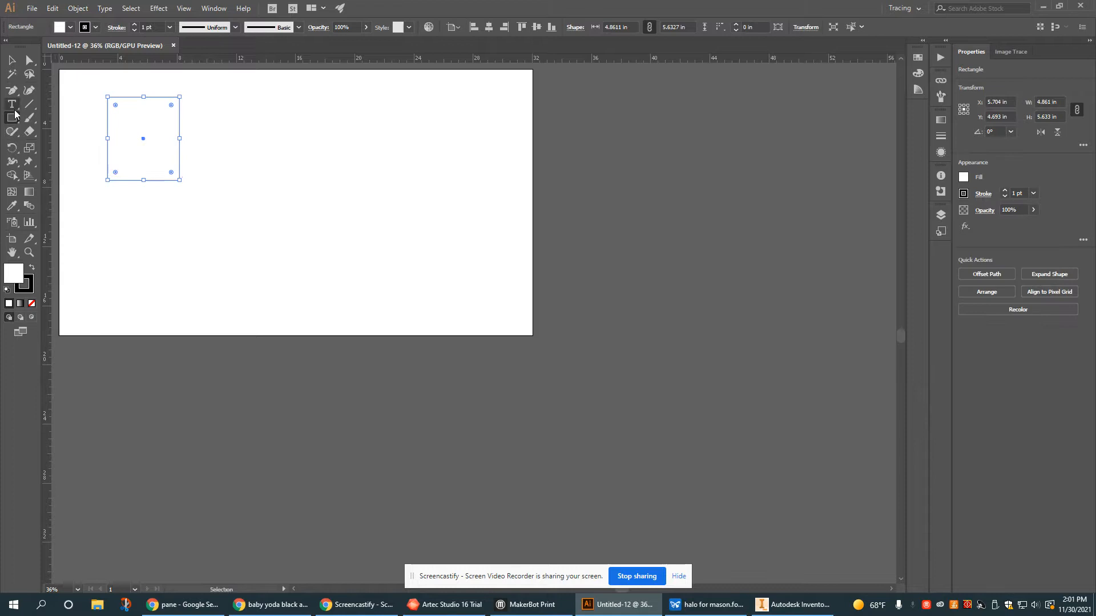
click(11, 116)
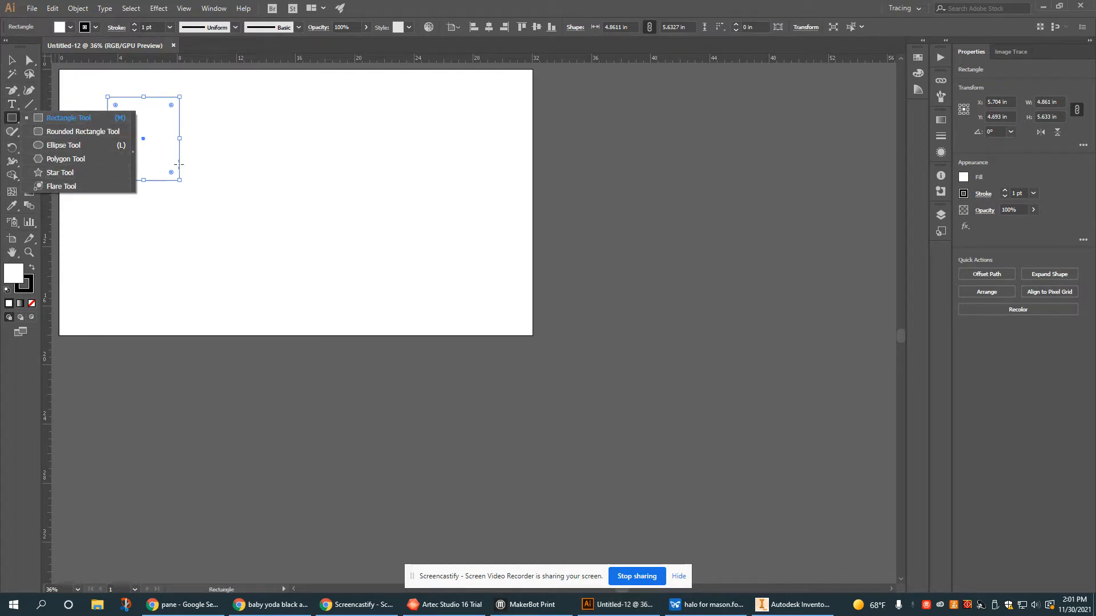
click(10, 60)
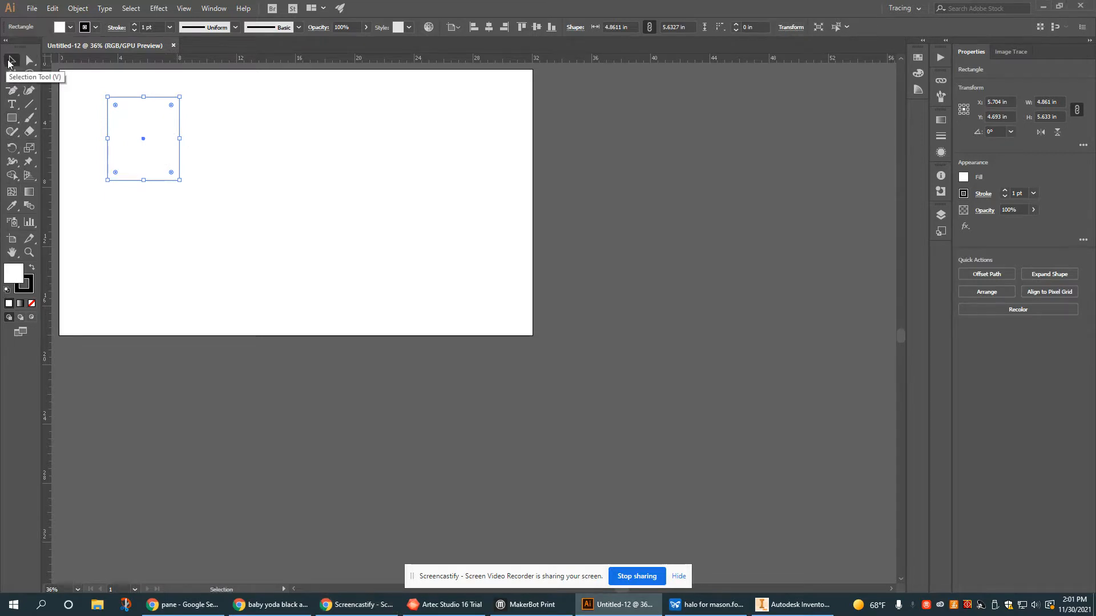
mouse_move(159, 209)
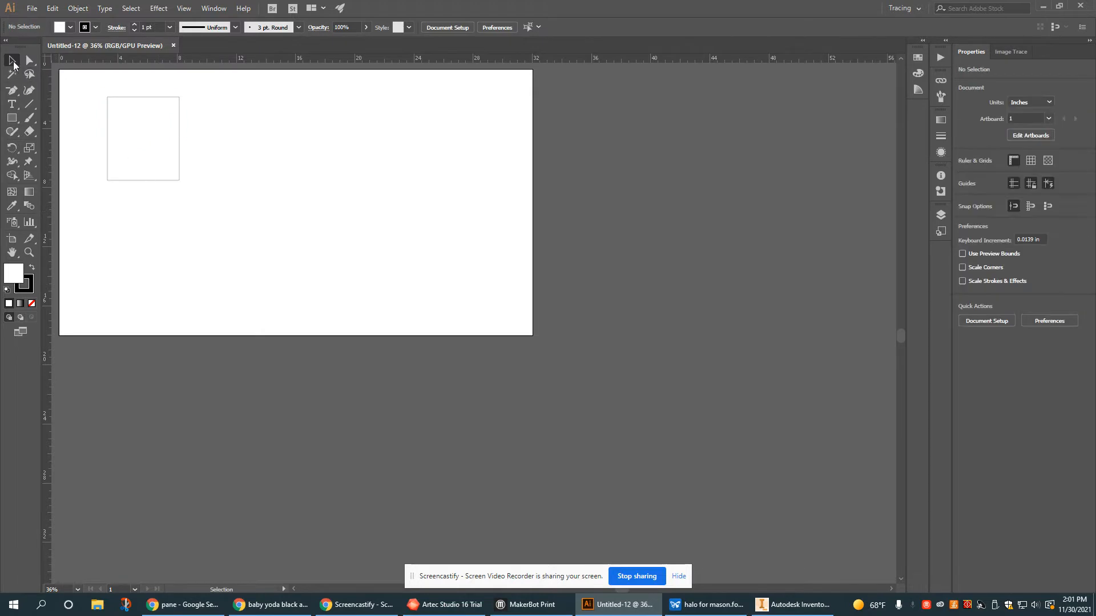
Resize the rectangle to 3 in wide by 4 in tall via the Transform W/H fields
click(143, 138)
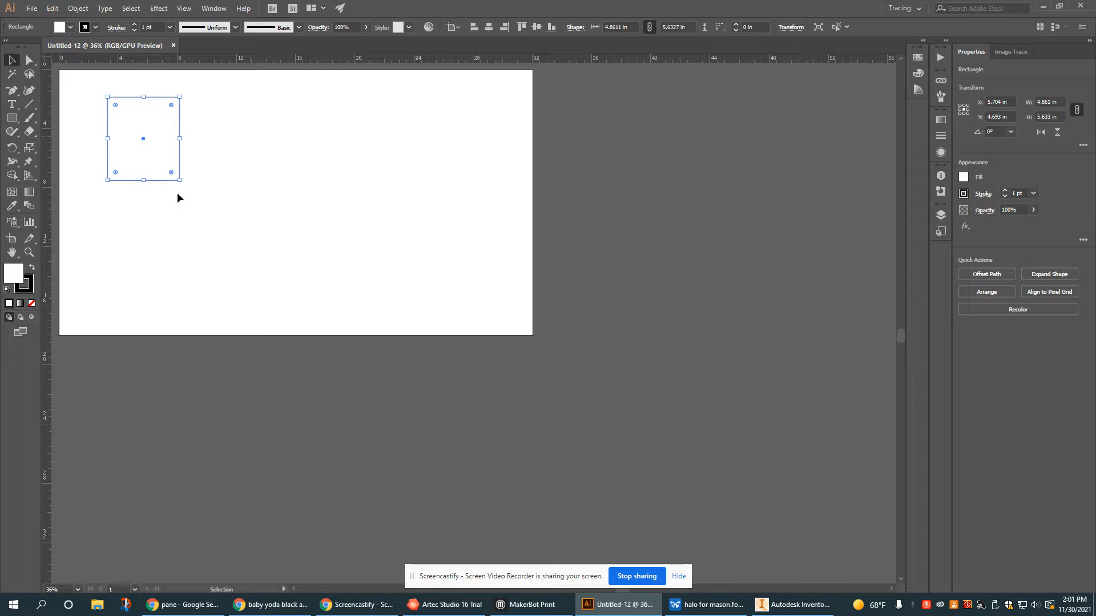
mouse_move(283, 135)
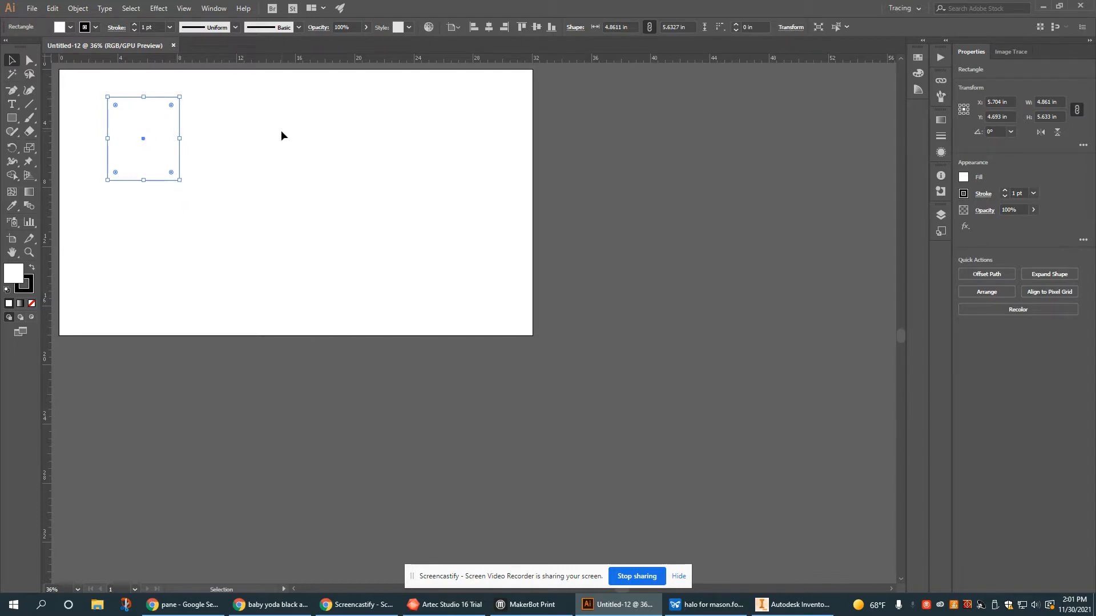
mouse_move(596, 125)
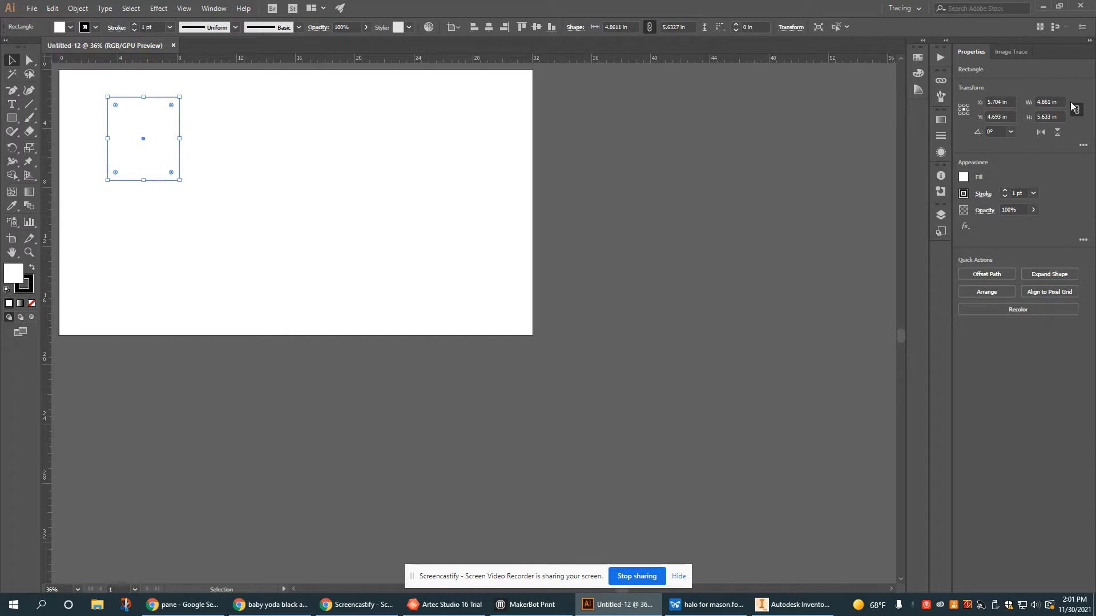
click(1047, 101)
text(3)
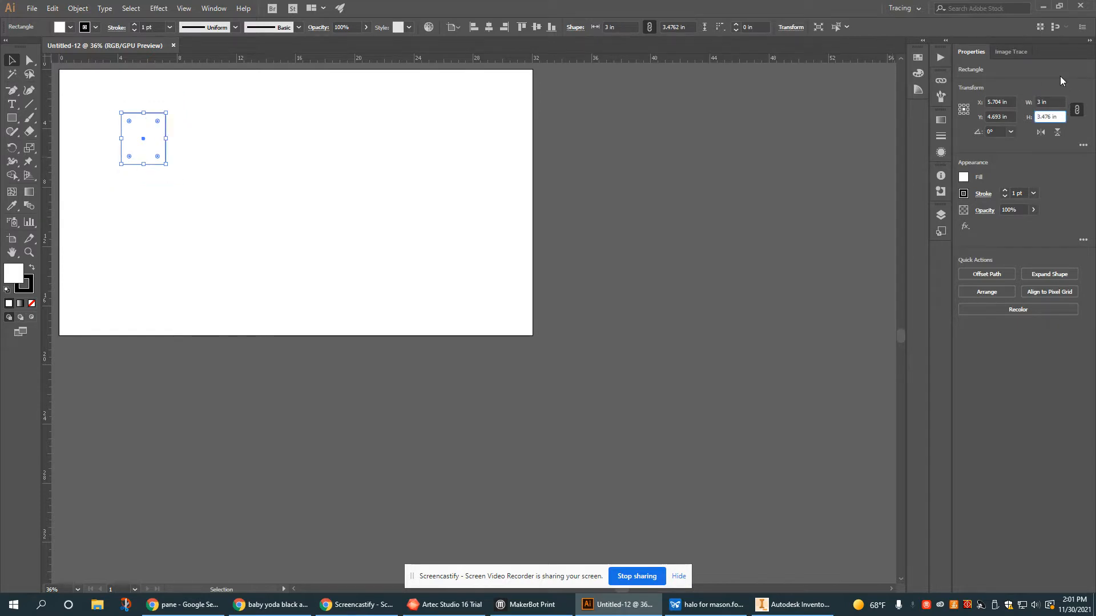
click(1051, 117)
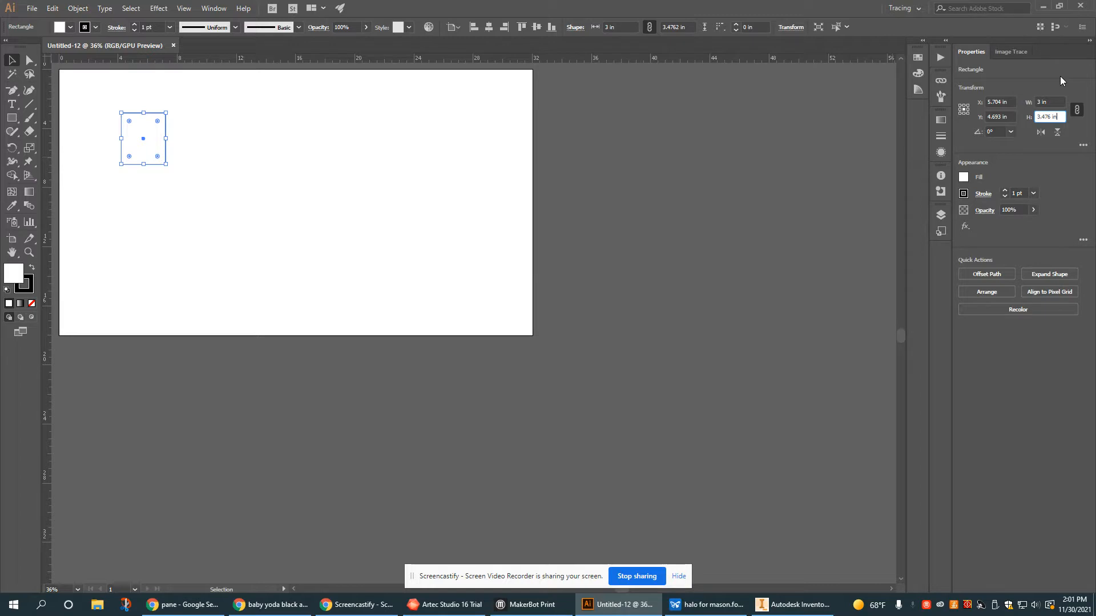
text(4)
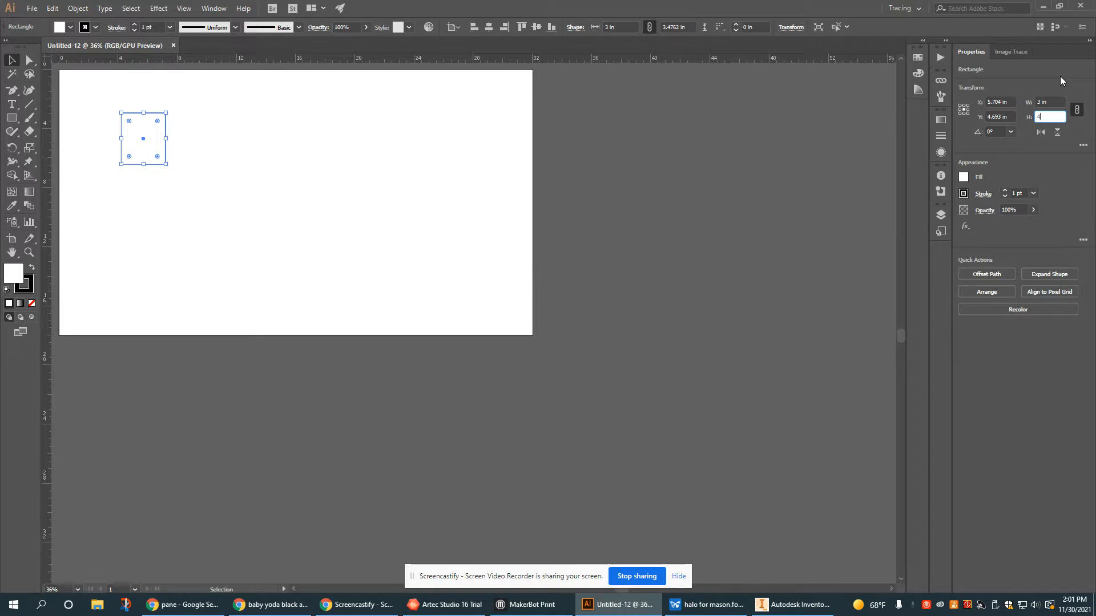
click(164, 162)
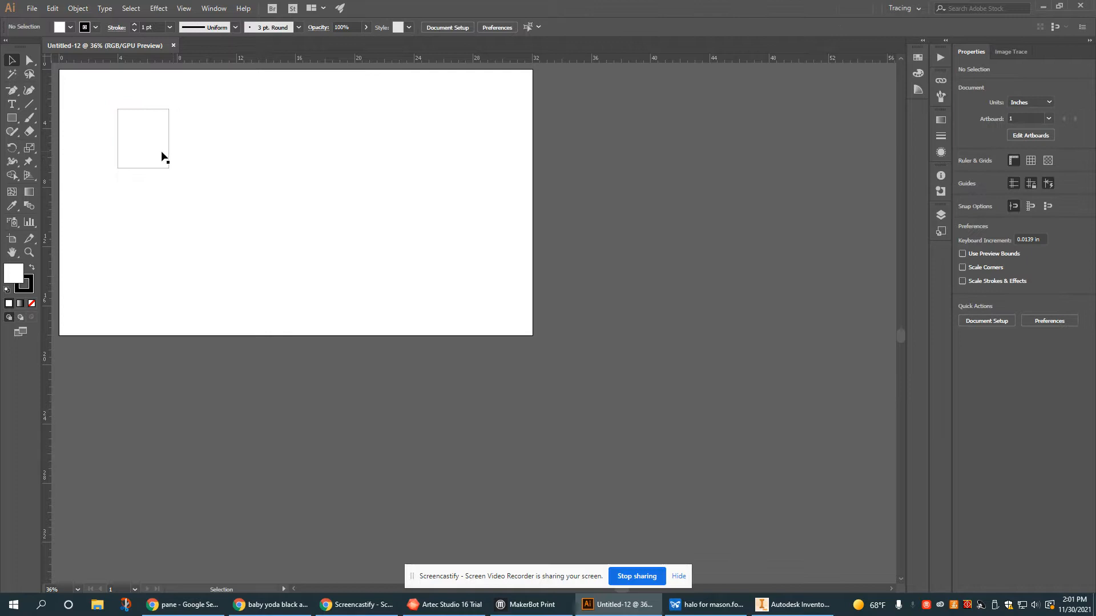
click(142, 138)
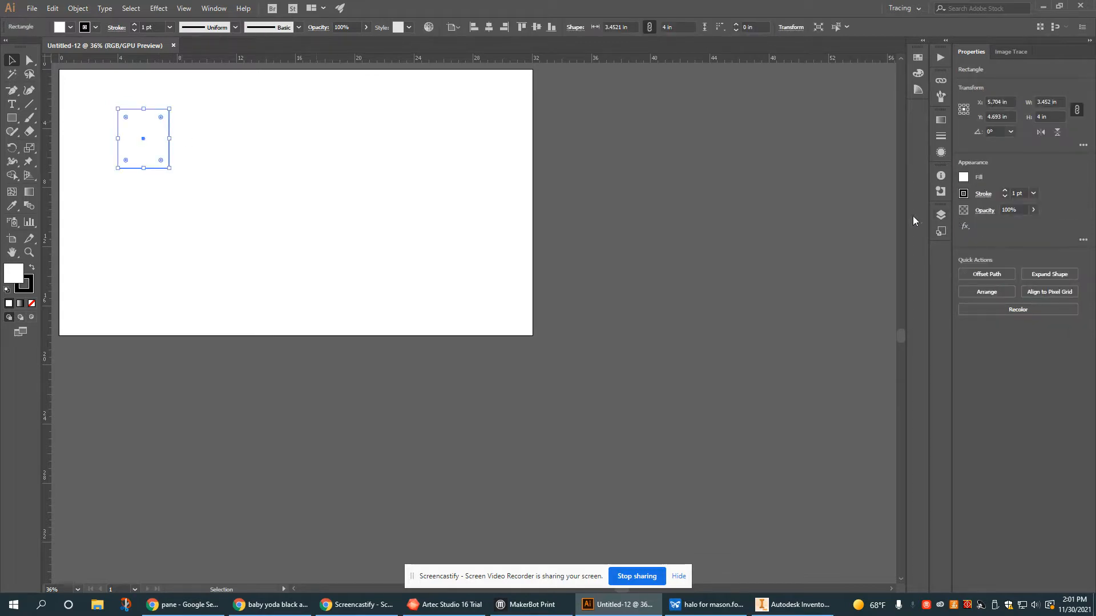
mouse_move(399, 235)
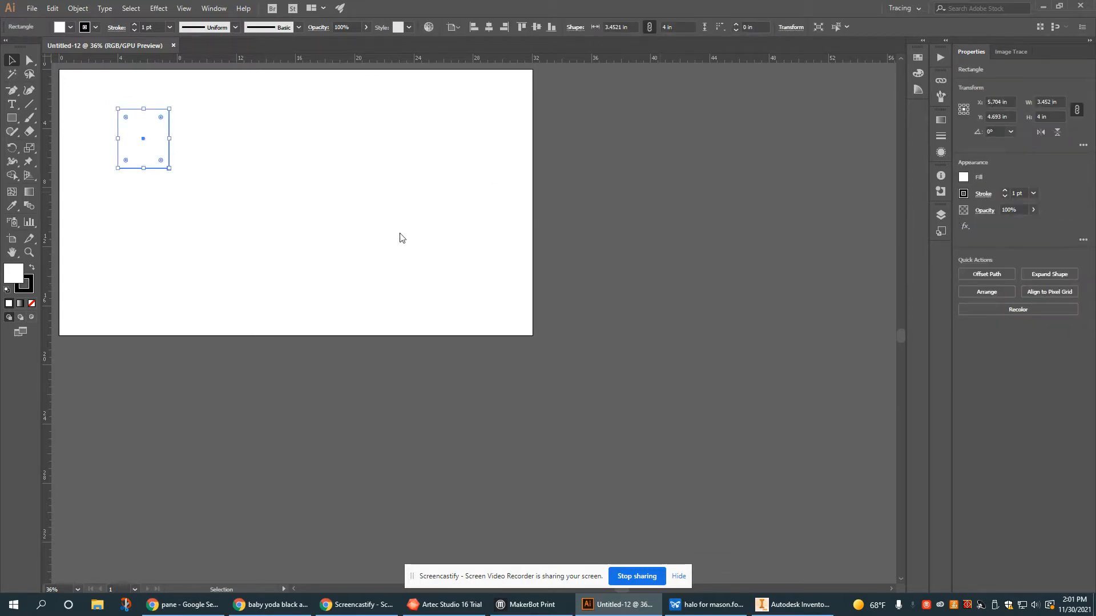
mouse_move(511, 164)
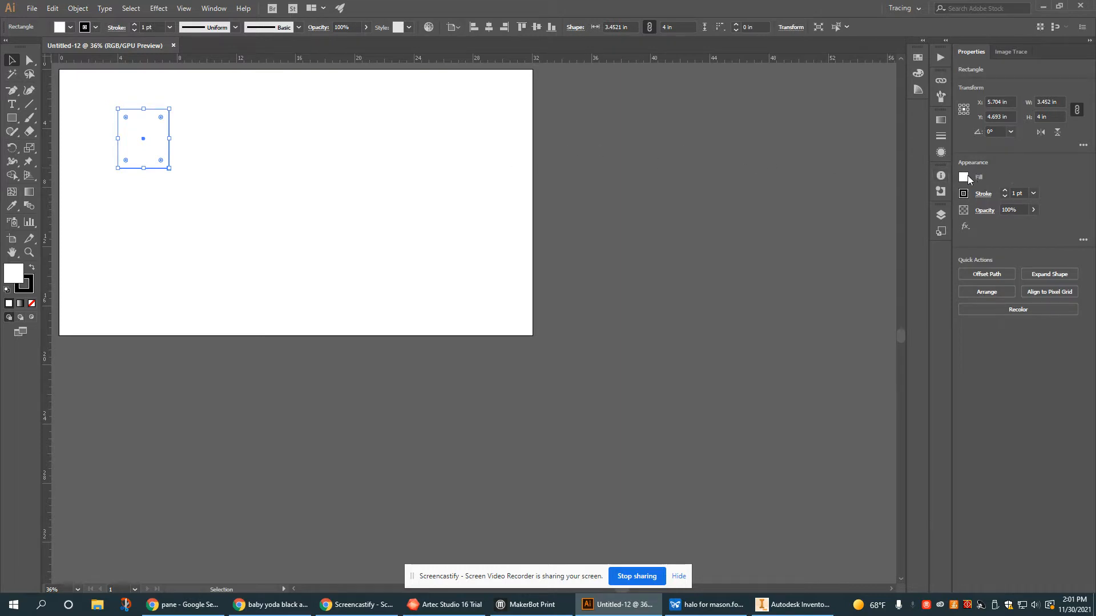
Give the rectangle no fill and a thin red stroke as the cut line
click(963, 177)
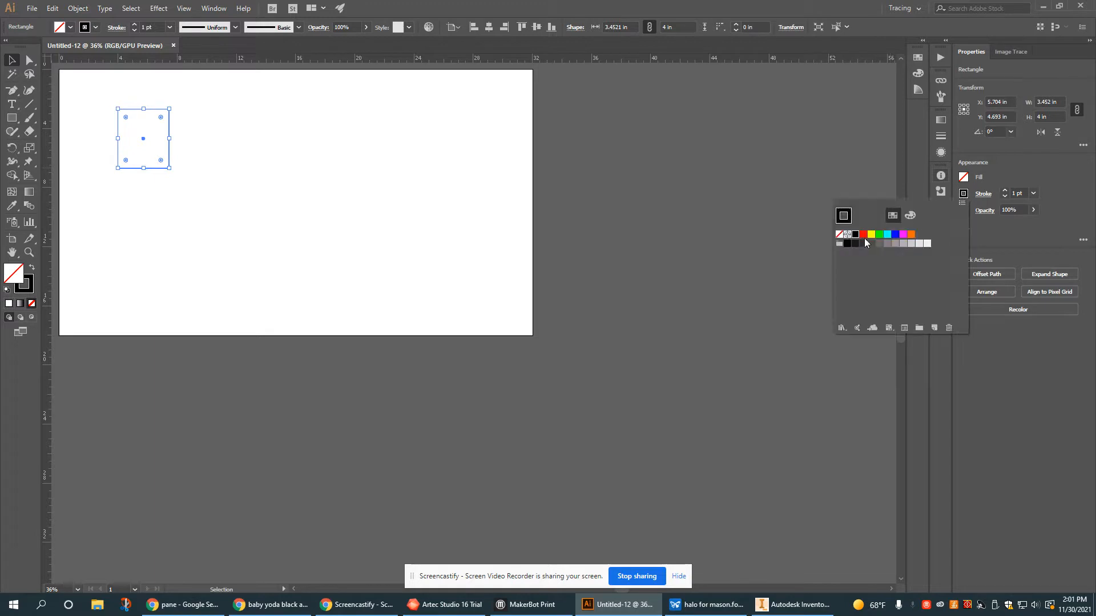
click(863, 234)
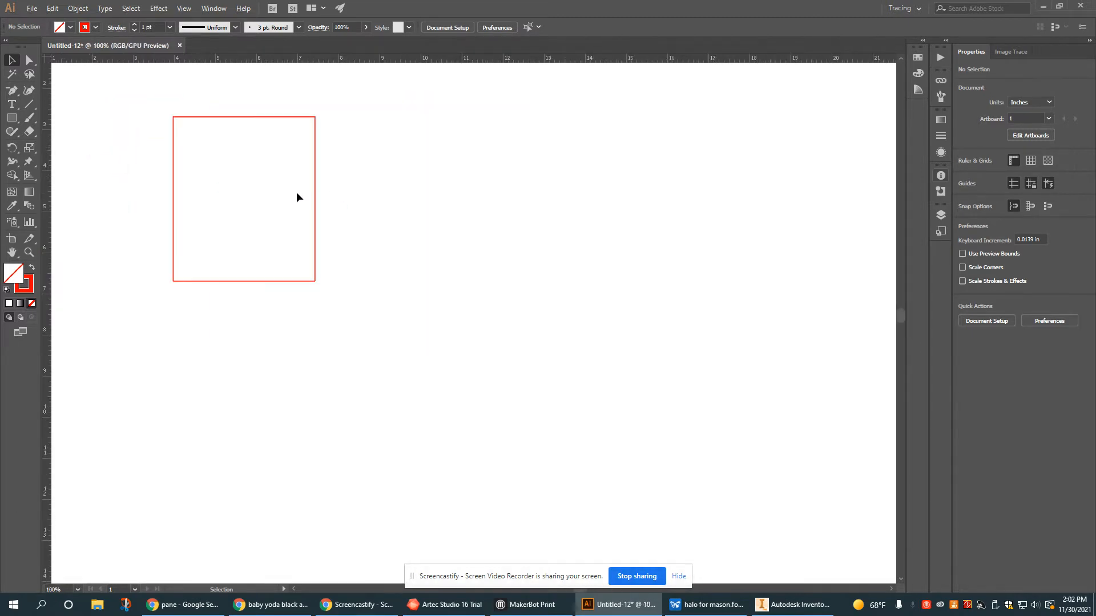
mouse_move(265, 344)
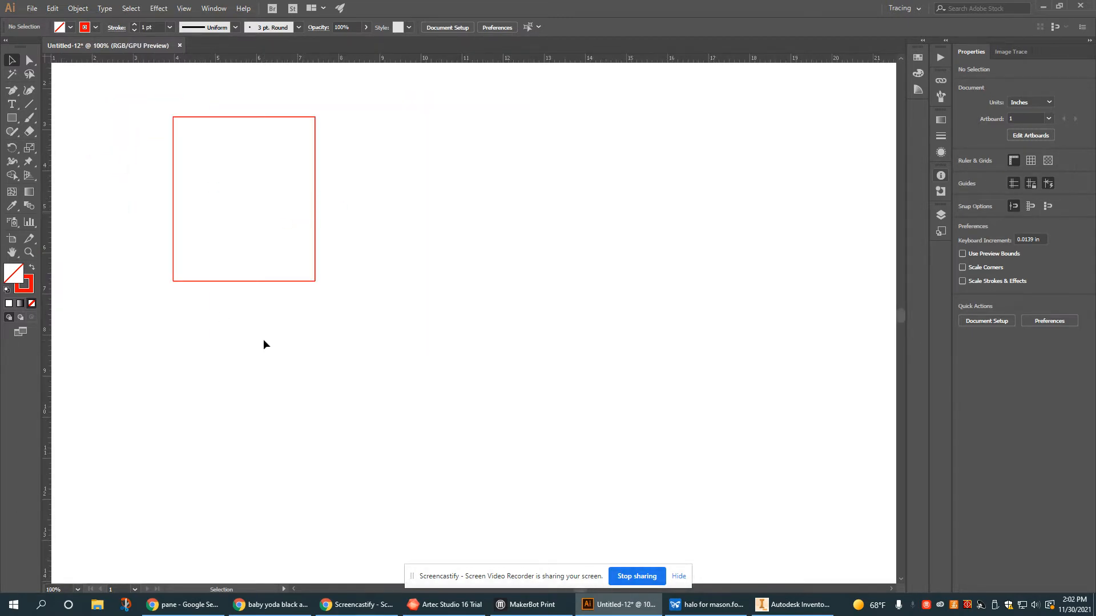
mouse_move(131, 520)
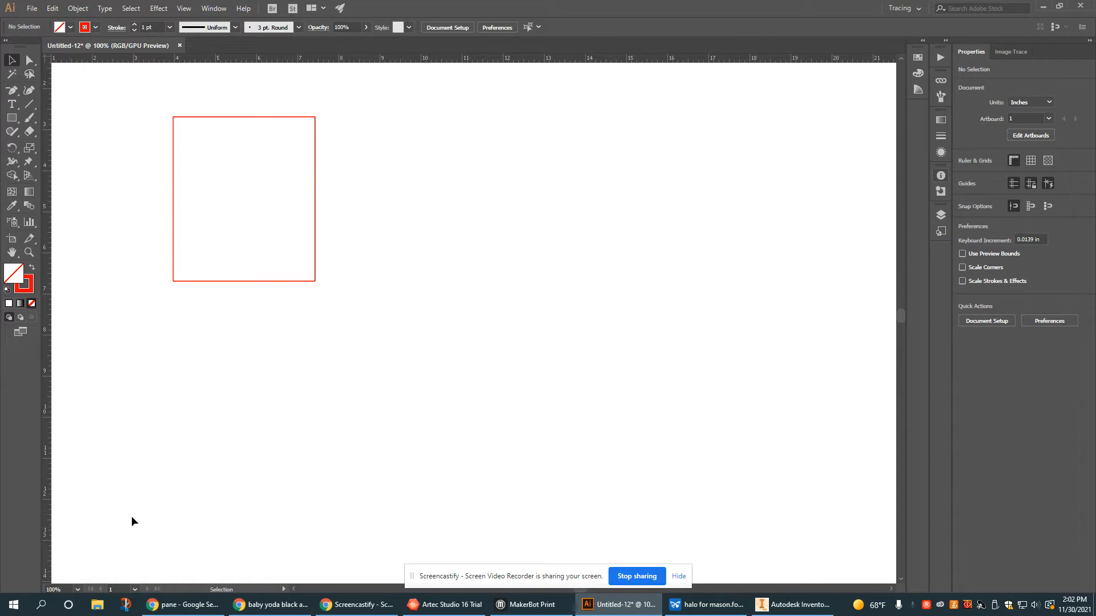
mouse_move(299, 388)
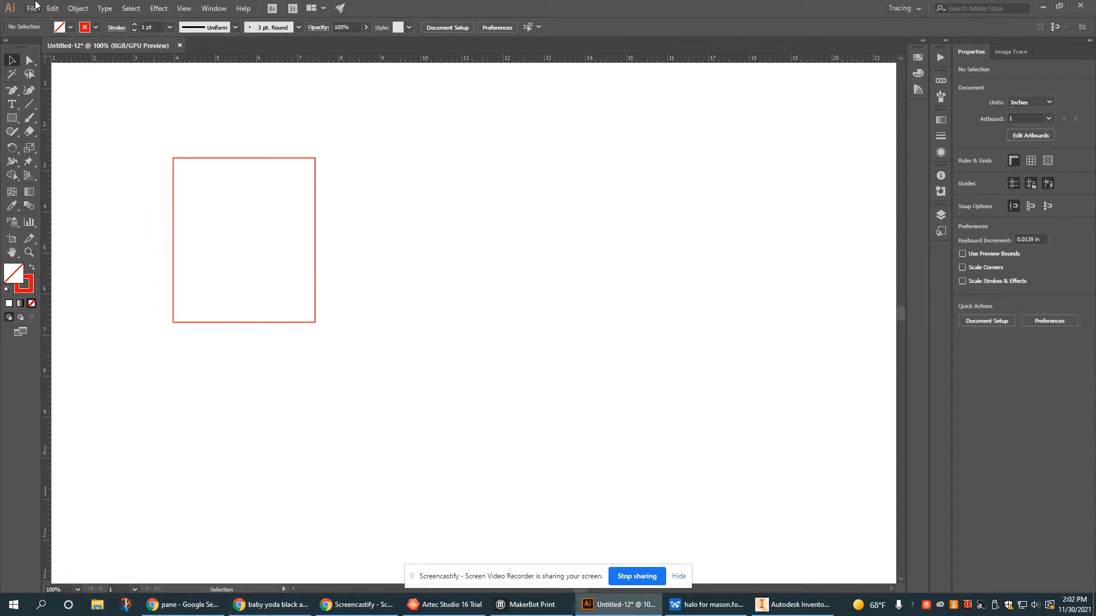
Place baby yoda.jpg from the Downloads folder into the document
click(36, 8)
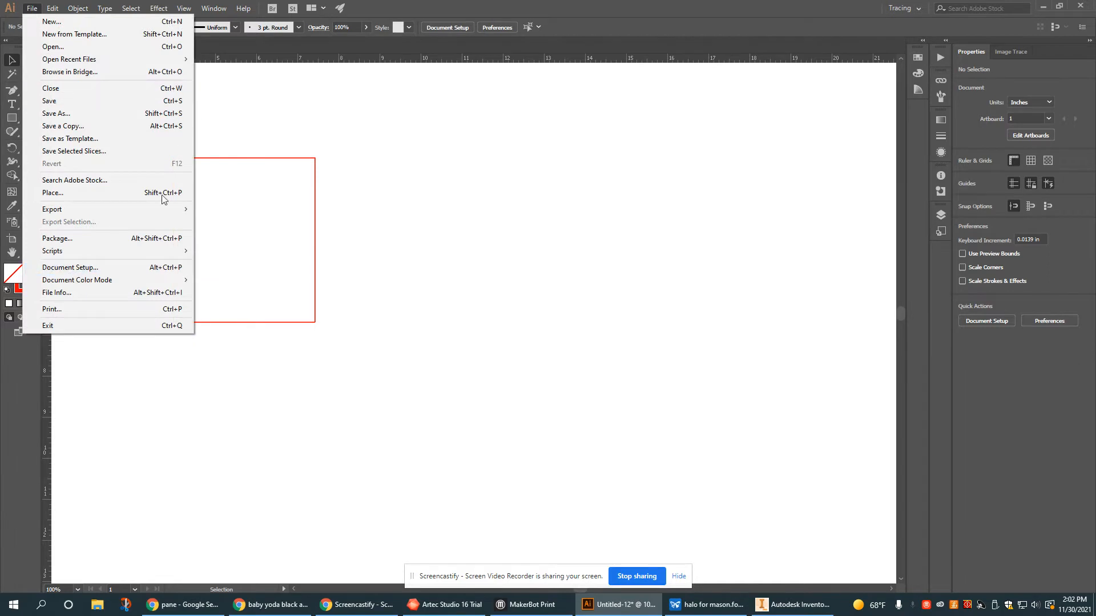
mouse_move(135, 205)
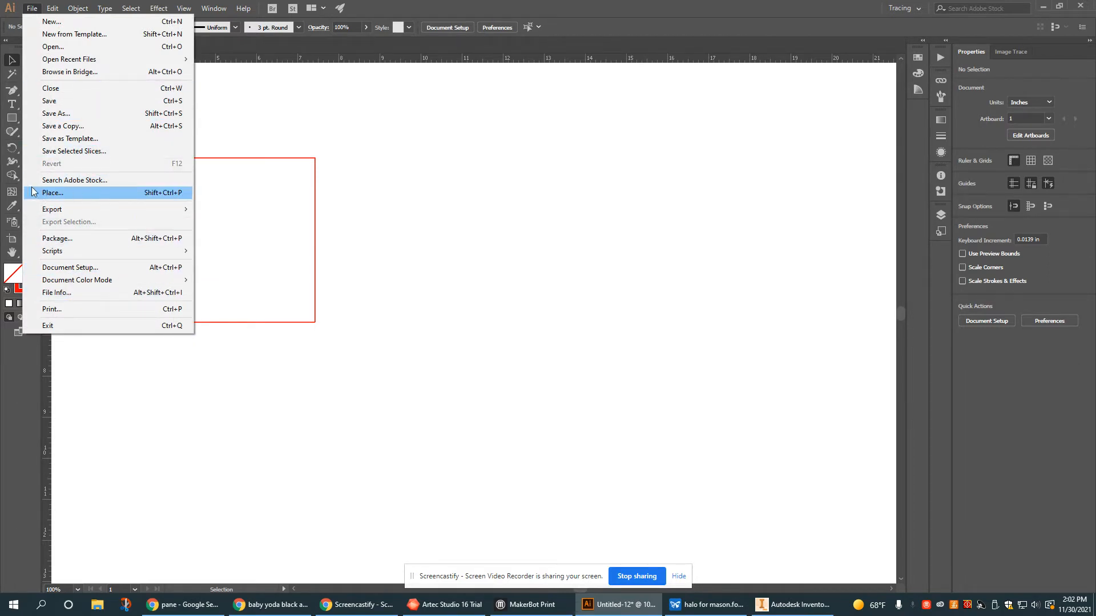
click(53, 192)
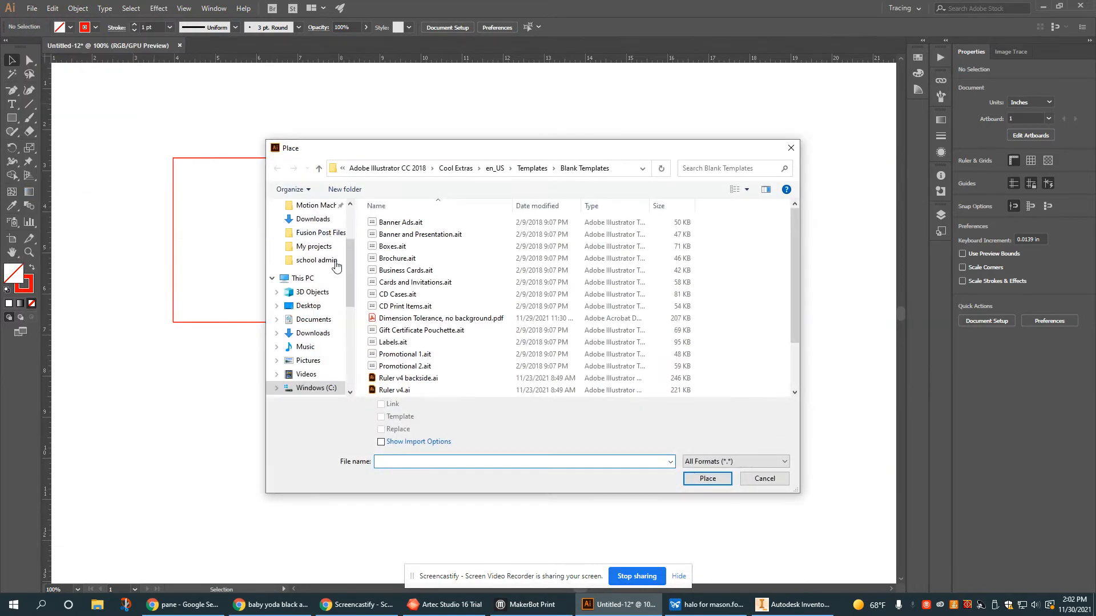
click(312, 334)
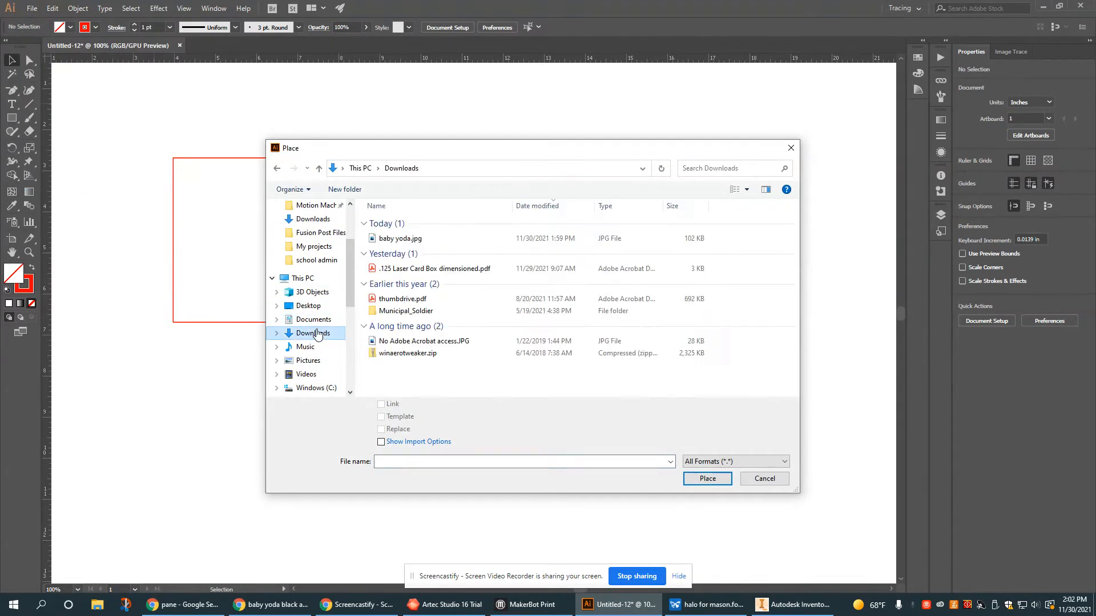
click(399, 237)
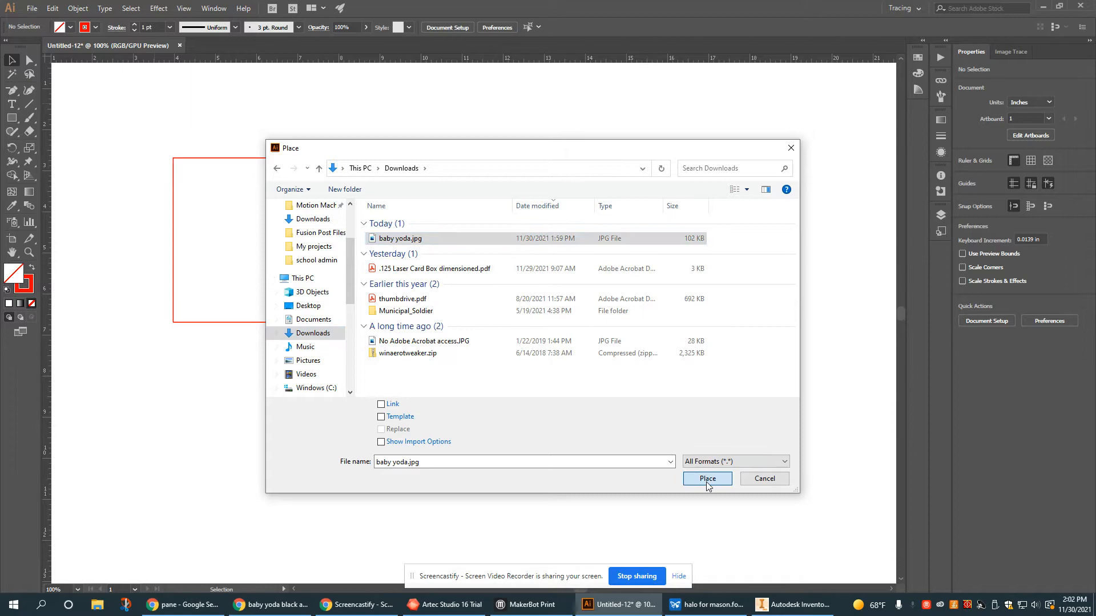
click(708, 478)
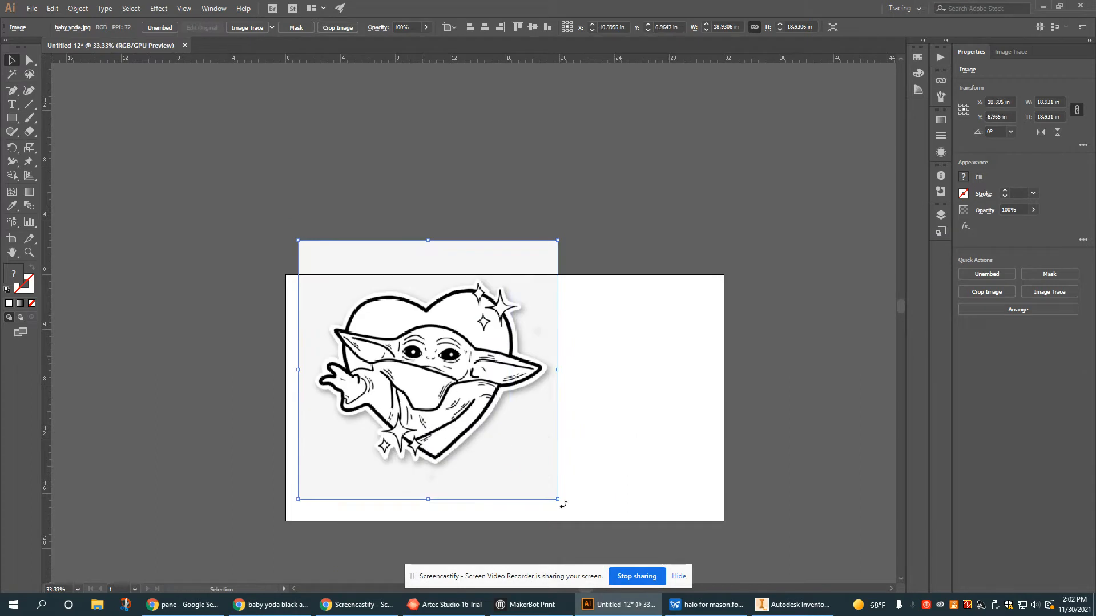
Scale the placed Baby Yoda image down to a few inches wide on the artboard
drag(558, 499, 530, 480)
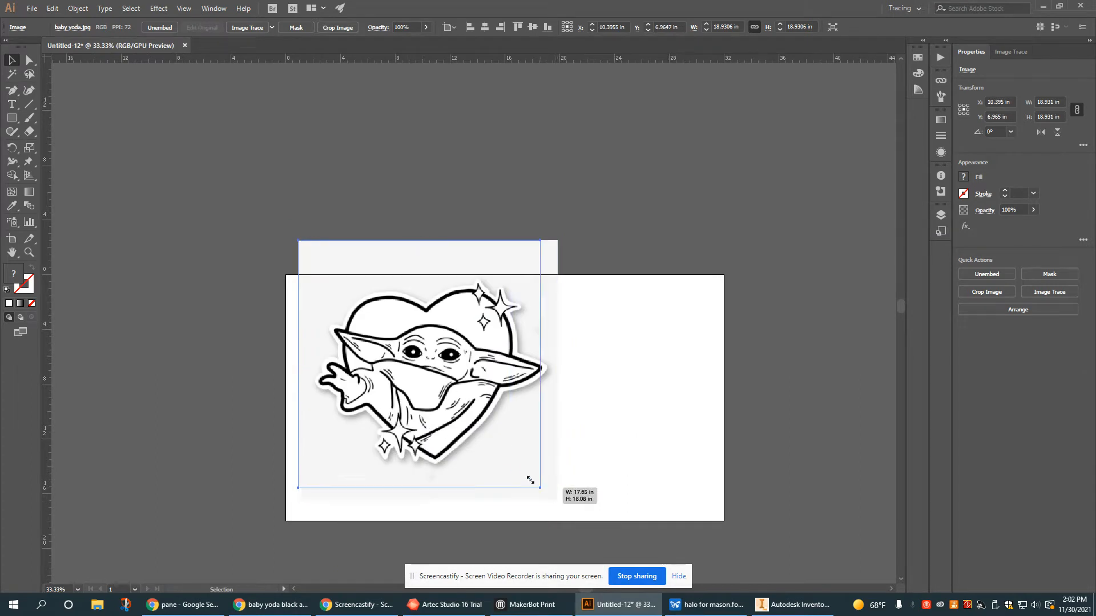
drag(531, 480, 423, 392)
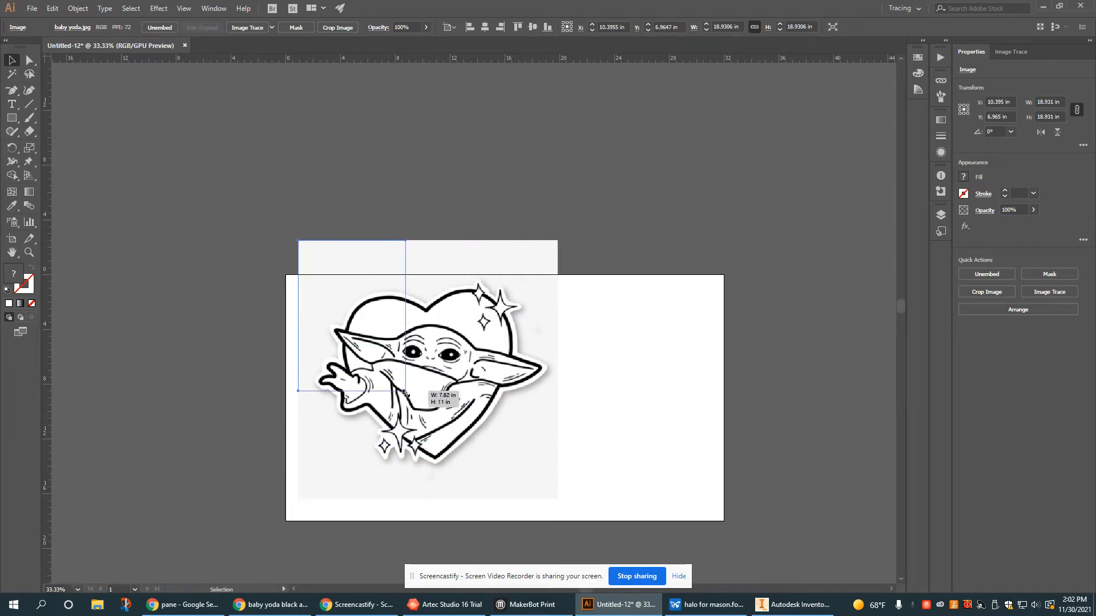
drag(405, 391, 482, 430)
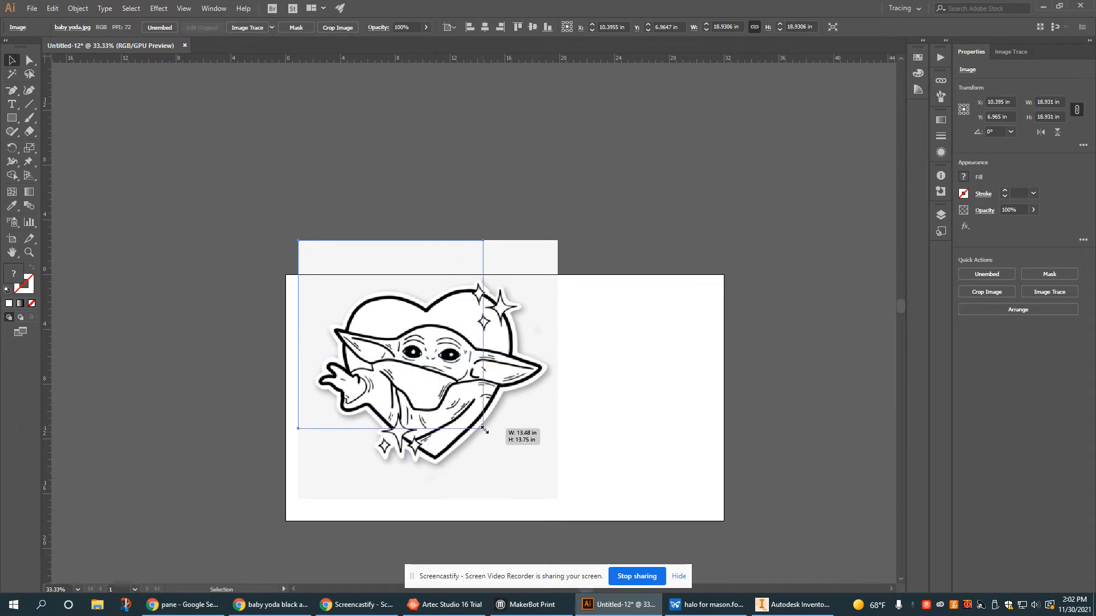
drag(481, 430, 440, 383)
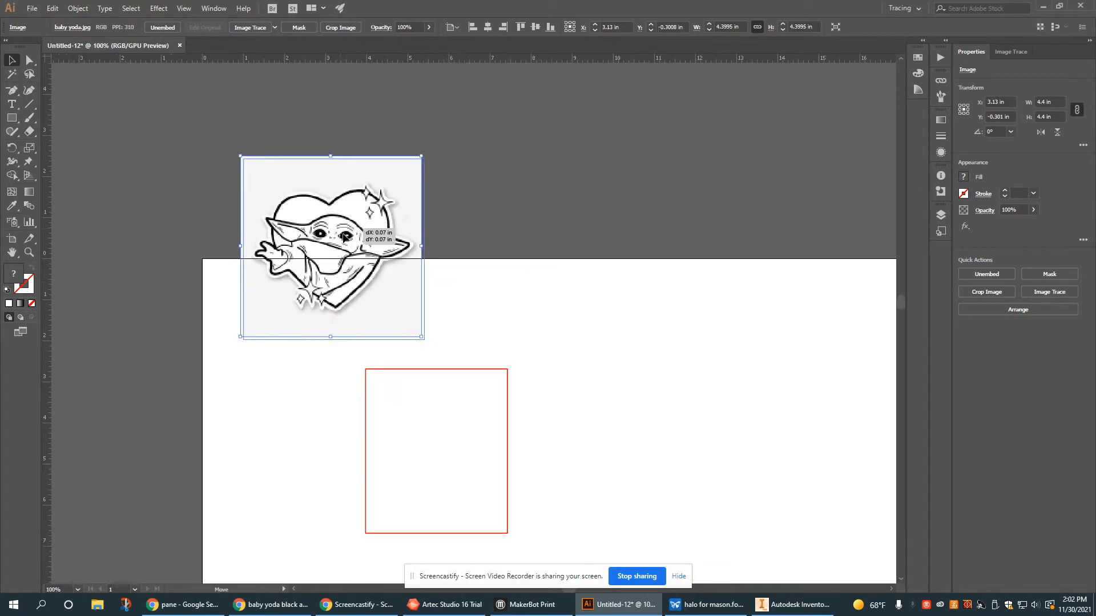
drag(331, 244, 439, 456)
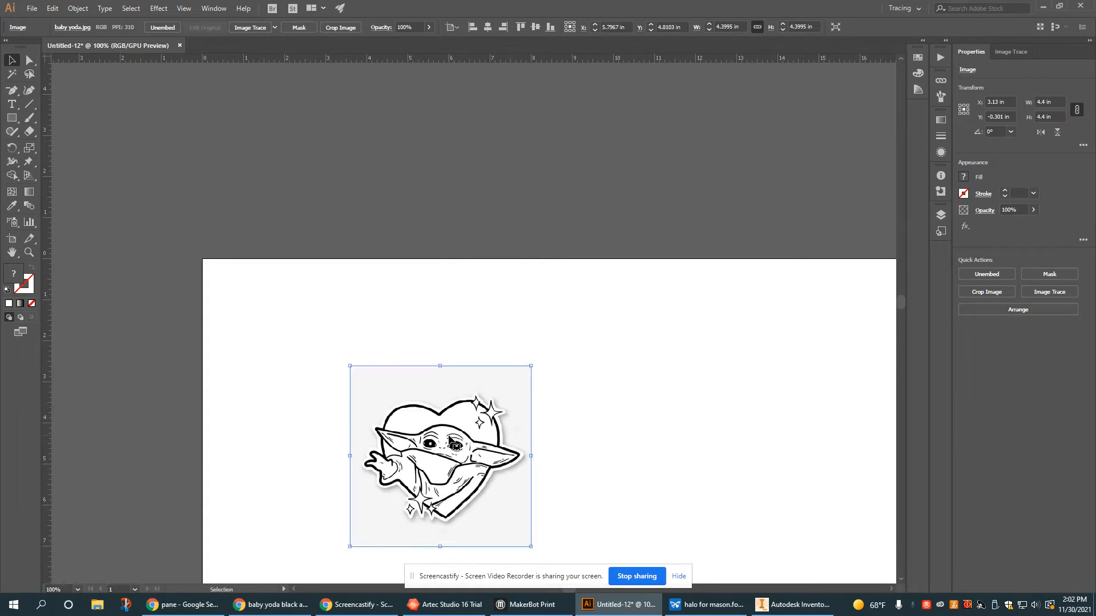
drag(440, 457, 434, 457)
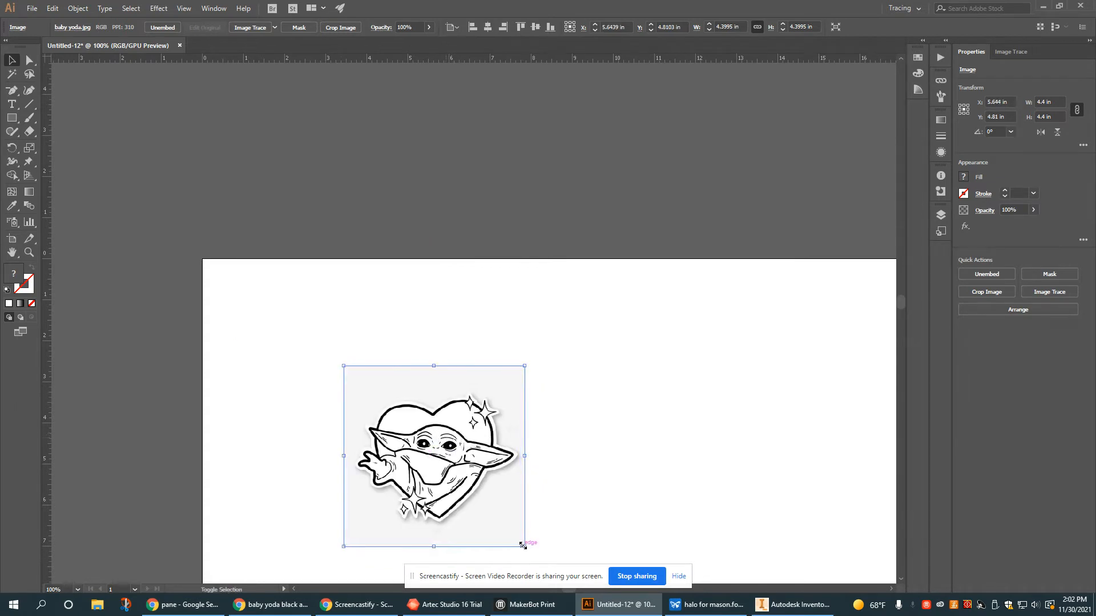
Compare the image against the red rectangle, then move it to the rectangle's right
drag(524, 545, 500, 524)
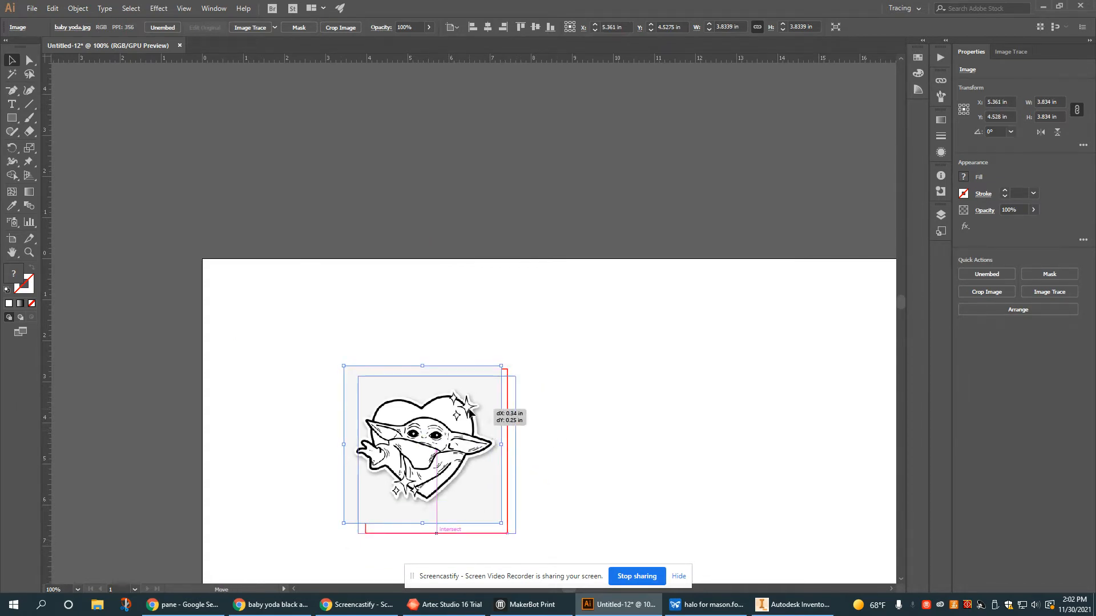
drag(423, 447, 430, 419)
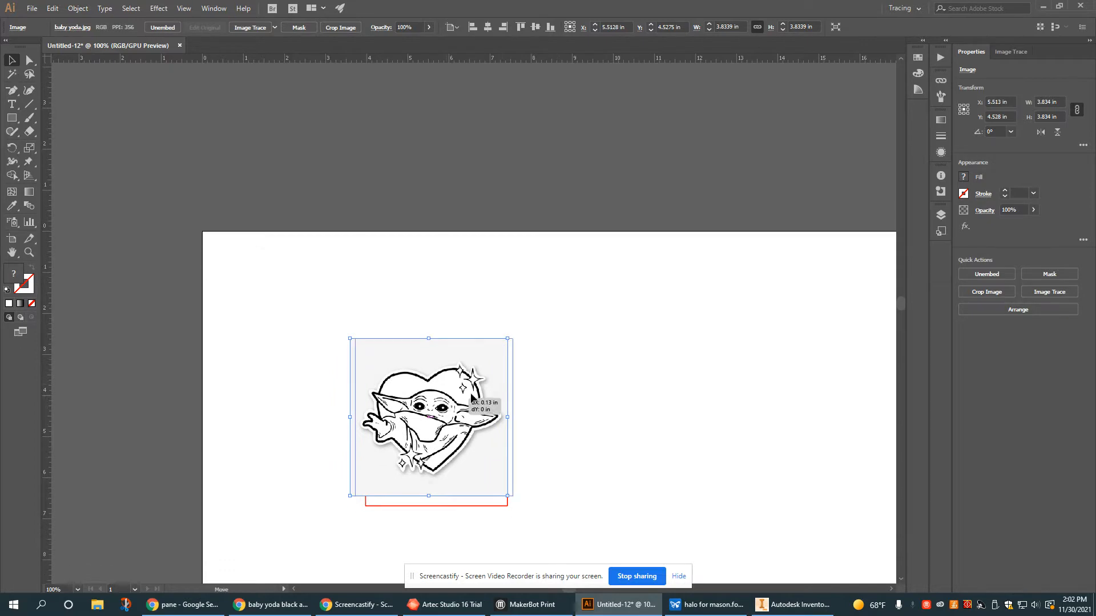
drag(430, 418, 577, 426)
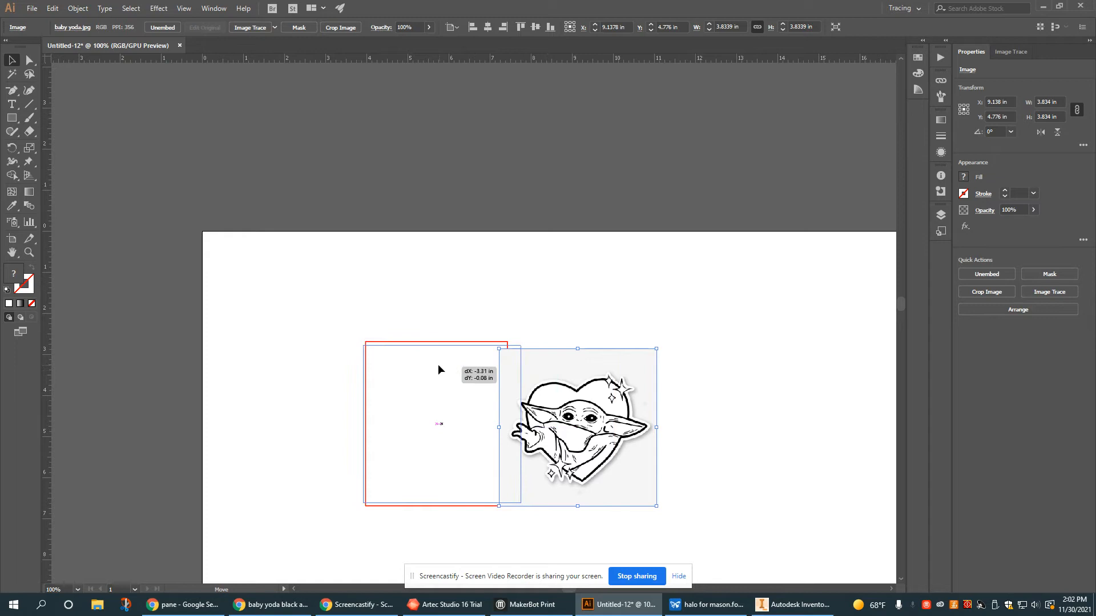
drag(578, 425, 692, 401)
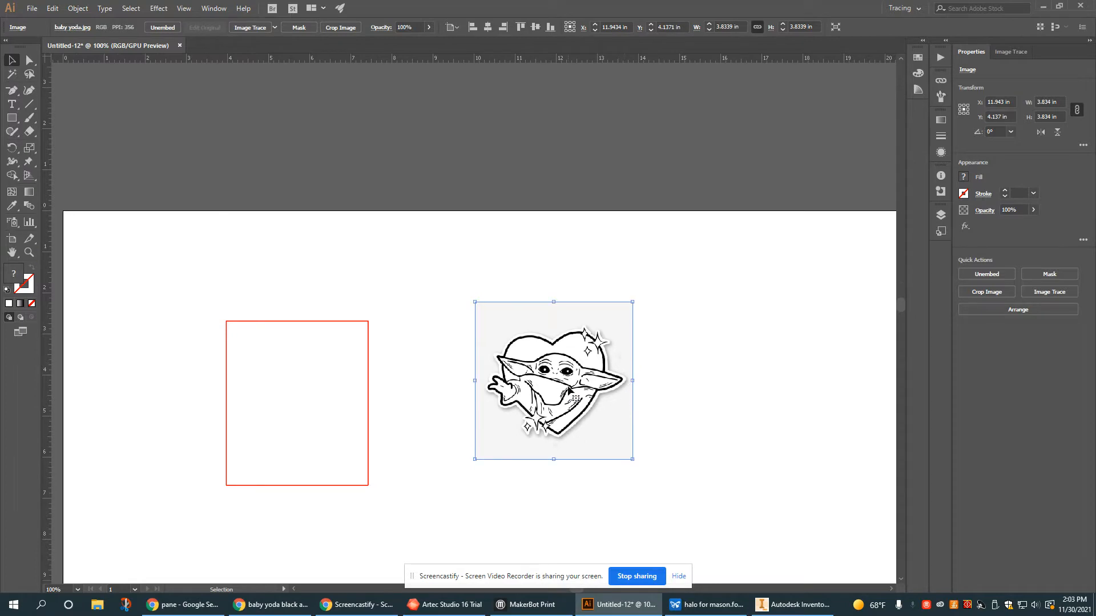
mouse_move(224, 60)
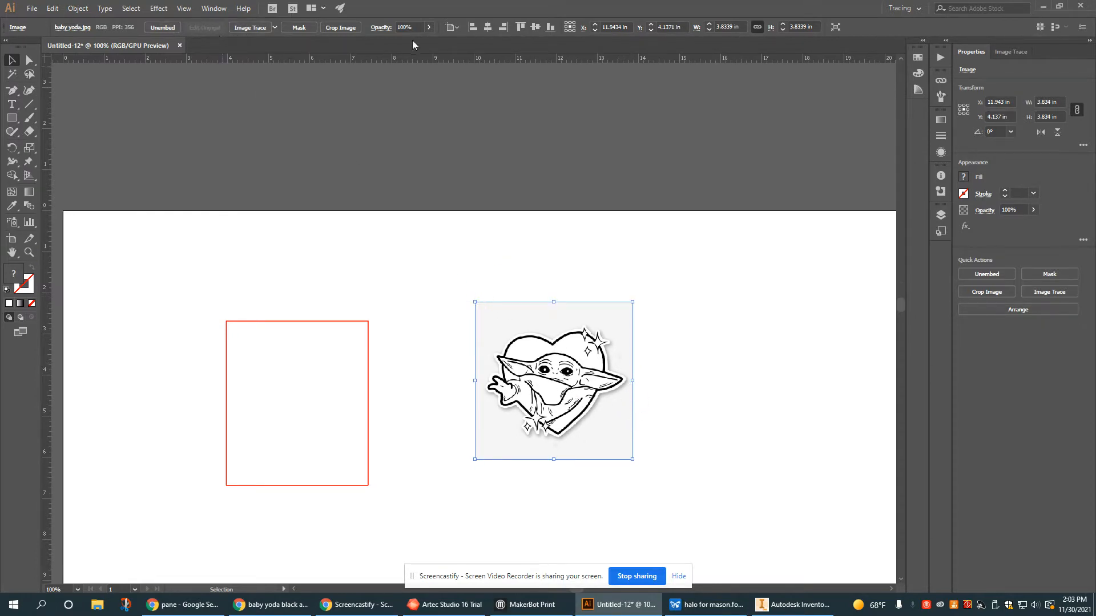
mouse_move(256, 27)
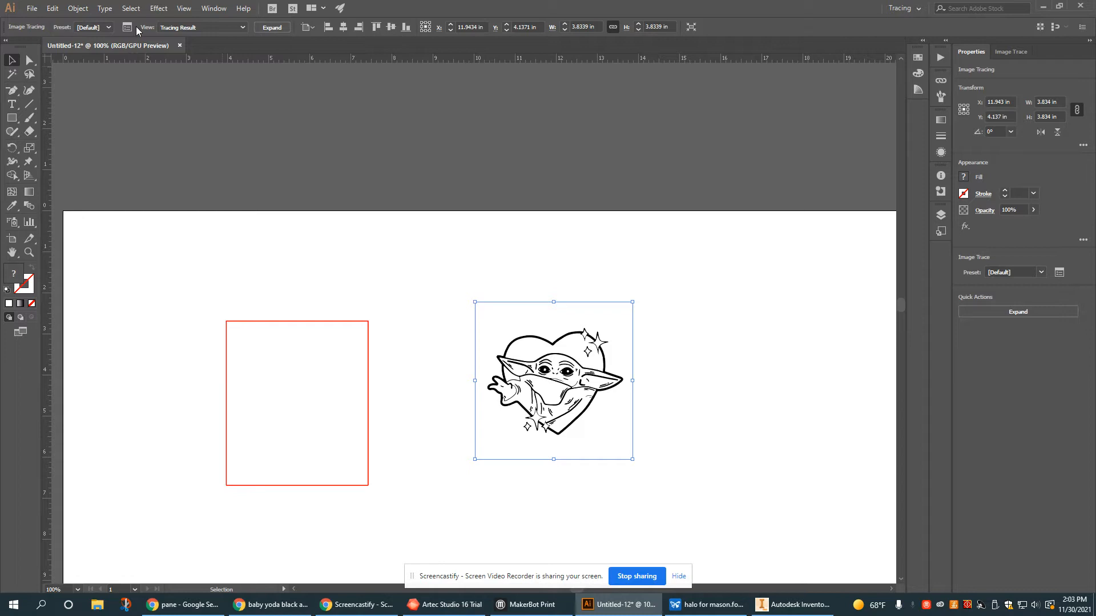
mouse_move(130, 27)
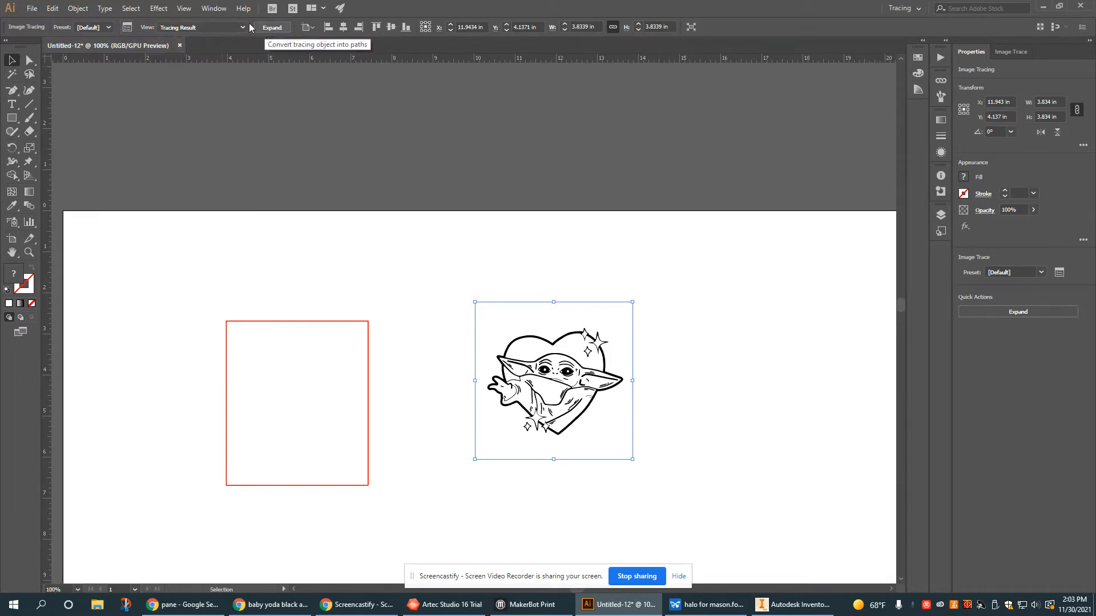
Image Trace the Baby Yoda photo into a black-and-white tracing object
click(1011, 52)
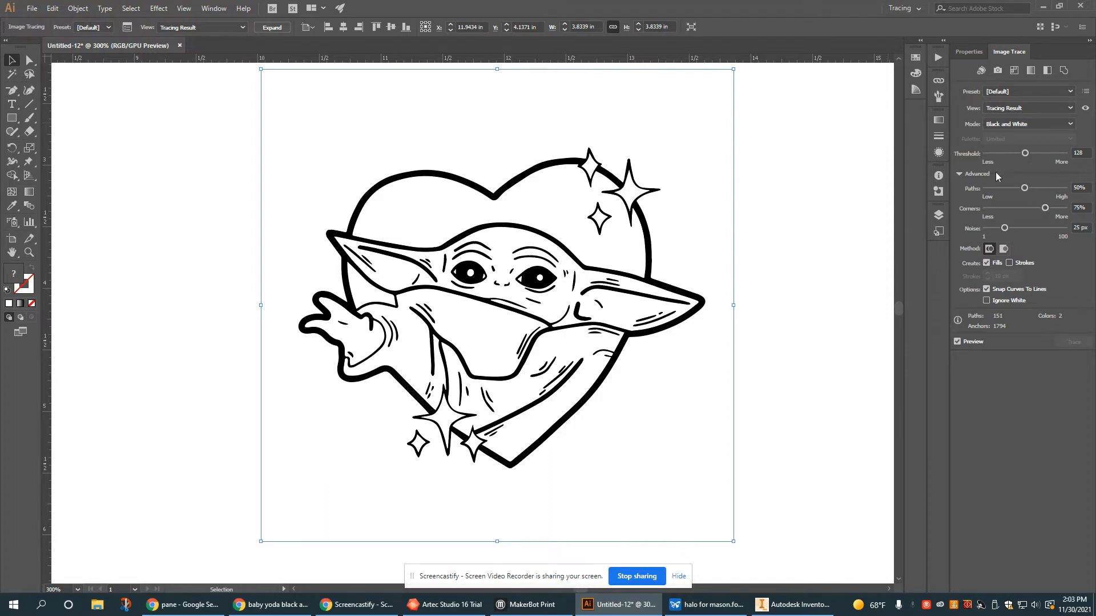
mouse_move(1023, 153)
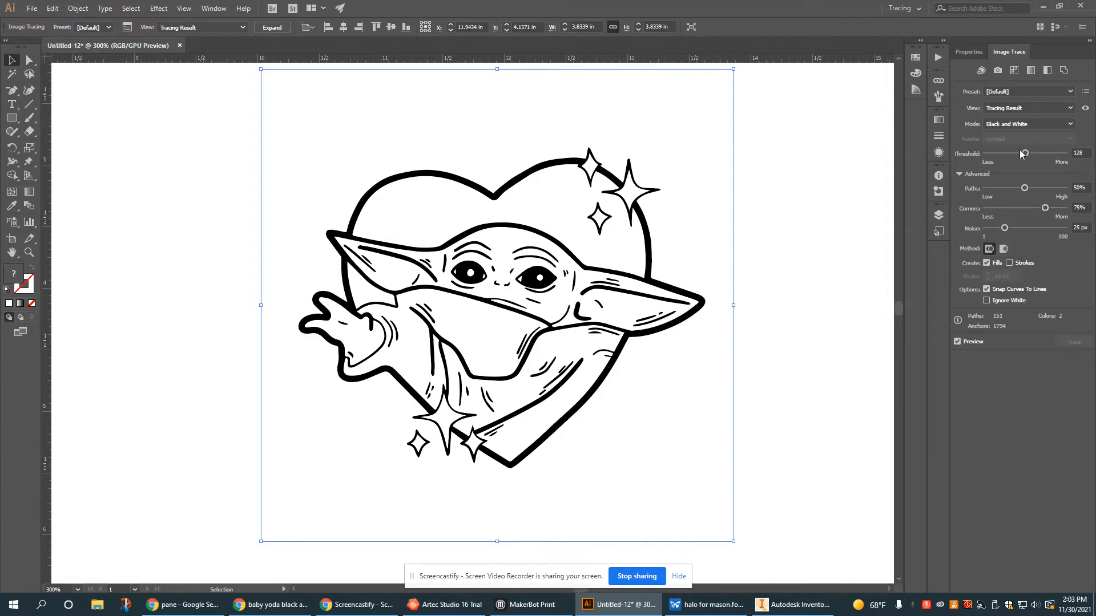
Experiment with the trace threshold between 58 and 235, settling at 117 for thinner outlines
drag(1023, 153, 1017, 154)
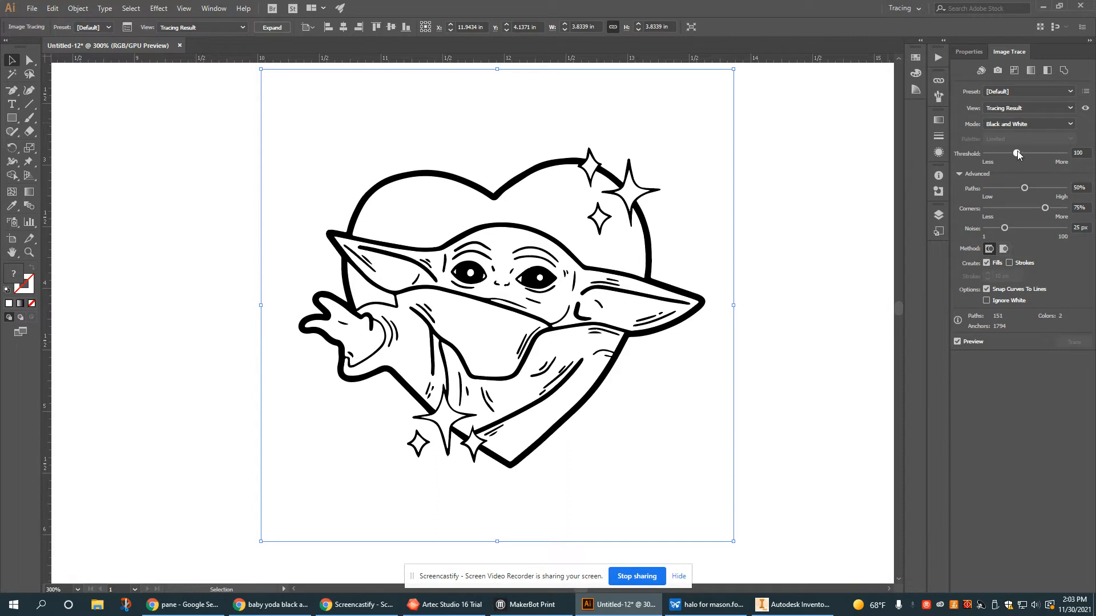
drag(1018, 154, 1016, 154)
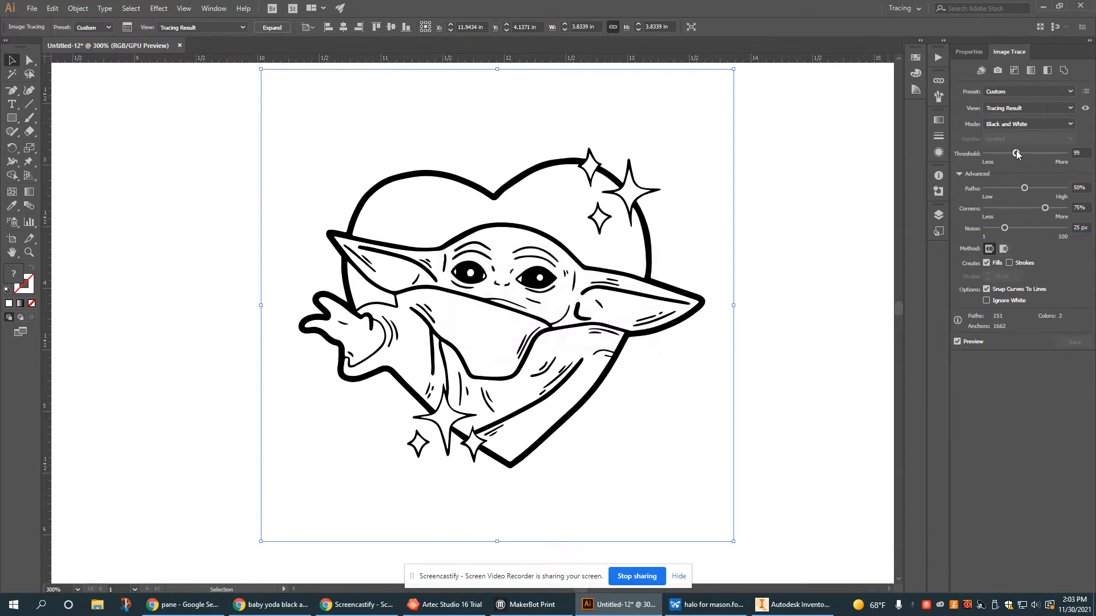
drag(1016, 153, 1005, 153)
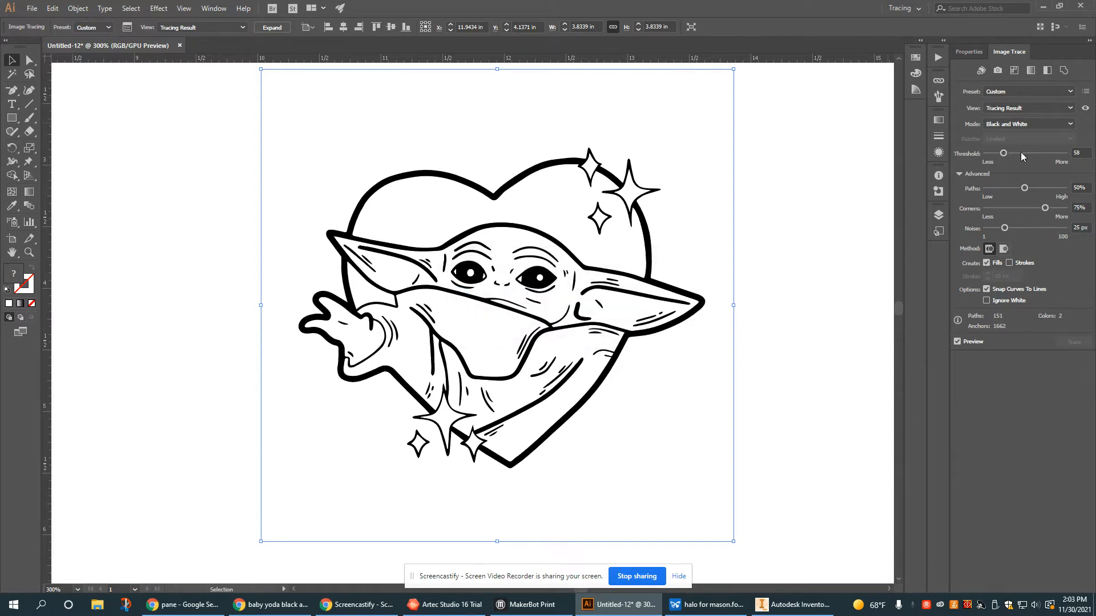
drag(1004, 153, 1045, 153)
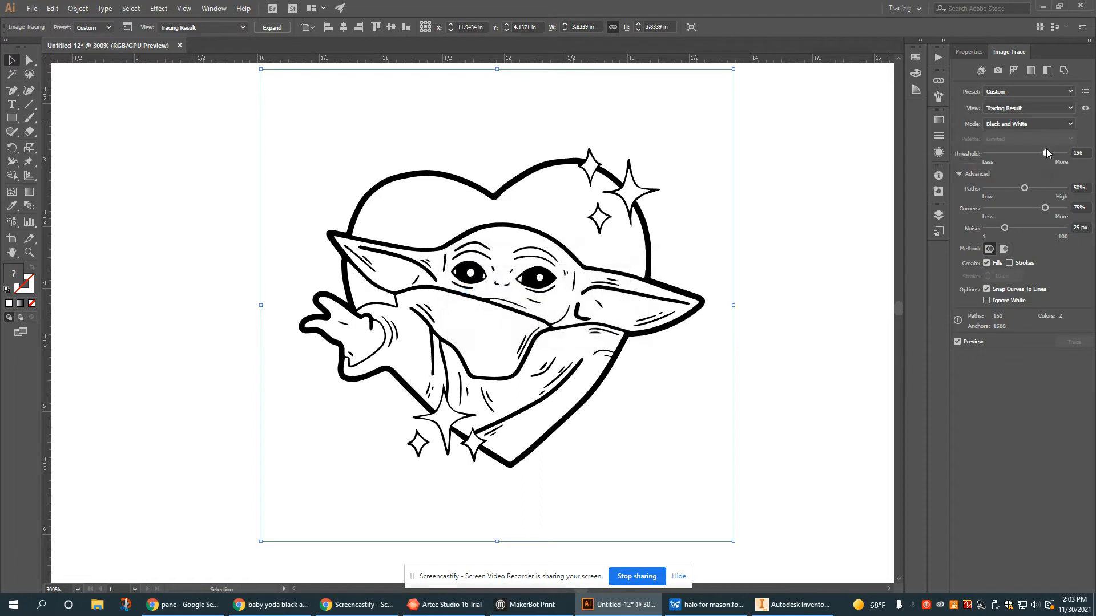
drag(1048, 151, 1047, 152)
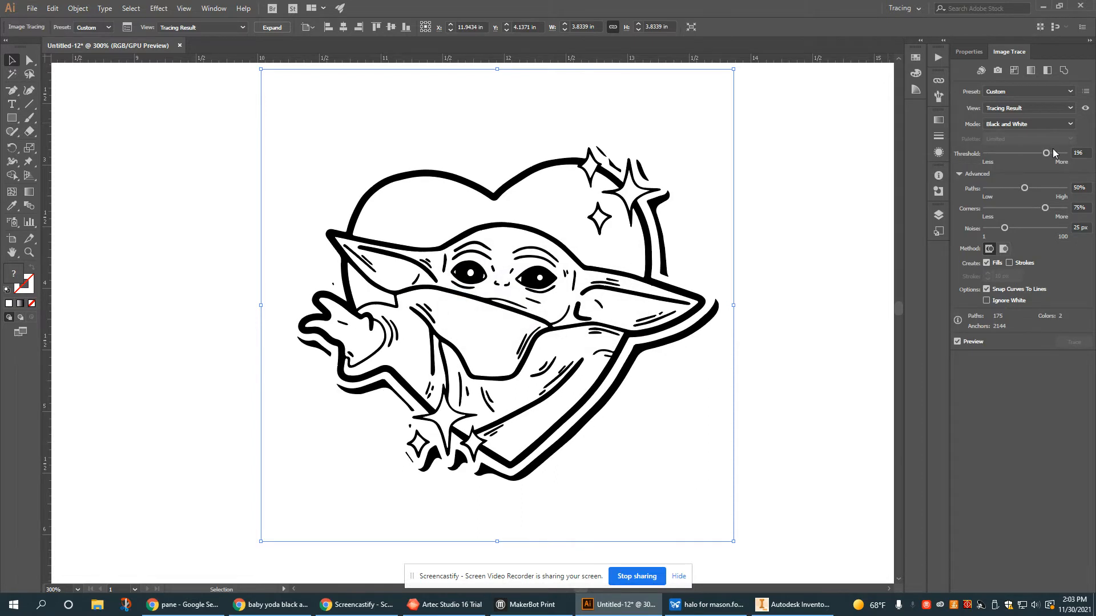
drag(1047, 152, 1059, 152)
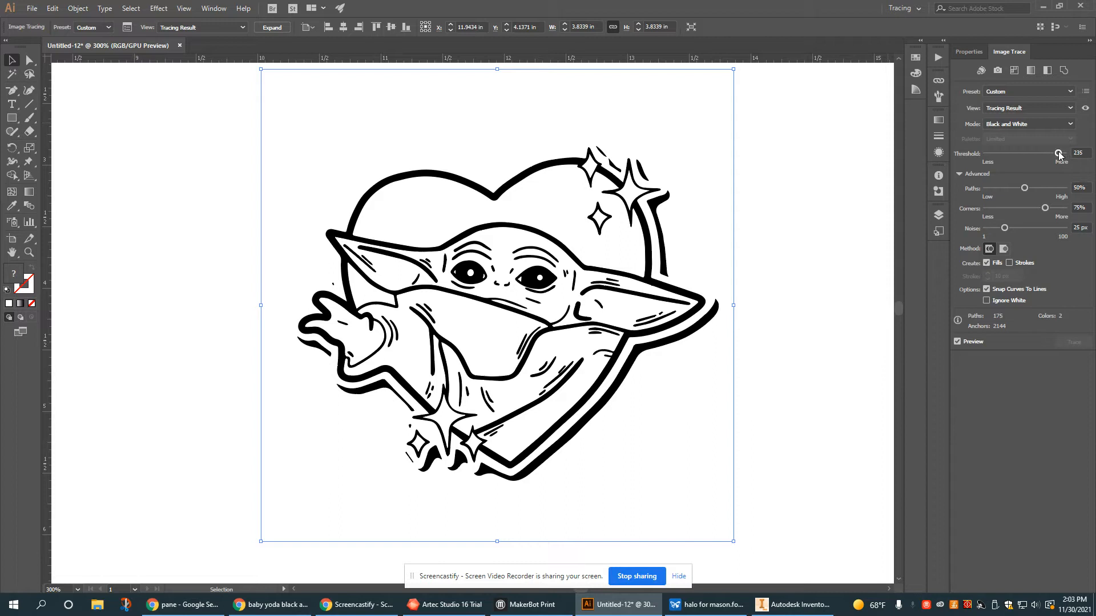
drag(1057, 151, 1057, 151)
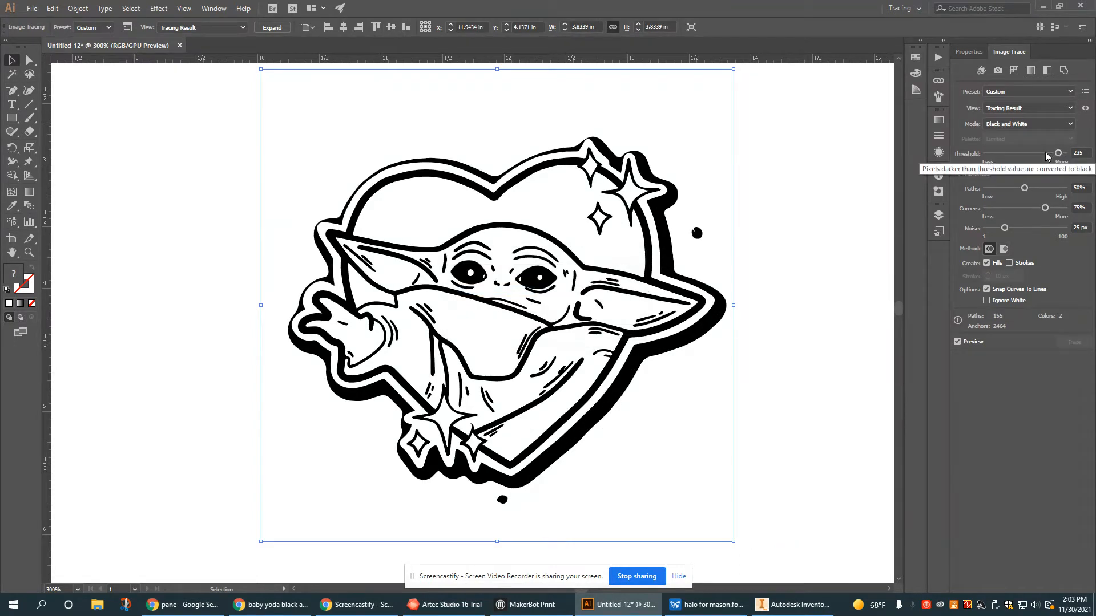
drag(1056, 152, 1037, 153)
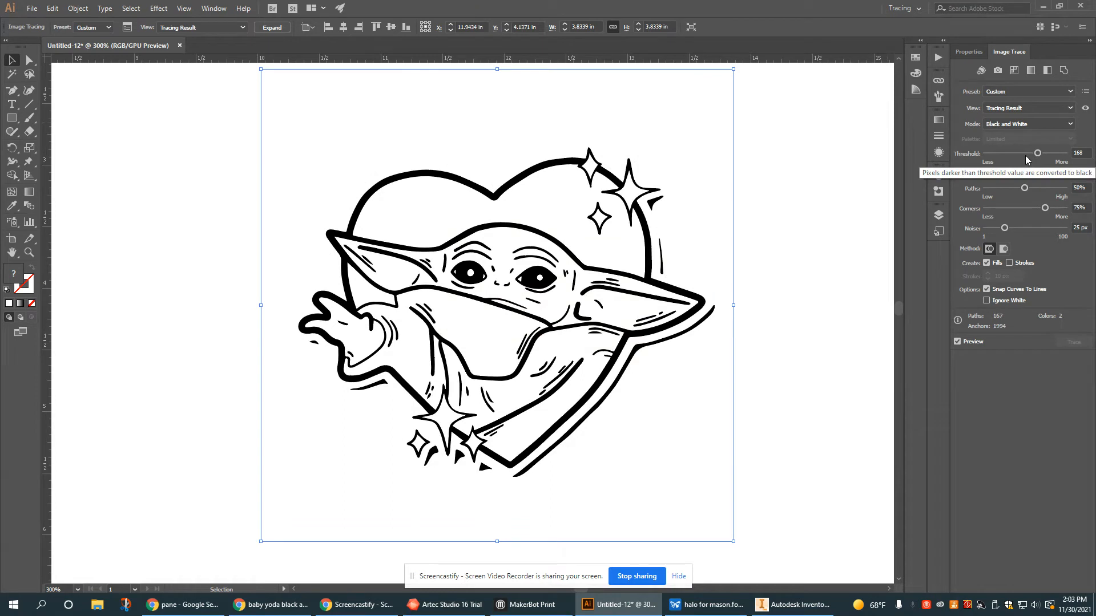
drag(1038, 153, 1029, 153)
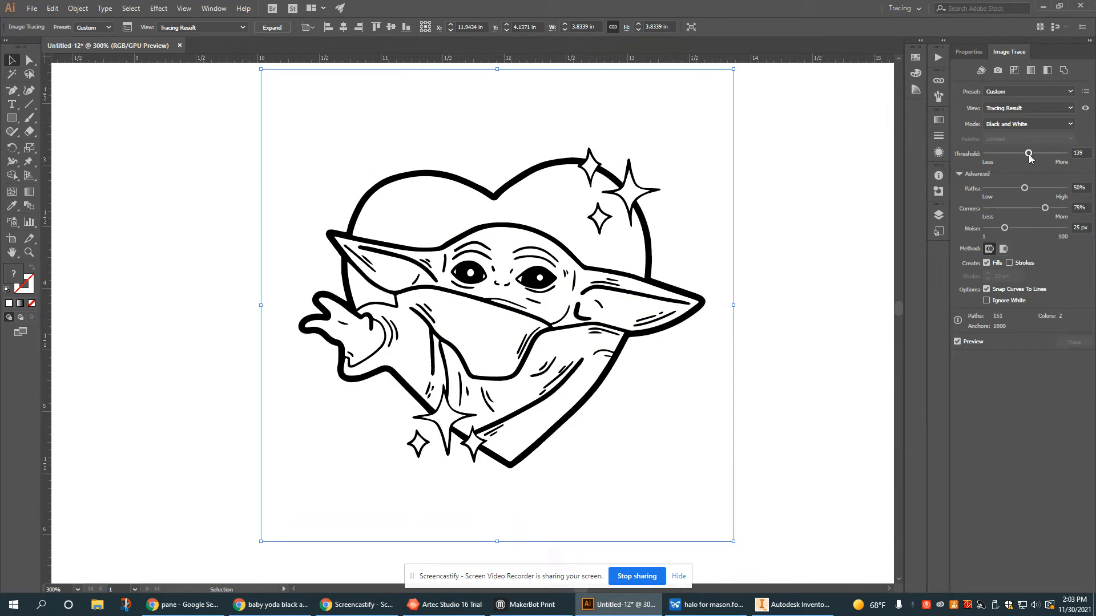
mouse_move(1020, 159)
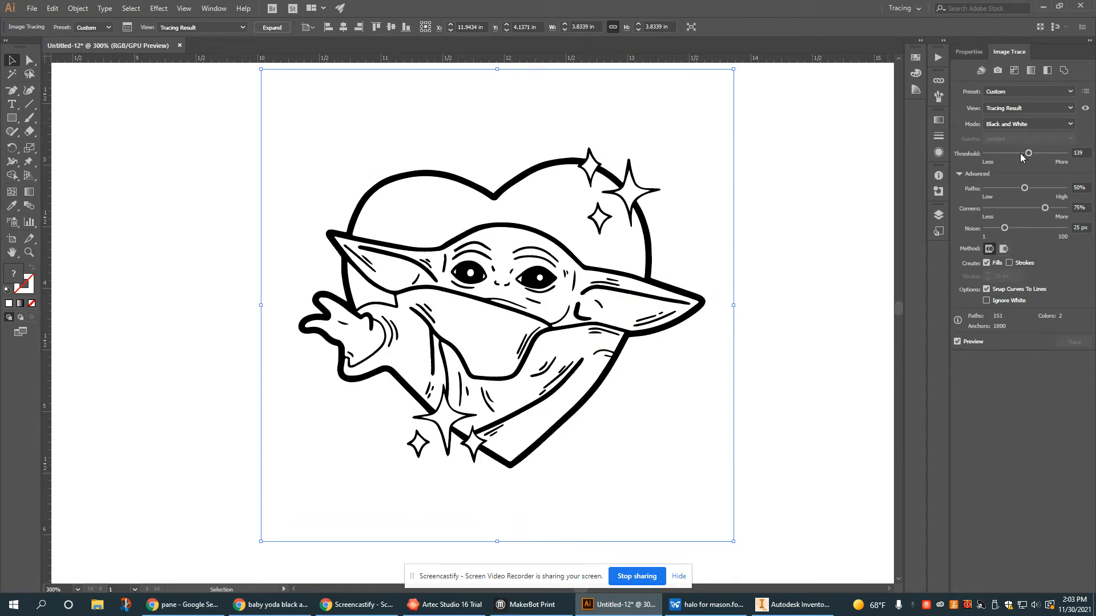
drag(1026, 153, 1019, 153)
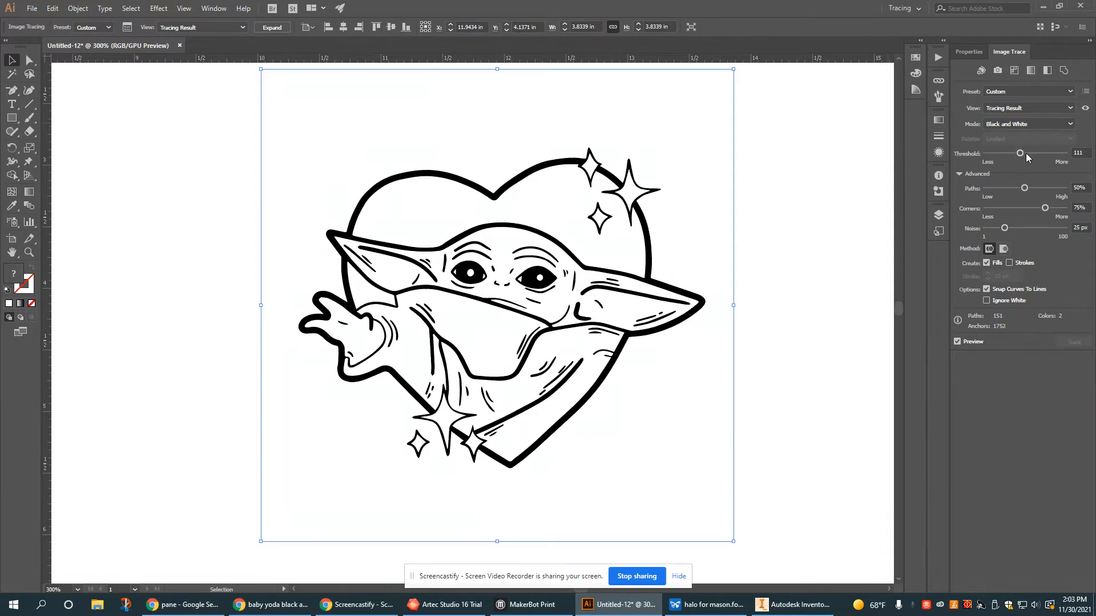
drag(1020, 152, 1023, 151)
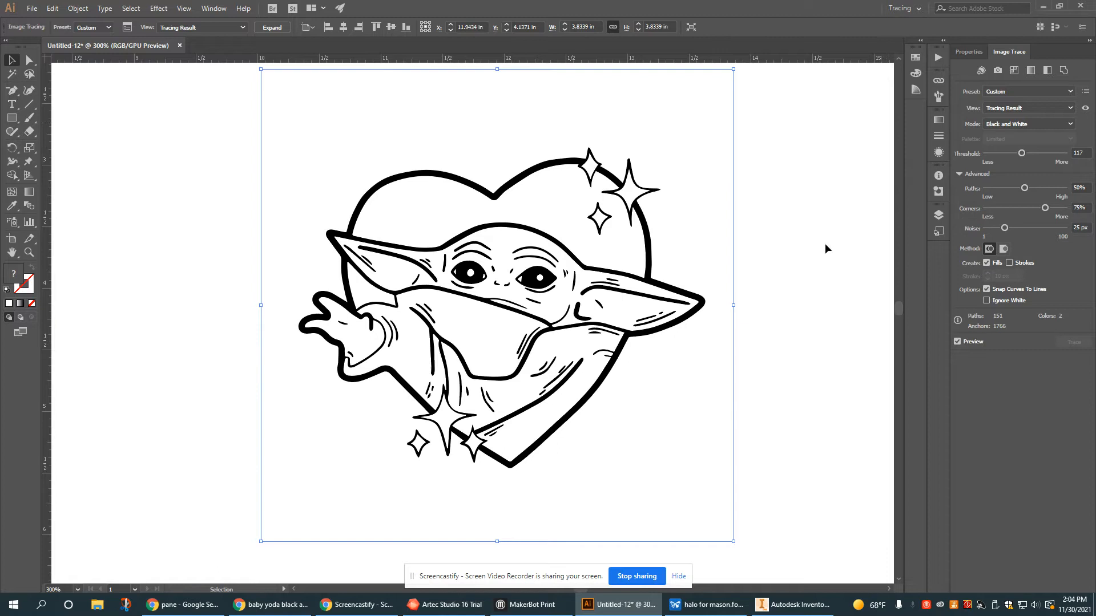
click(963, 173)
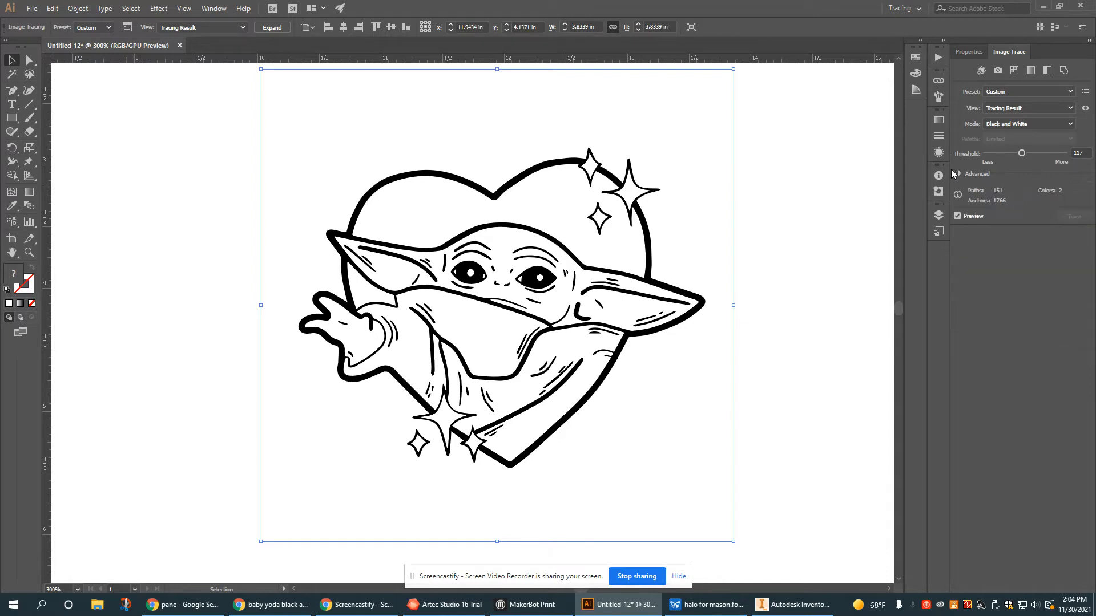
click(964, 174)
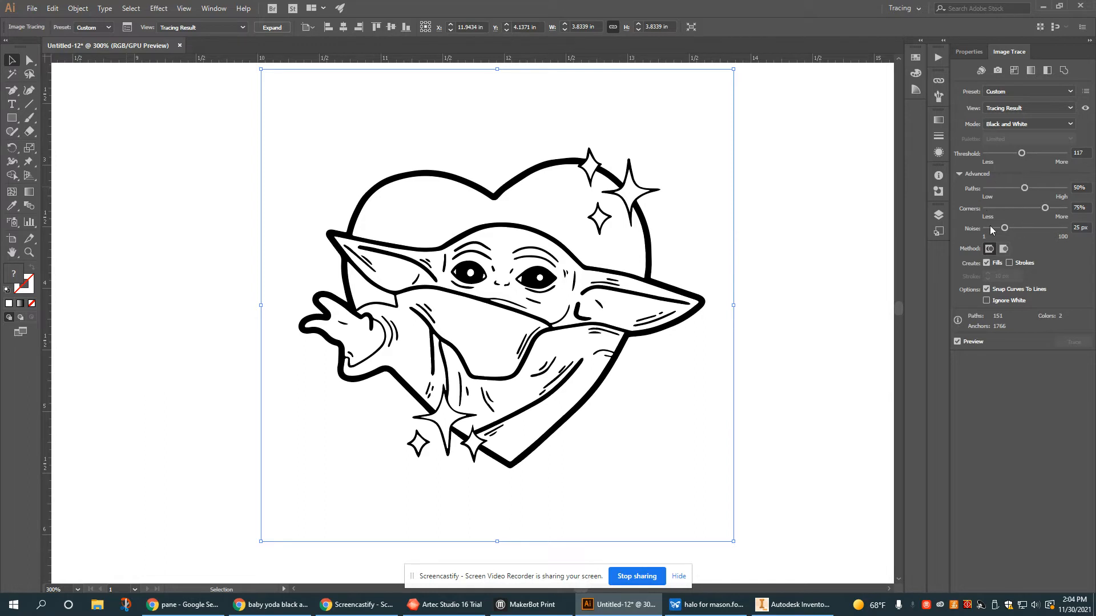
mouse_move(1016, 207)
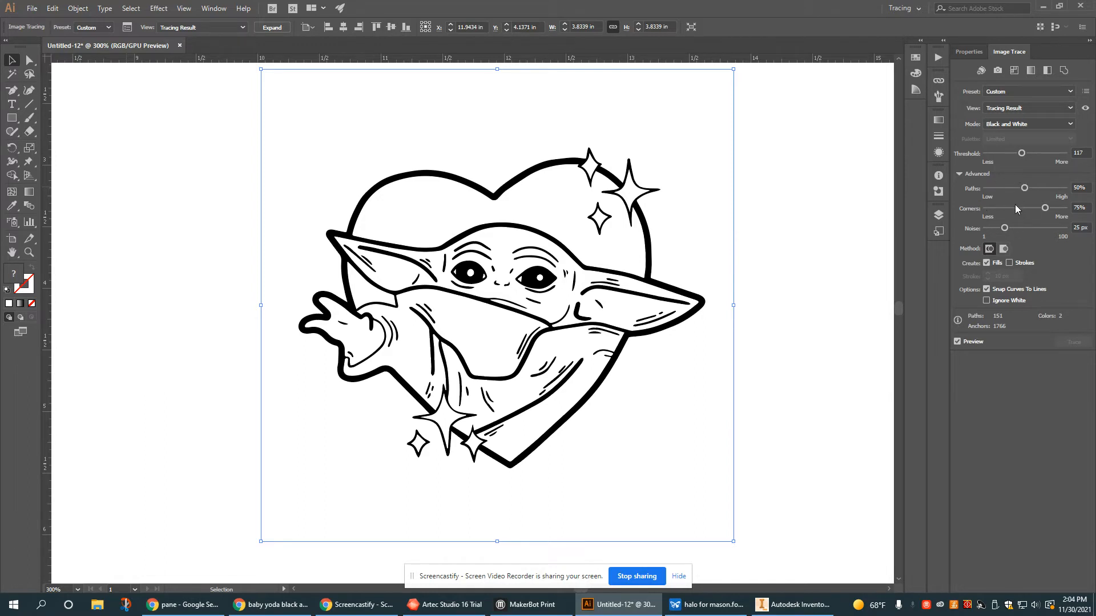
mouse_move(454, 368)
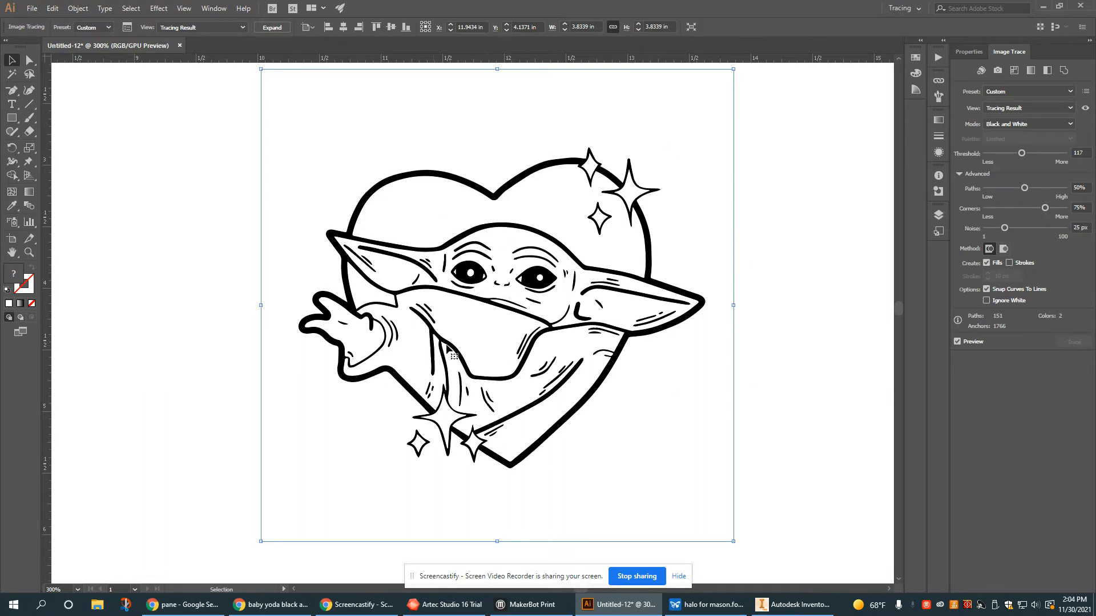
mouse_move(1055, 227)
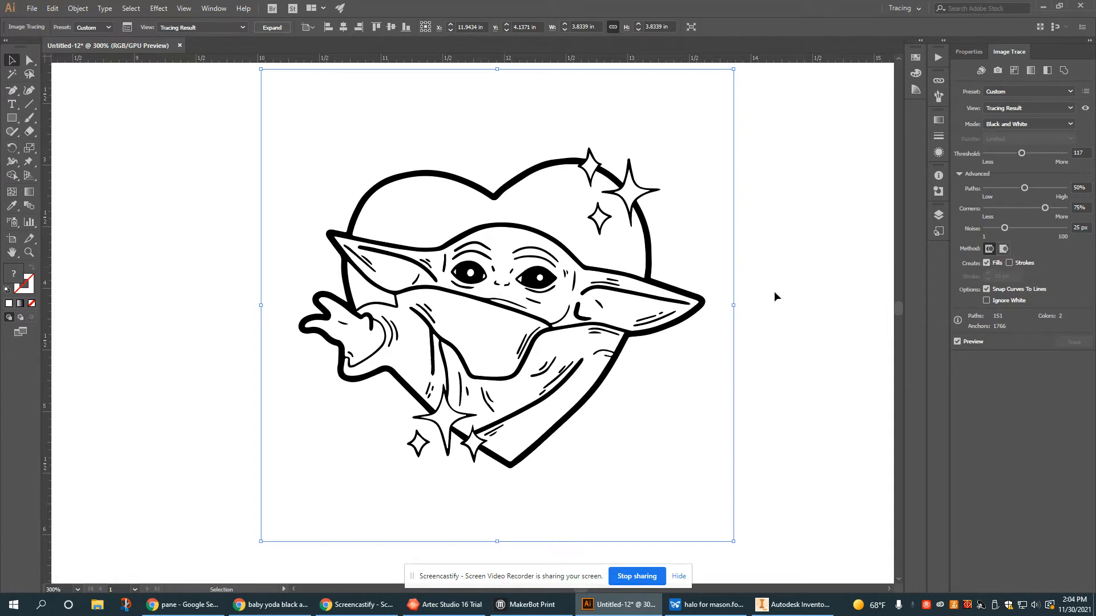
mouse_move(1040, 309)
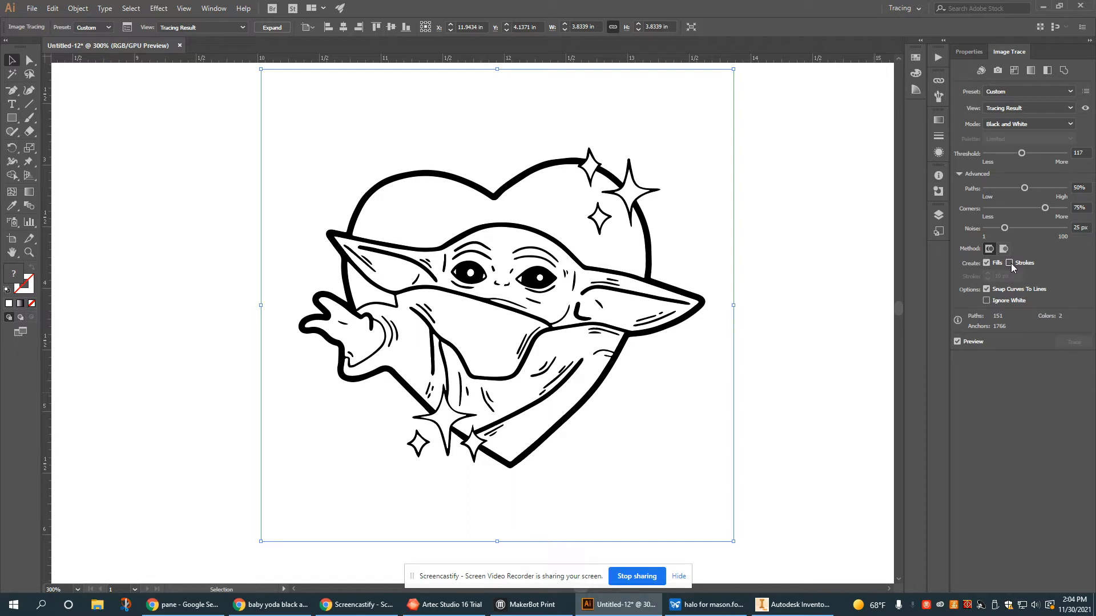
Set the trace to create fills and strokes and to ignore white areas
click(1009, 262)
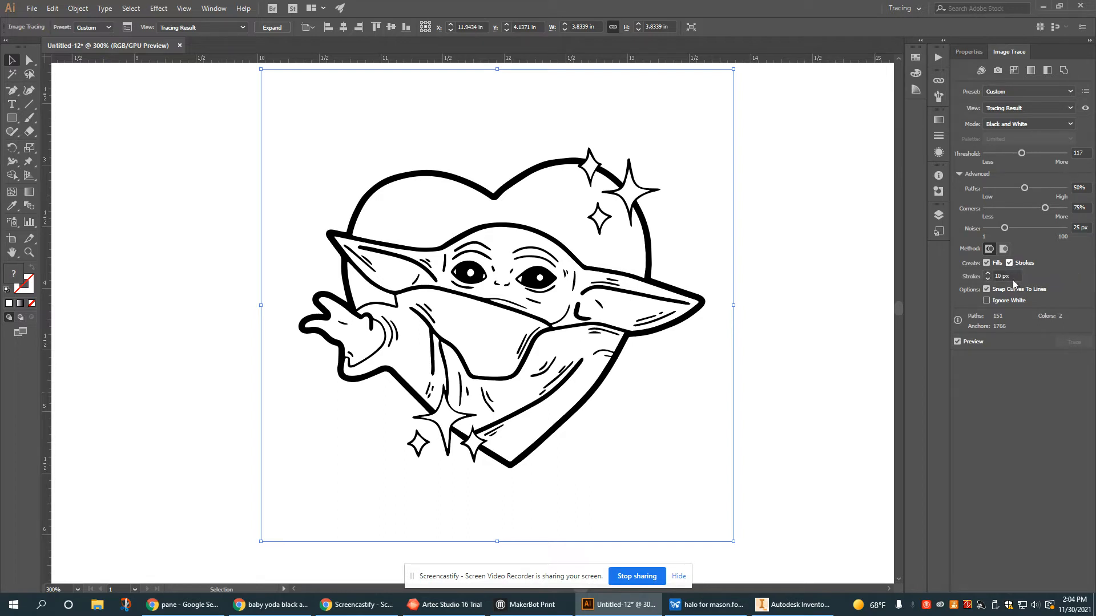
click(986, 263)
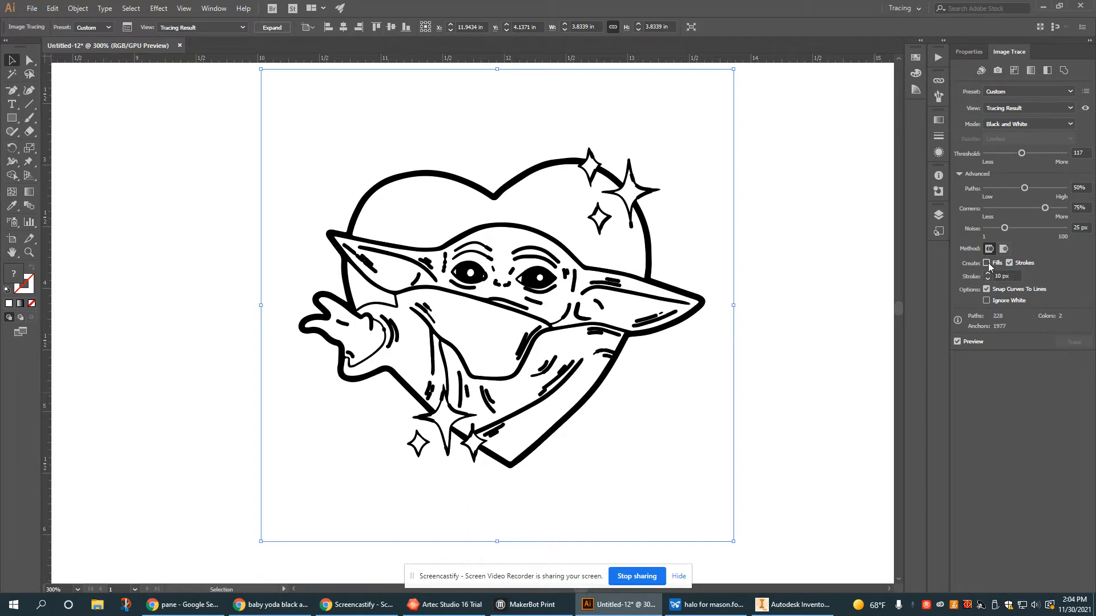
click(986, 263)
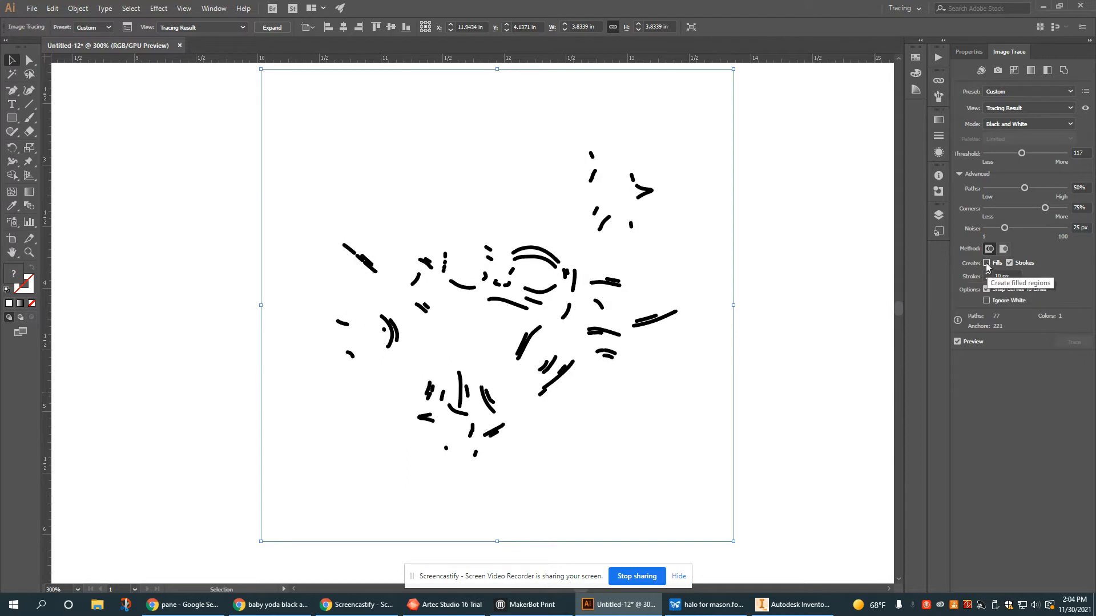
click(986, 262)
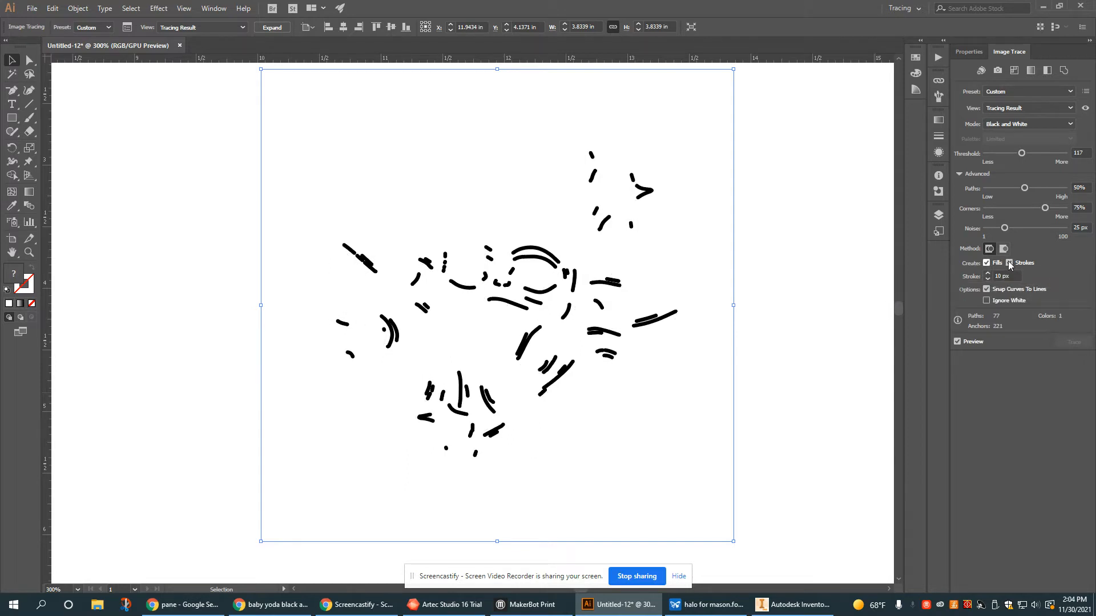
click(1009, 263)
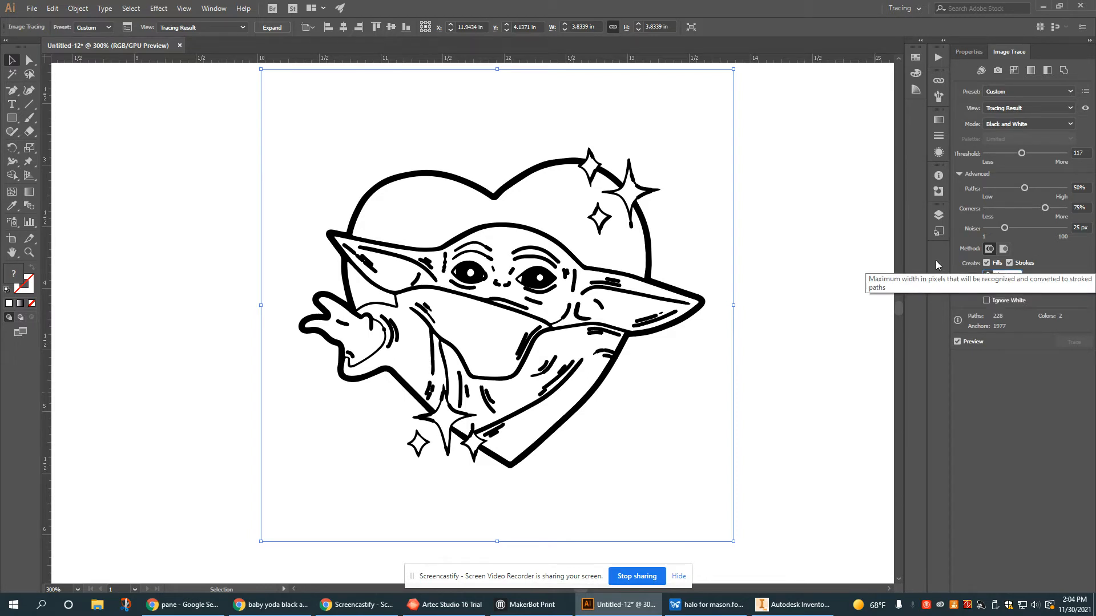
click(1009, 263)
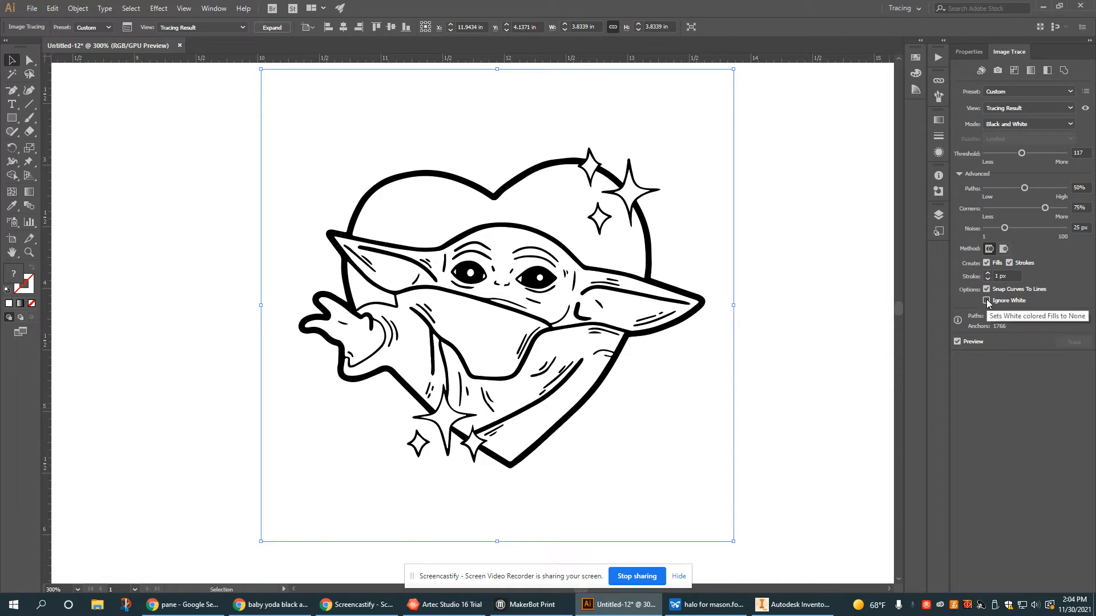
click(986, 300)
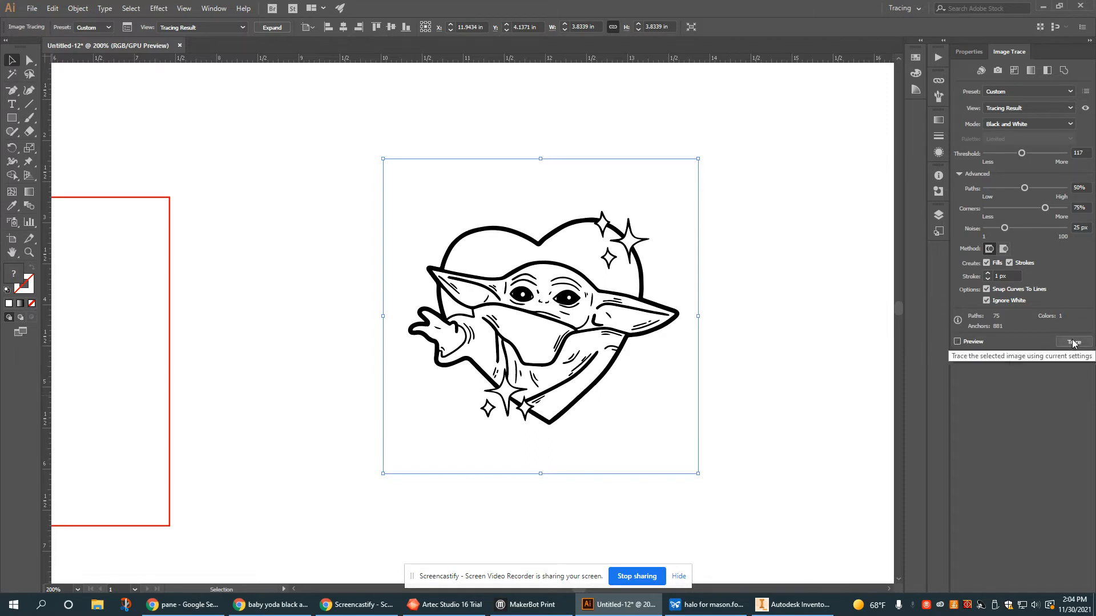
Retrace with the current settings and expand the result into editable vector paths
click(957, 341)
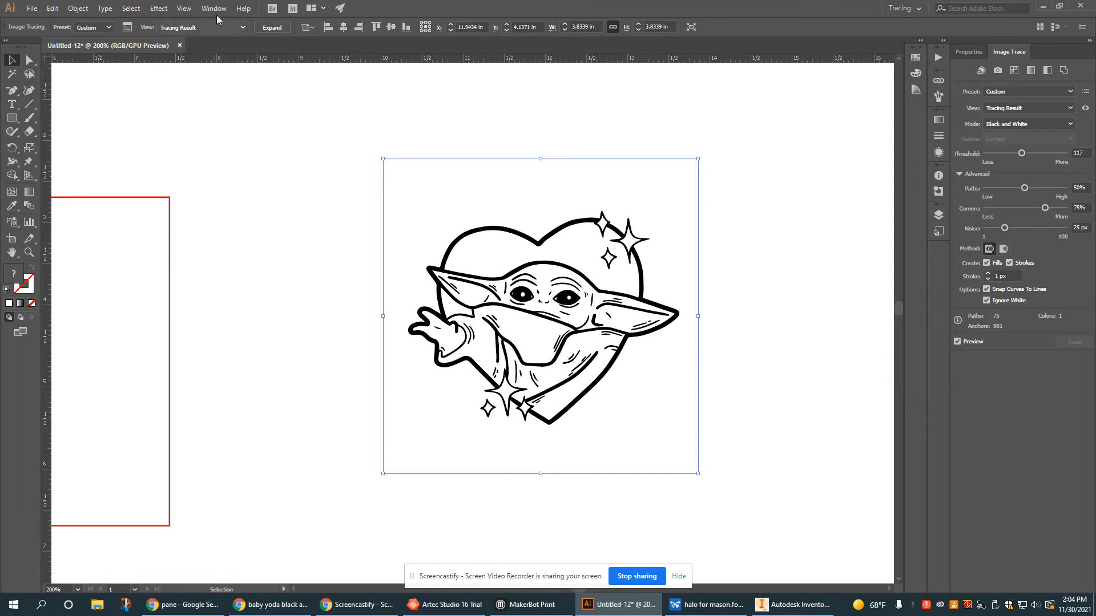
click(272, 28)
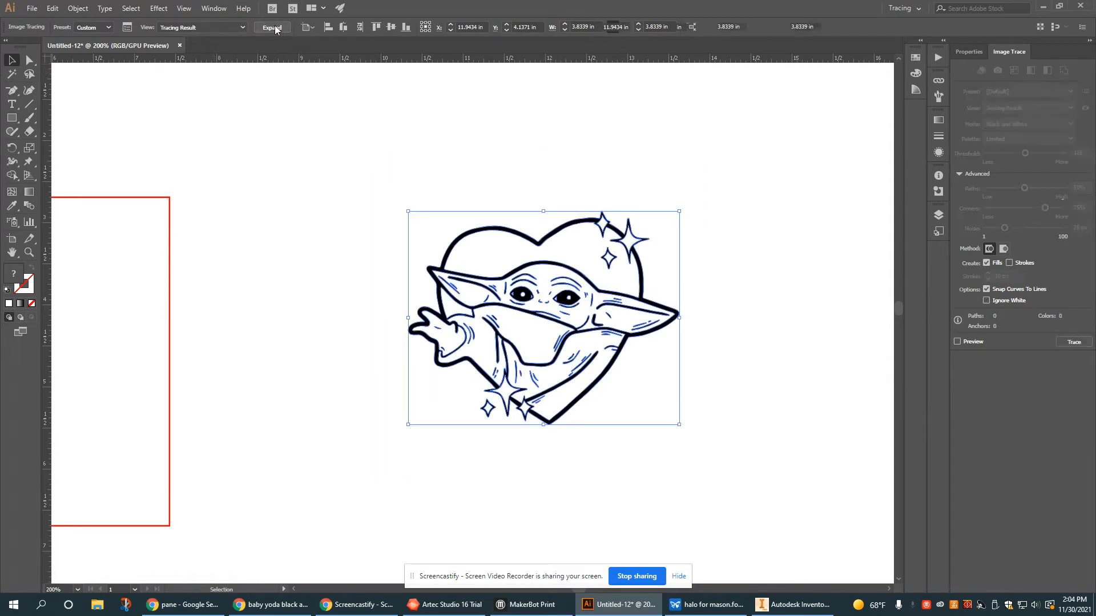
Move the expanded Baby Yoda vector group into the upper half of the red rectangle
click(272, 27)
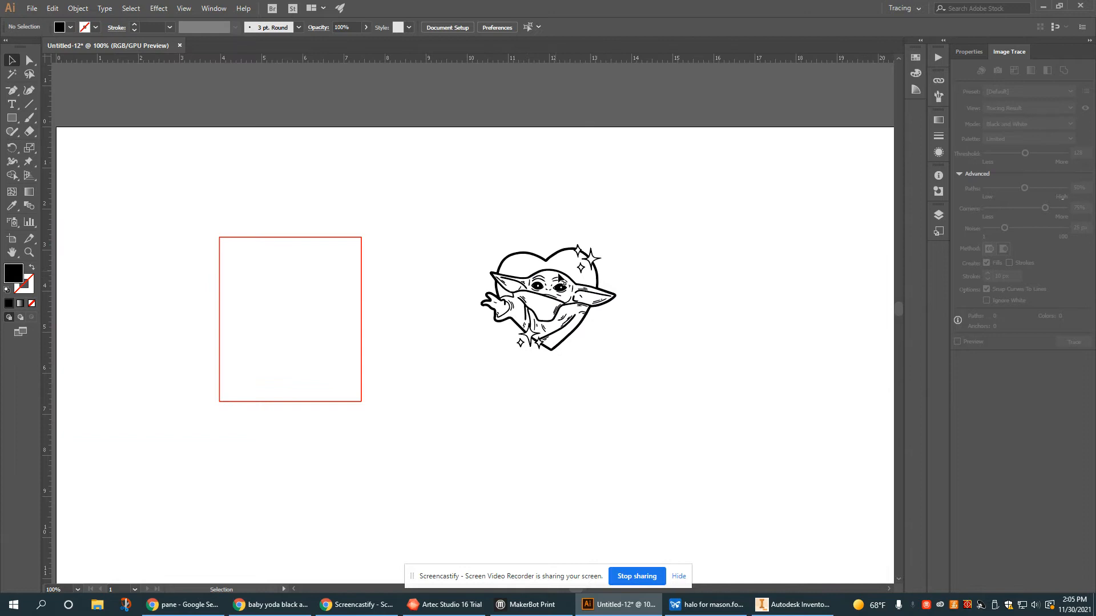
click(535, 286)
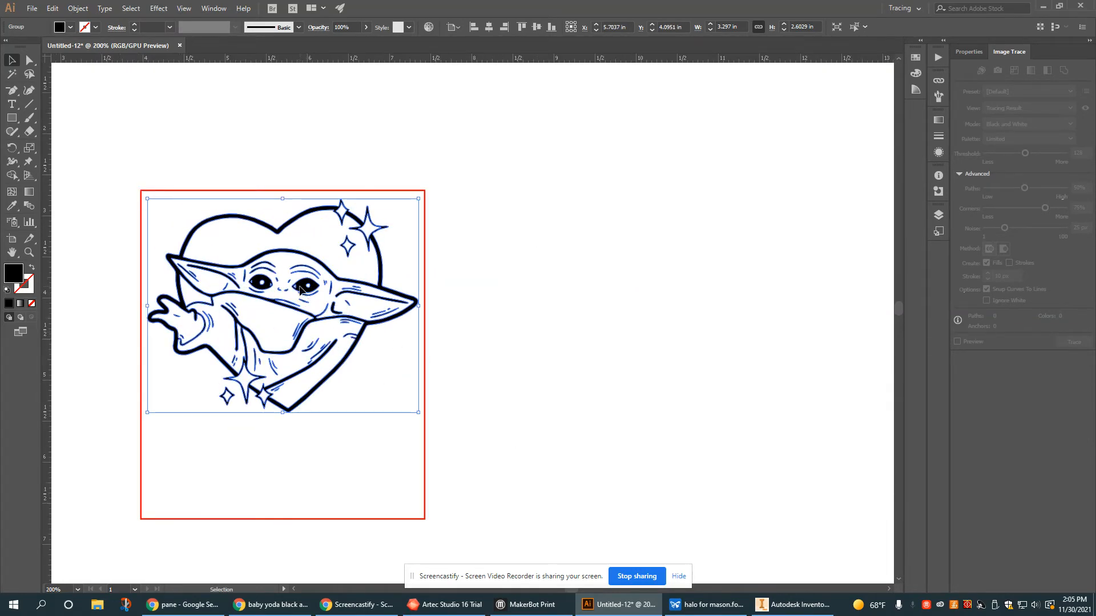
drag(301, 290, 297, 312)
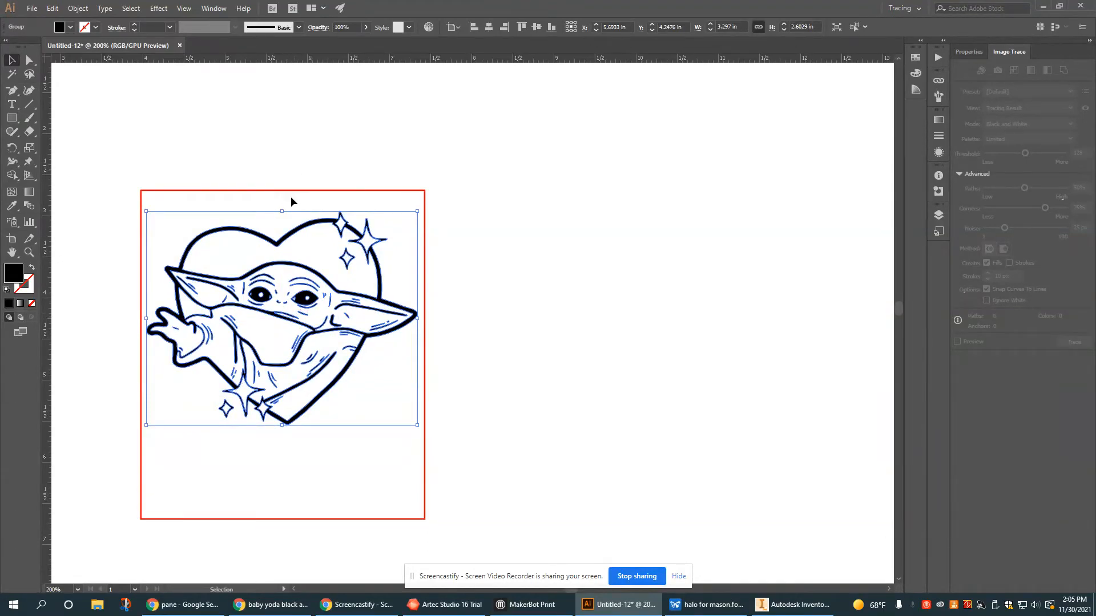
mouse_move(121, 488)
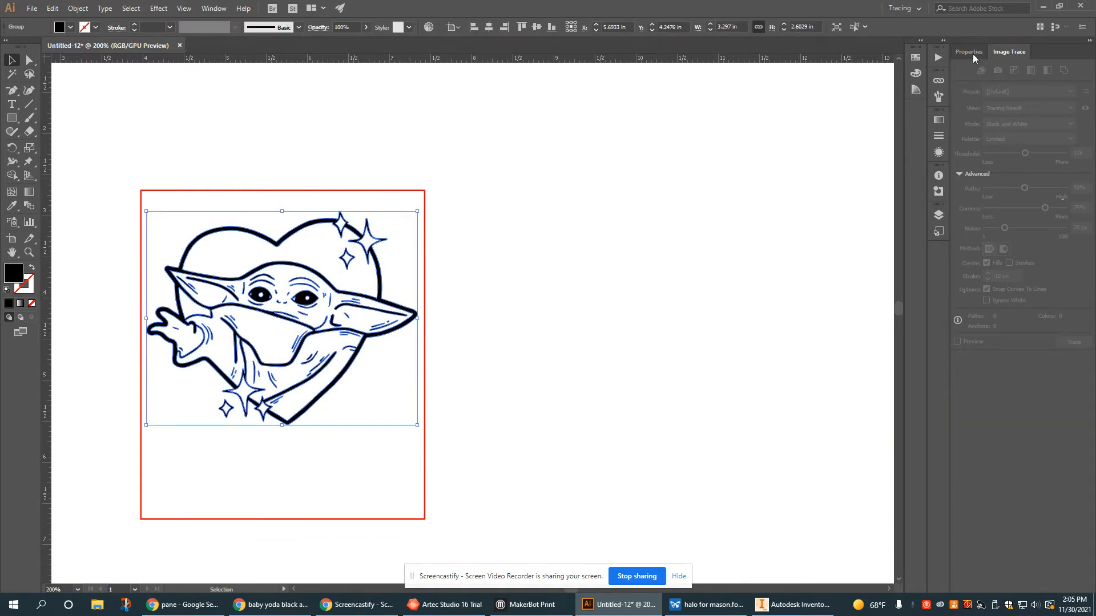
Try white and blue fills on the Baby Yoda artwork, then keep a black fill with no stroke
click(963, 177)
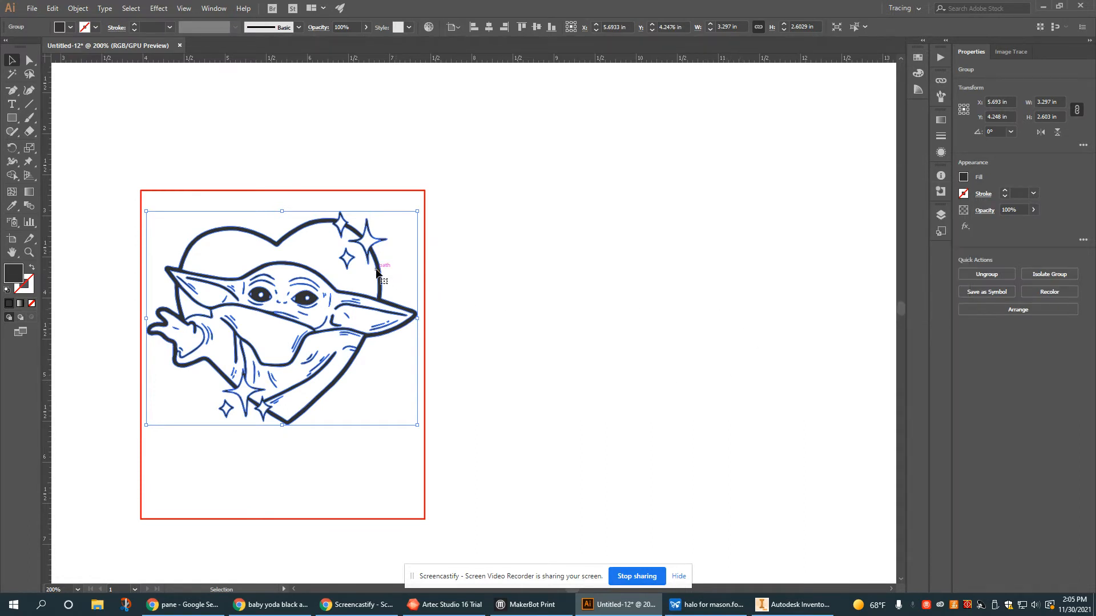
mouse_move(150, 240)
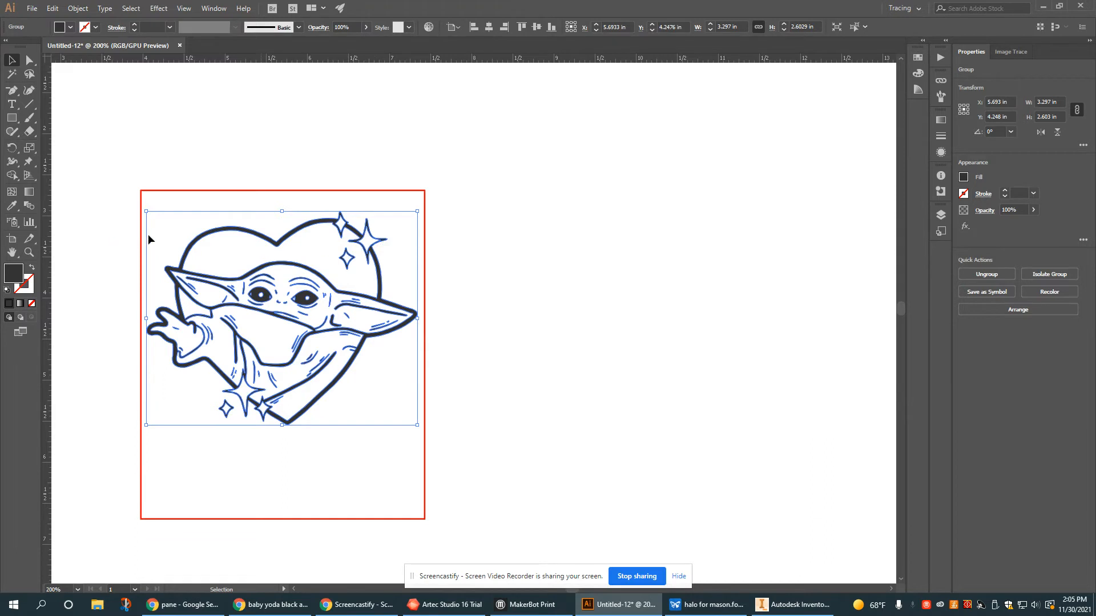
mouse_move(748, 253)
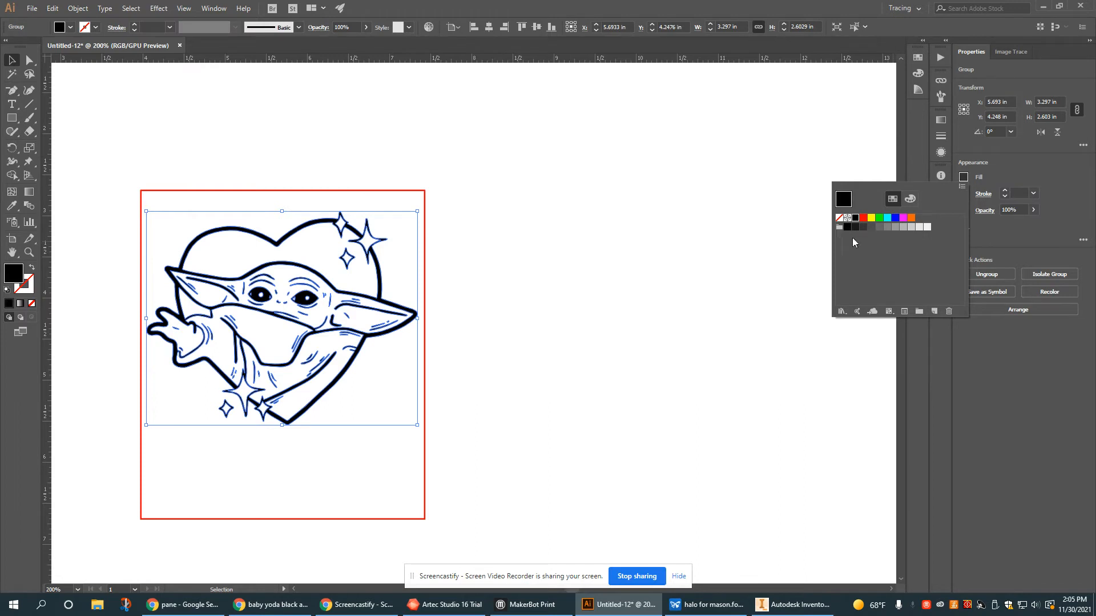
mouse_move(926, 226)
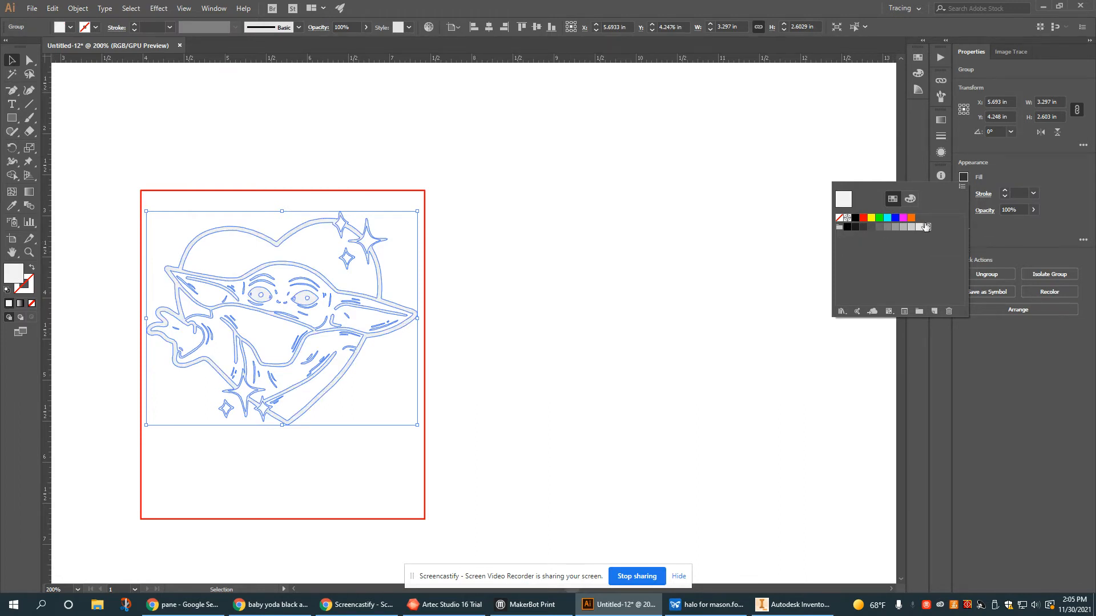
mouse_move(923, 227)
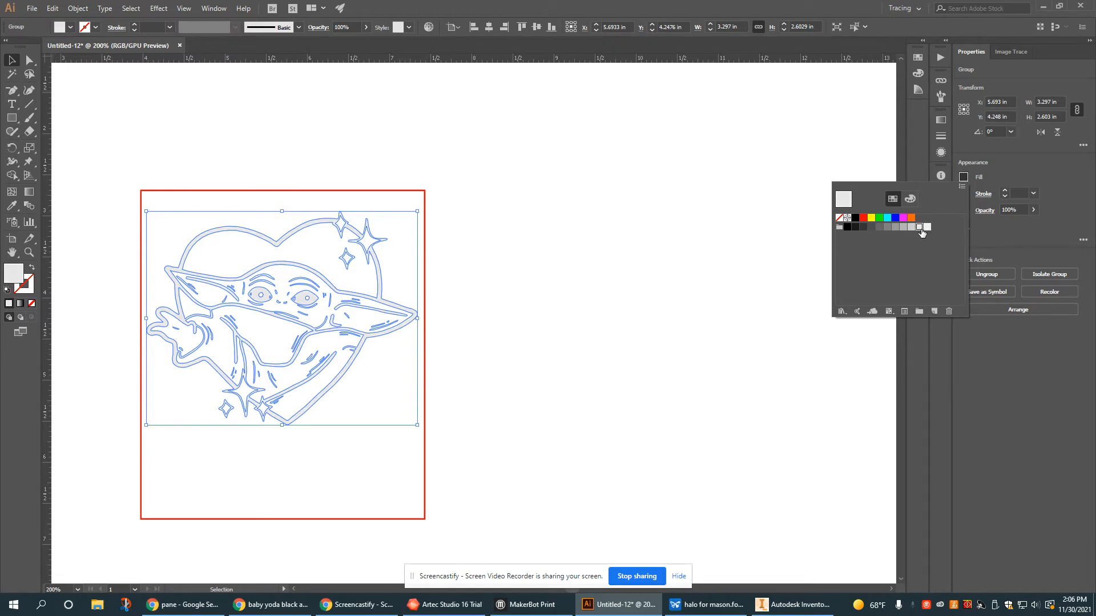
click(847, 226)
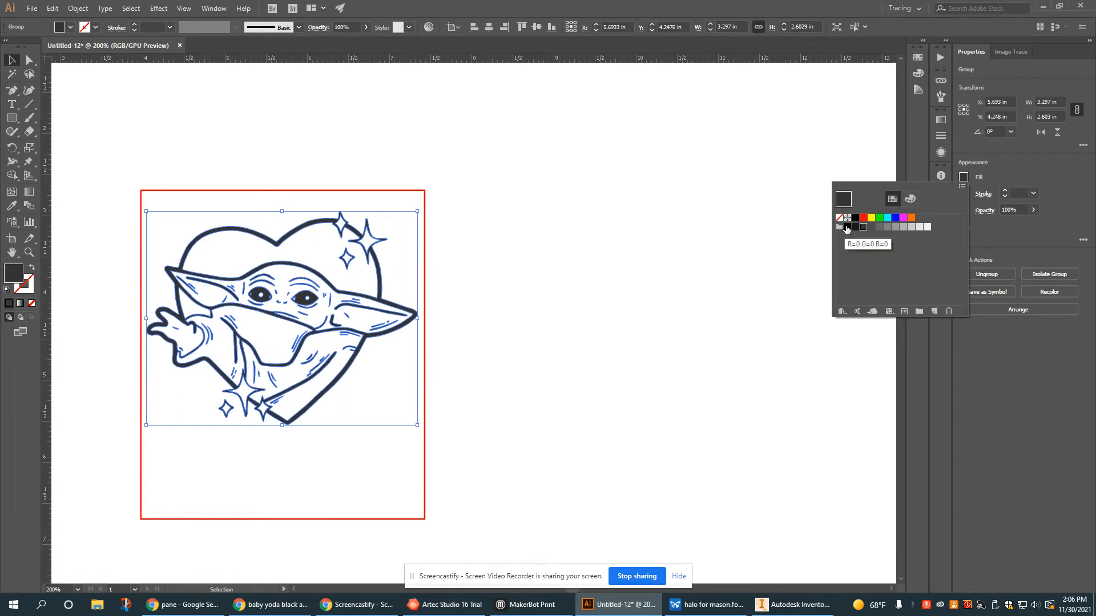
click(863, 217)
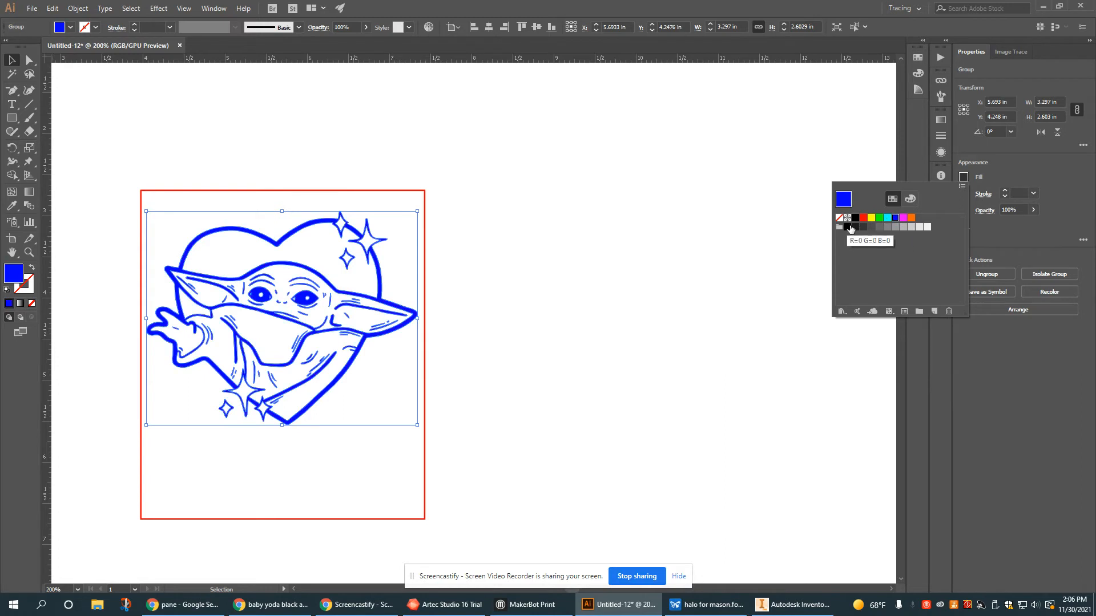
click(854, 217)
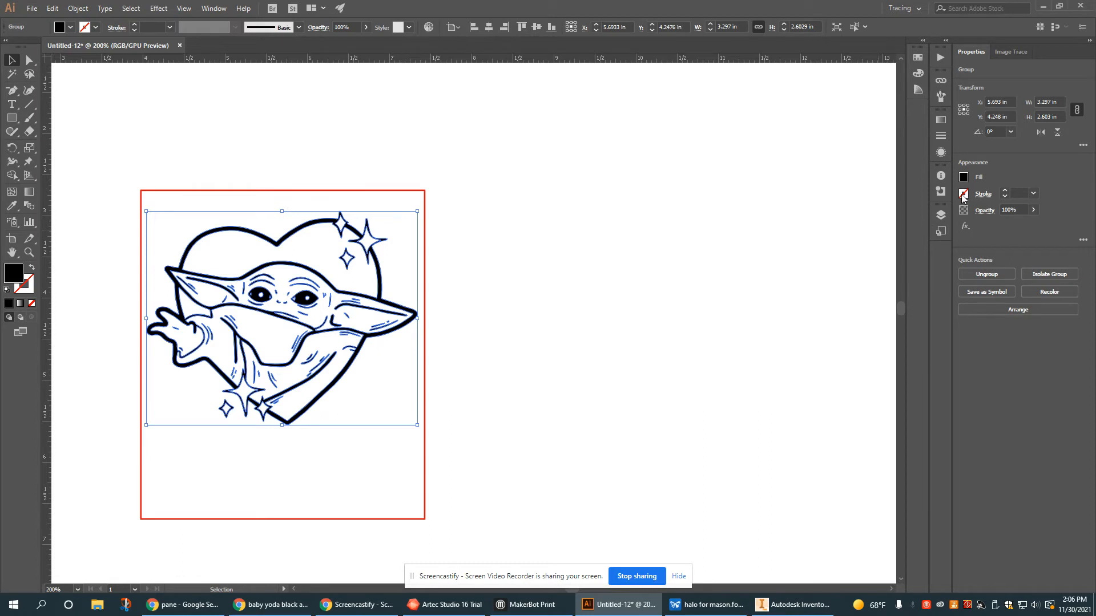
mouse_move(333, 223)
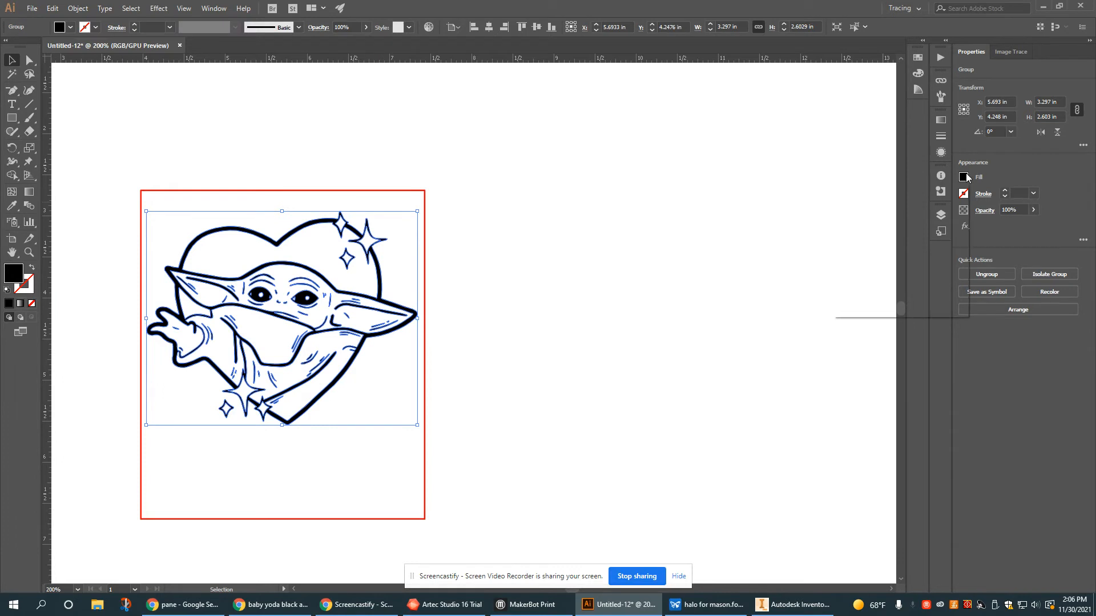
click(963, 176)
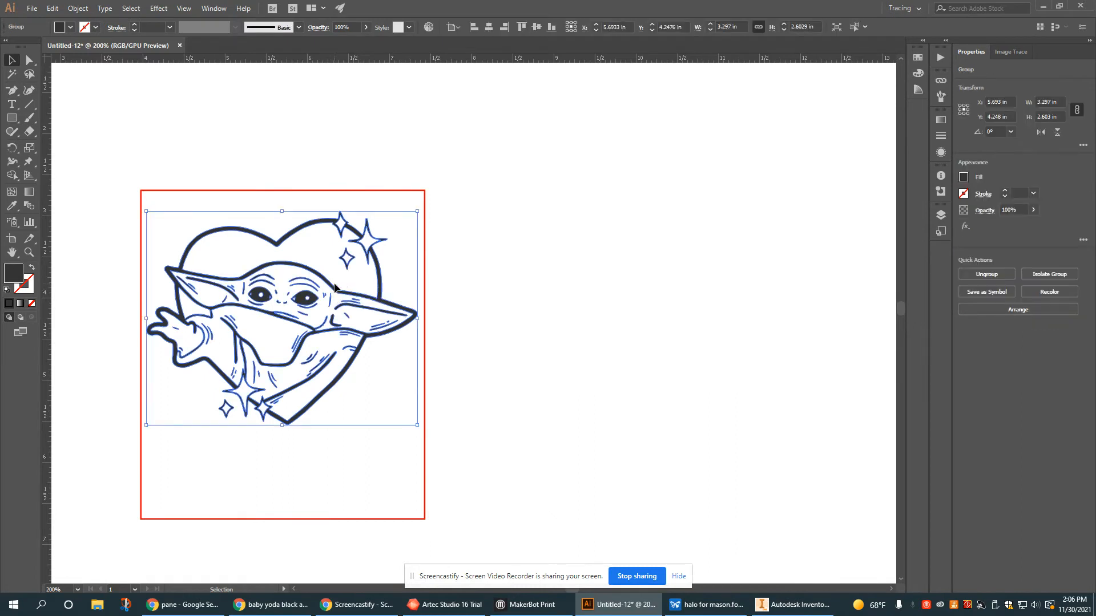
mouse_move(873, 230)
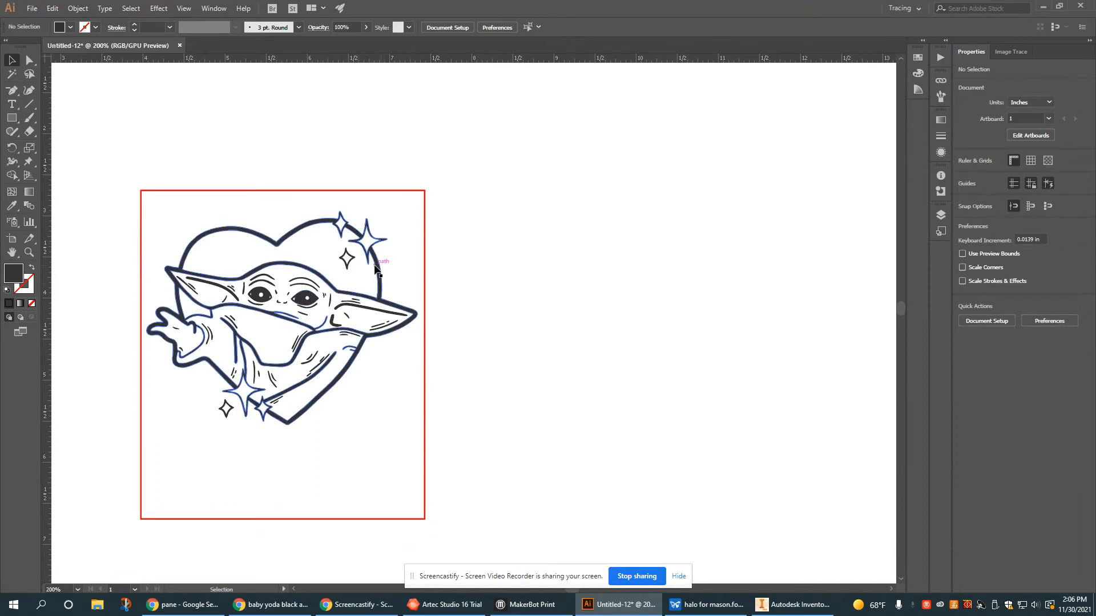
click(281, 315)
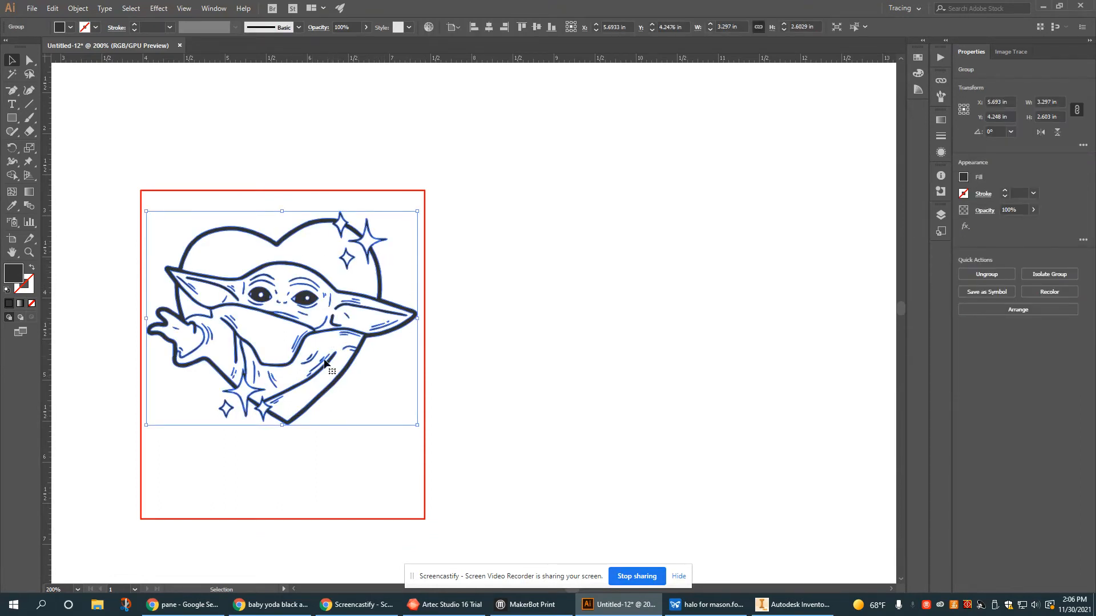
click(1032, 193)
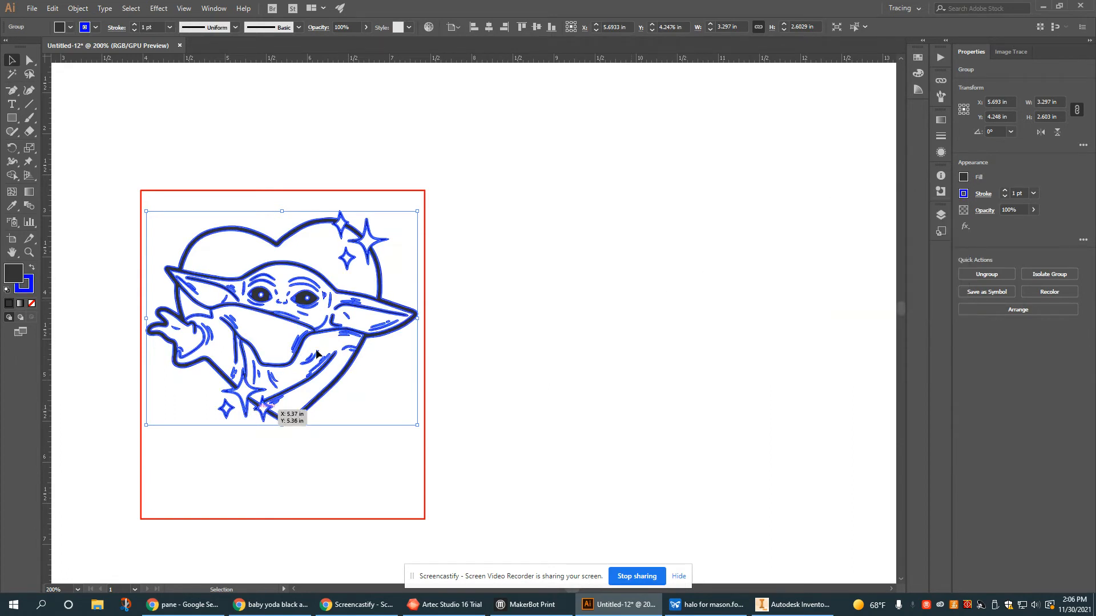
mouse_move(244, 427)
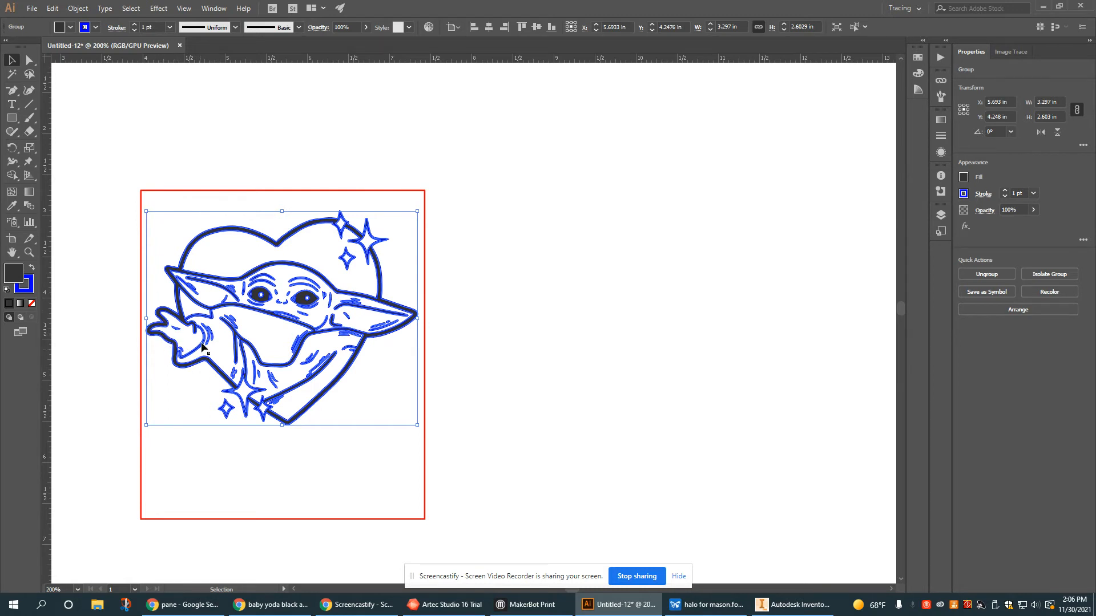
mouse_move(591, 289)
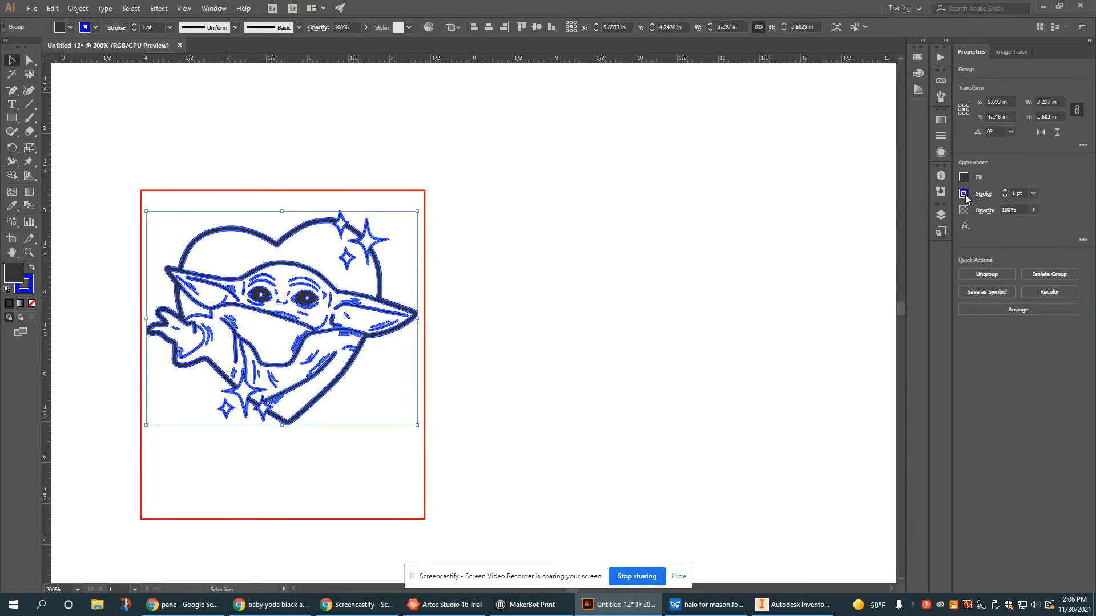
click(963, 193)
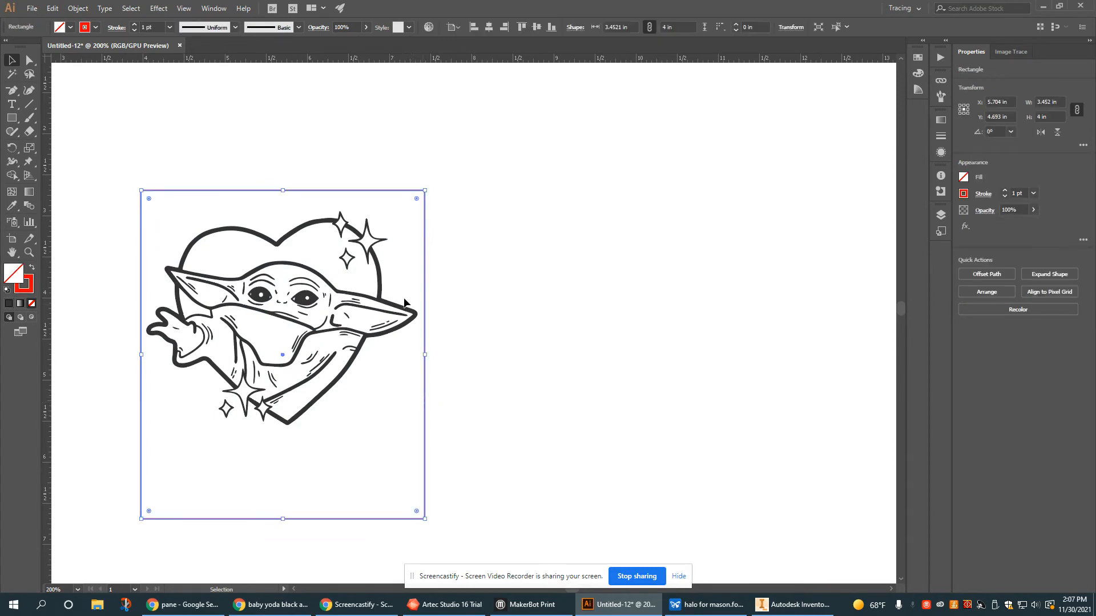
Give the red cut rectangle a 0.001 pt hairline stroke weight
click(1018, 193)
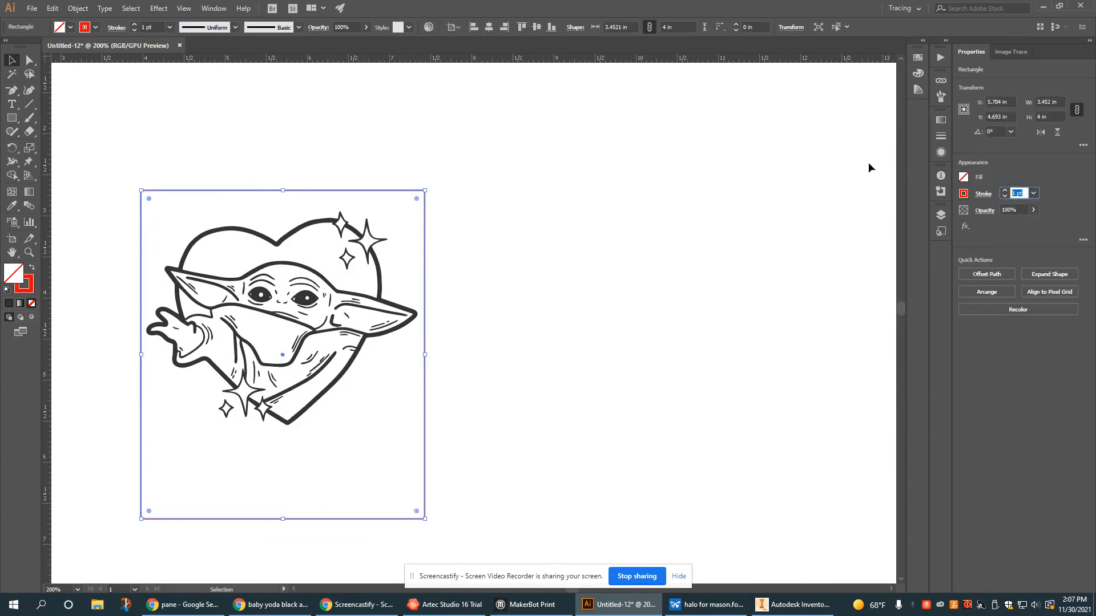
text(.001)
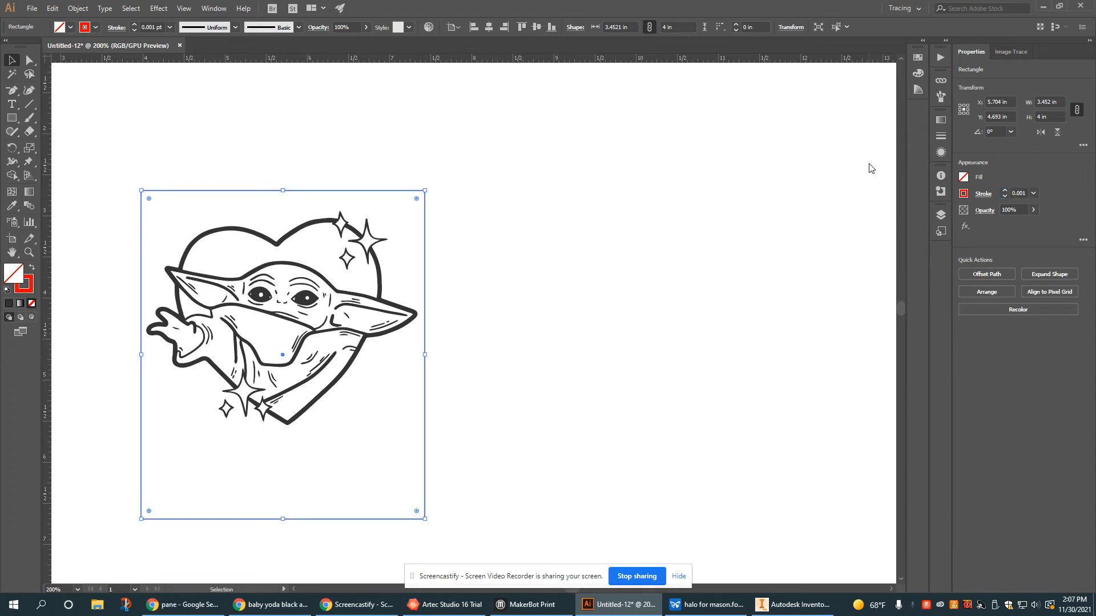
click(432, 275)
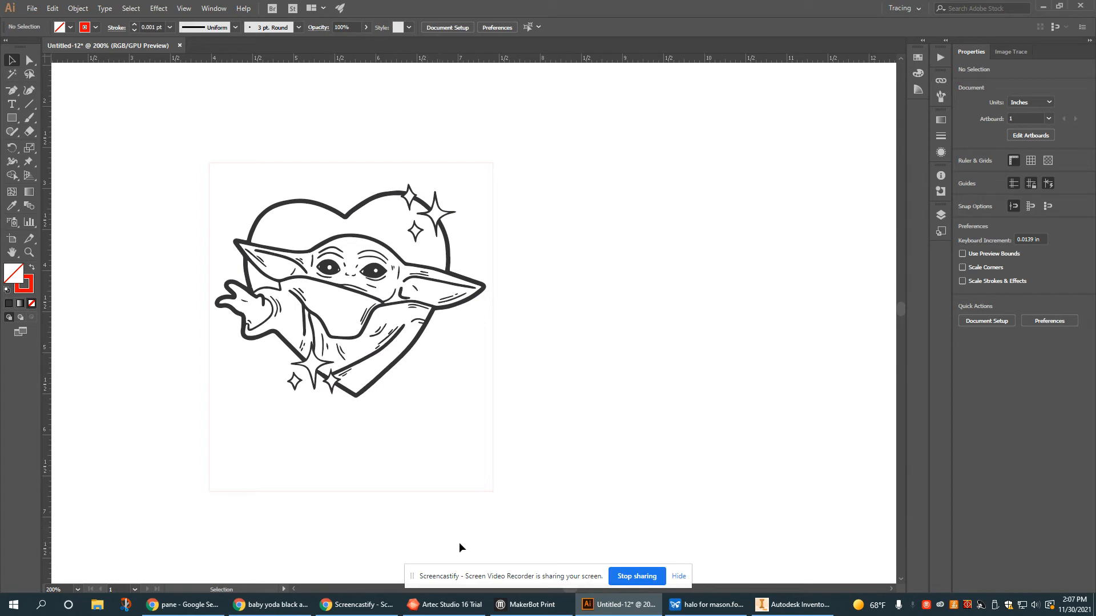
mouse_move(422, 538)
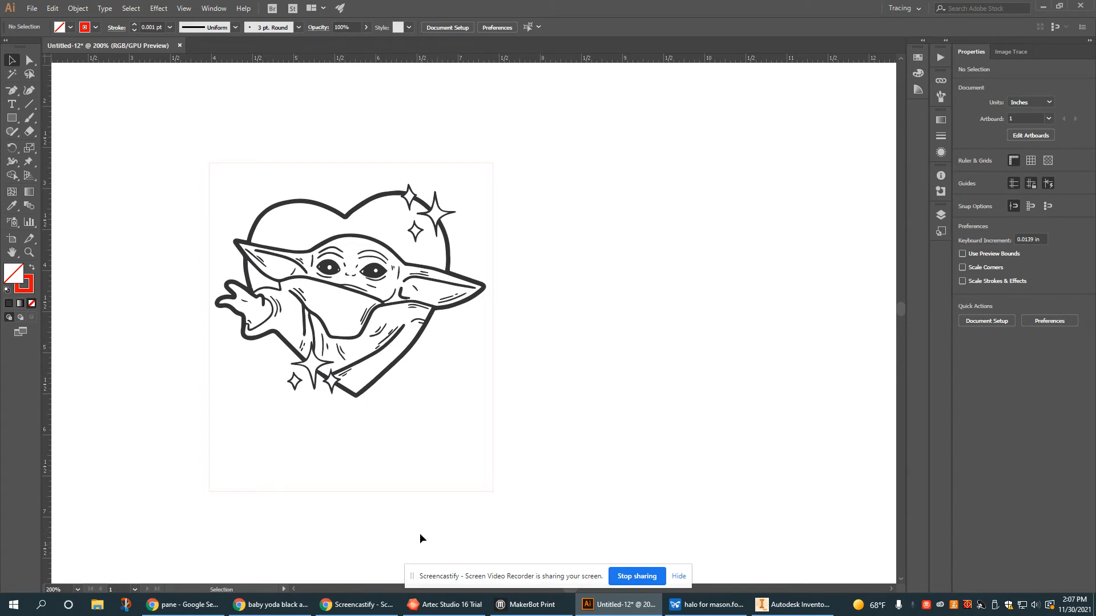
mouse_move(18, 356)
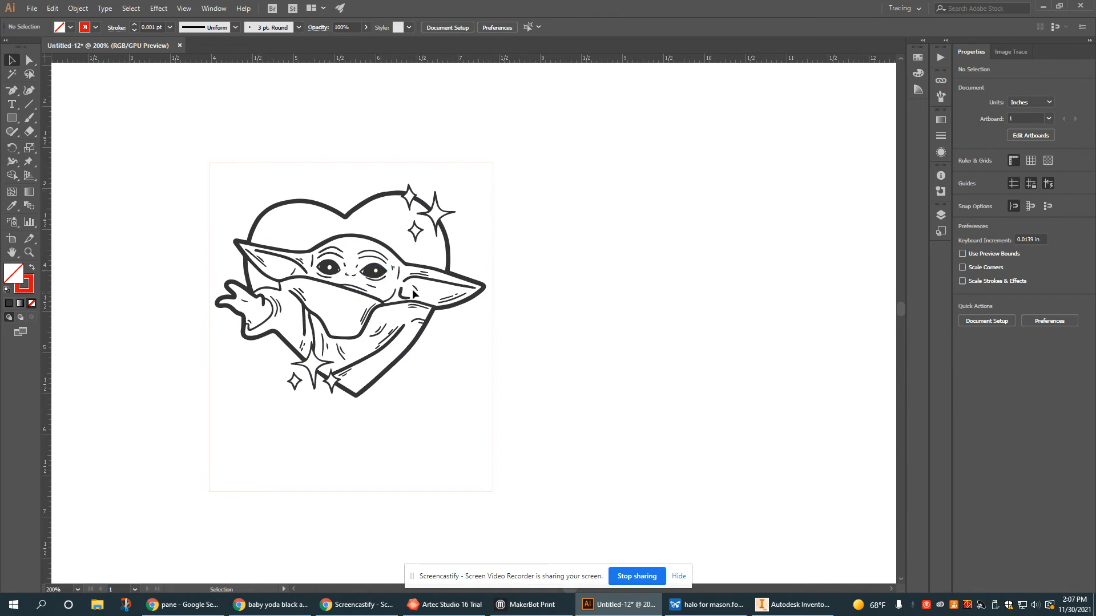
mouse_move(464, 350)
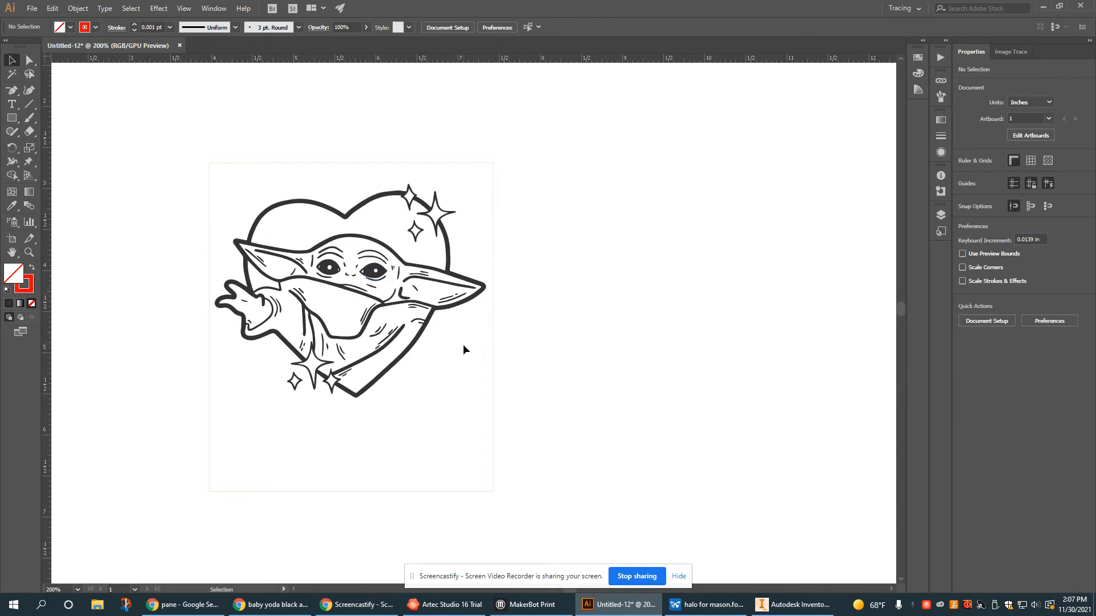
mouse_move(463, 315)
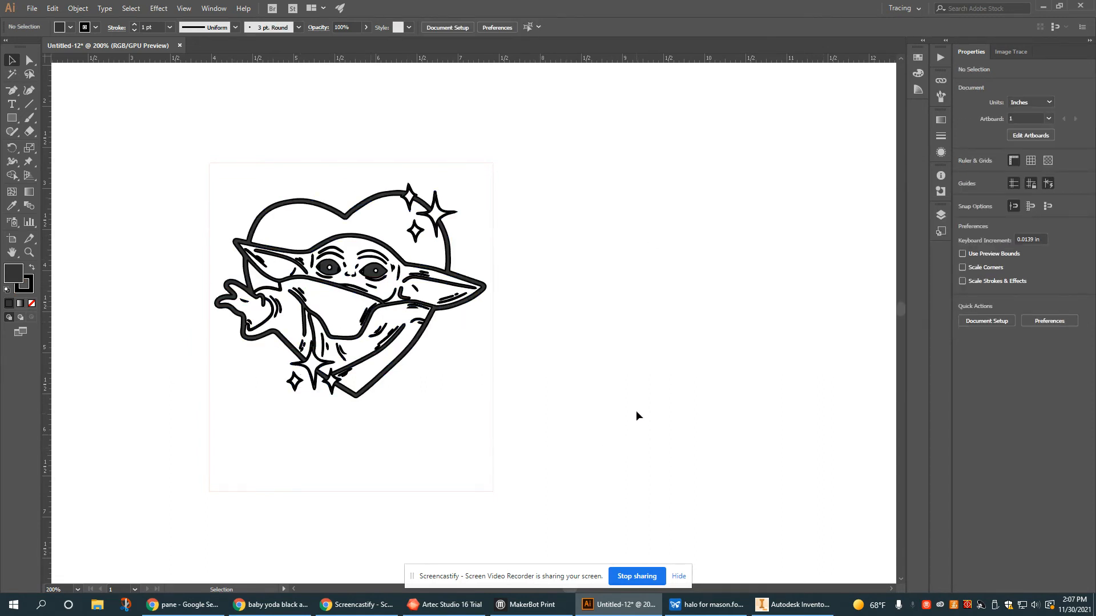
mouse_move(632, 374)
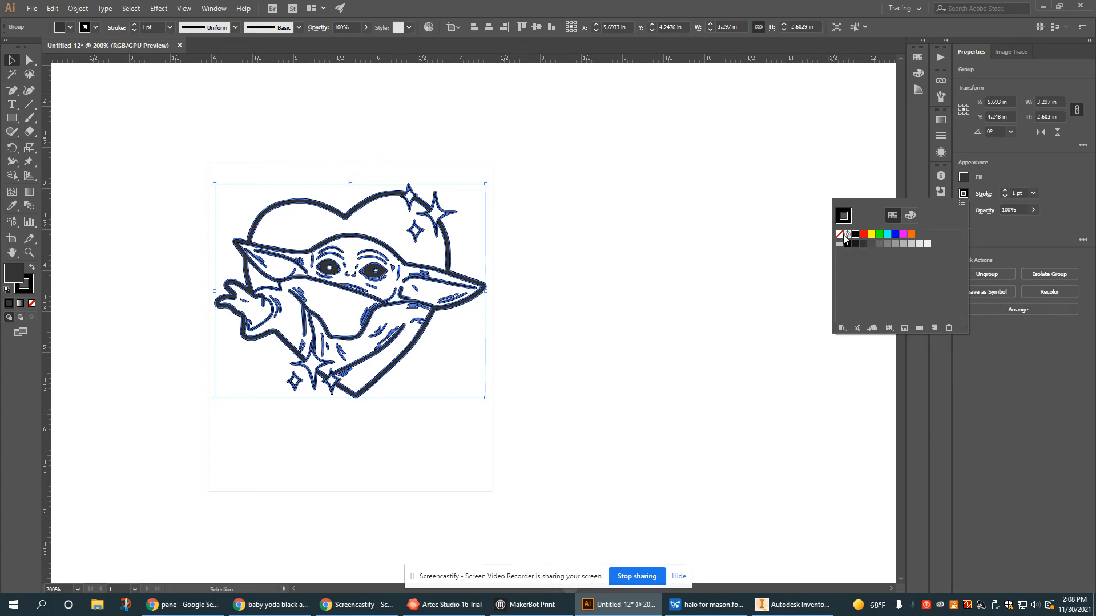
Set the vector's stroke to None and move both objects to X 0.15 in, Y 0.15 in
click(894, 235)
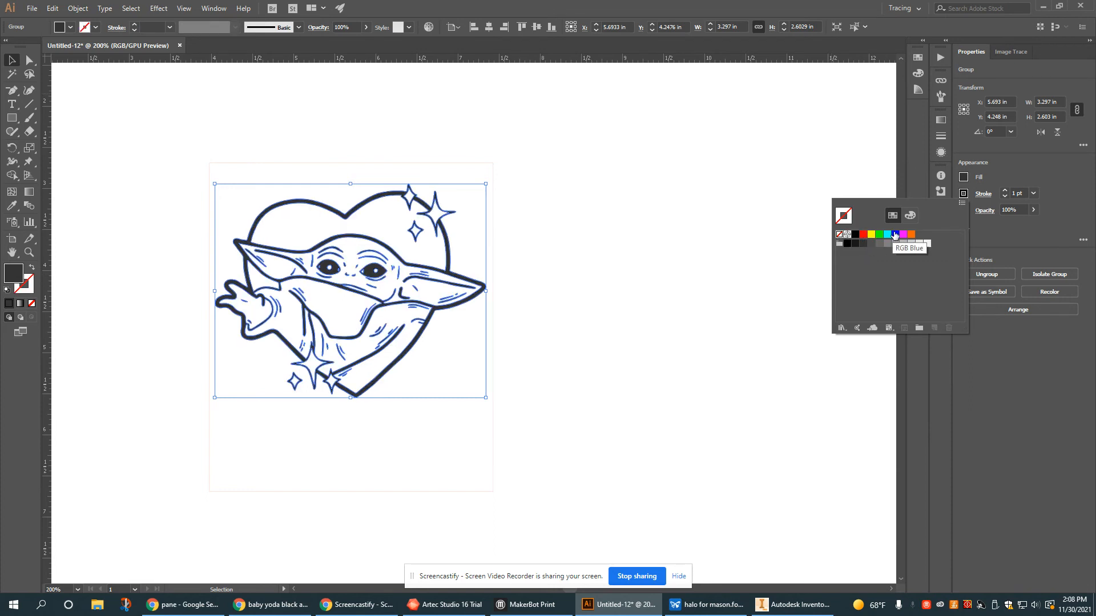
click(894, 234)
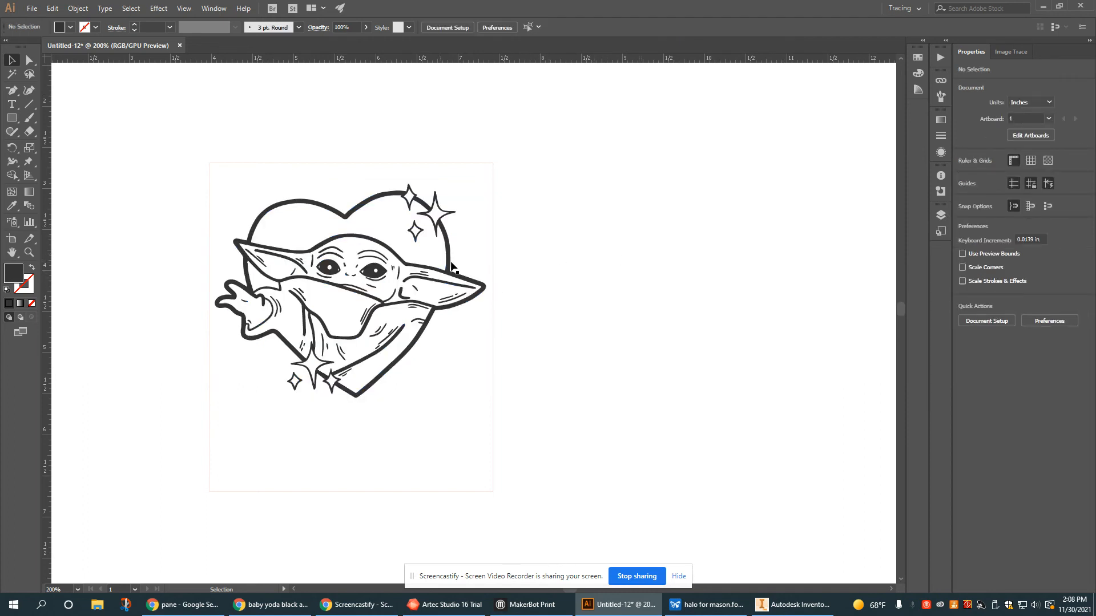
mouse_move(350, 250)
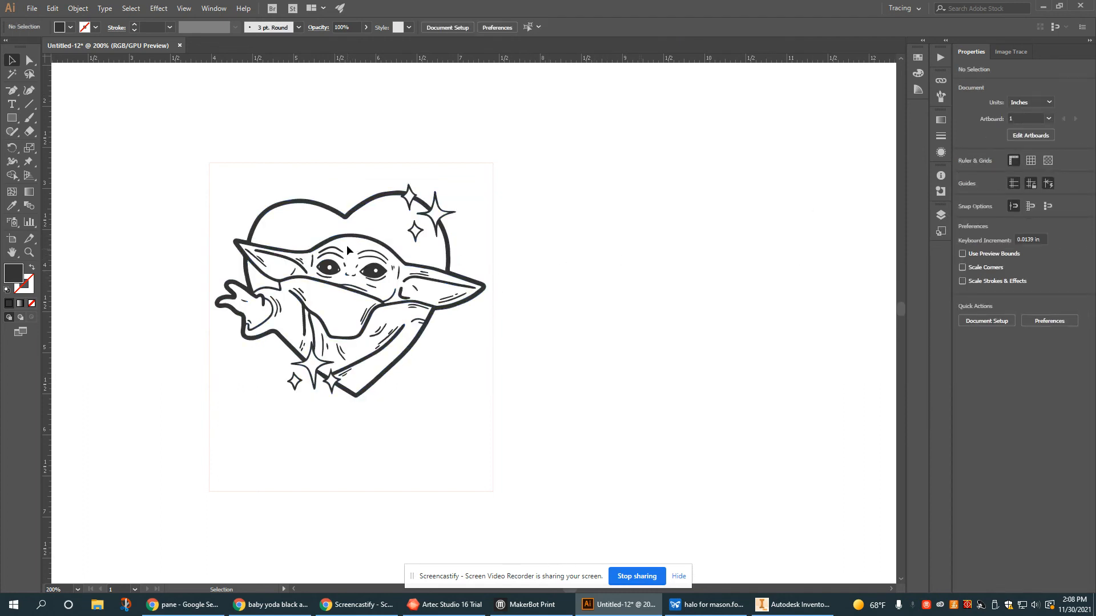
drag(271, 293, 572, 540)
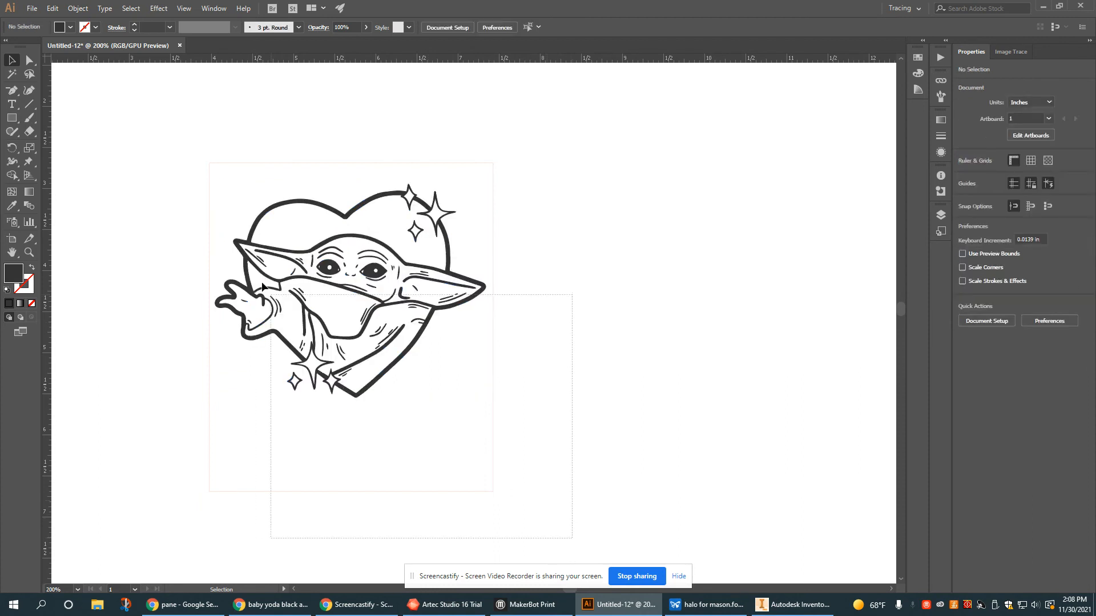
click(88, 9)
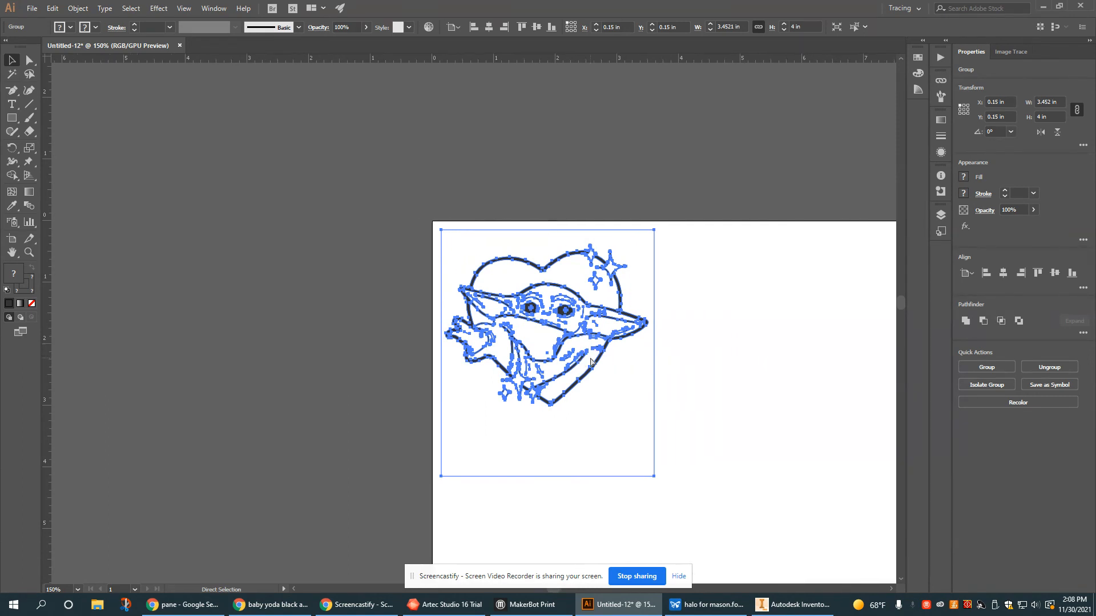
click(650, 394)
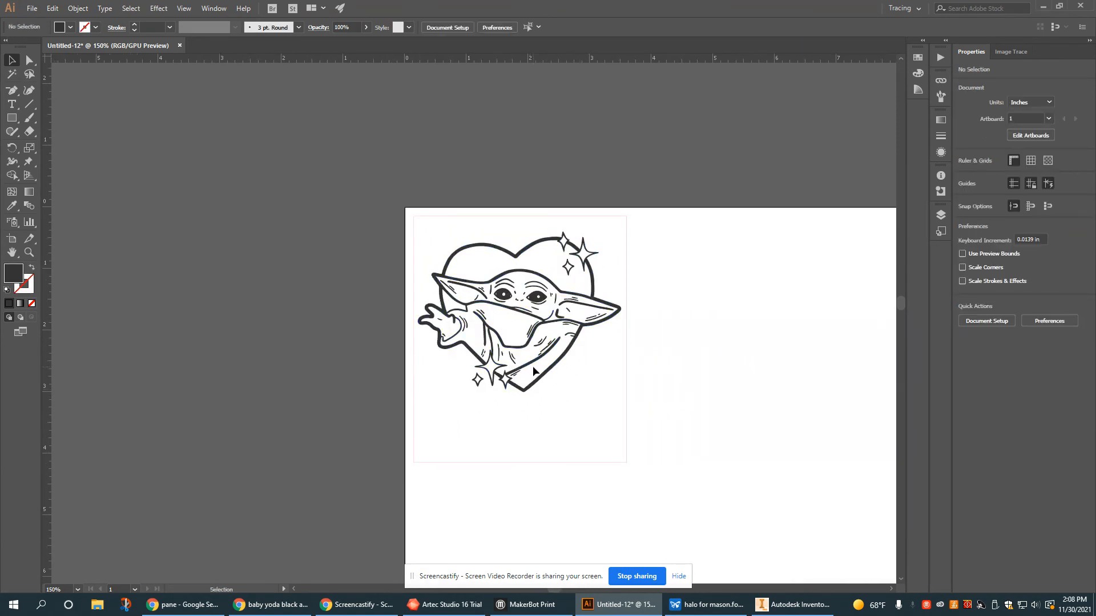
mouse_move(613, 285)
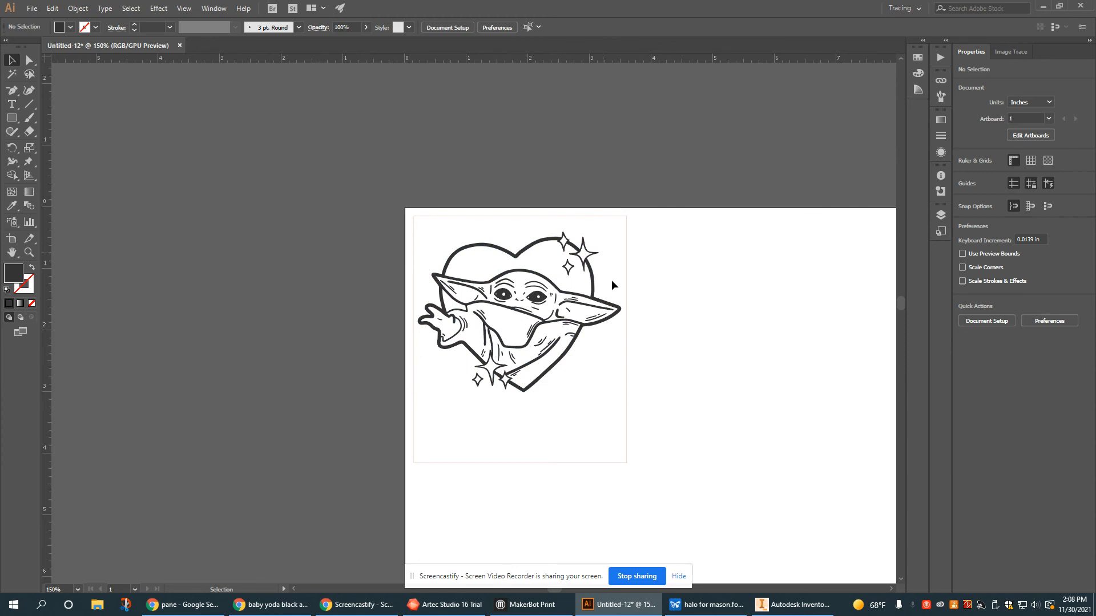
mouse_move(513, 249)
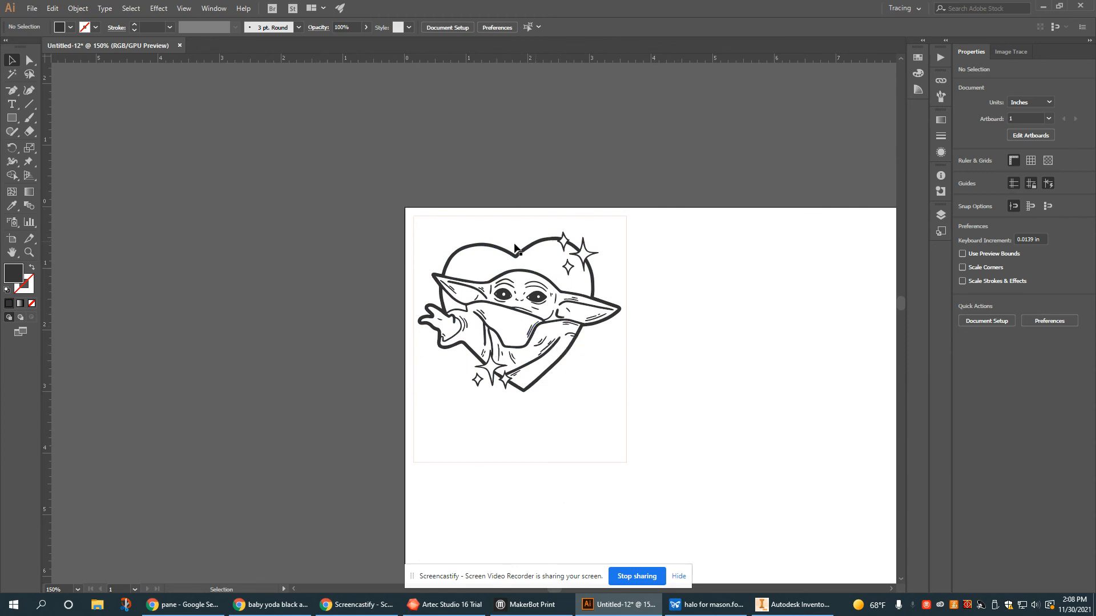
mouse_move(495, 310)
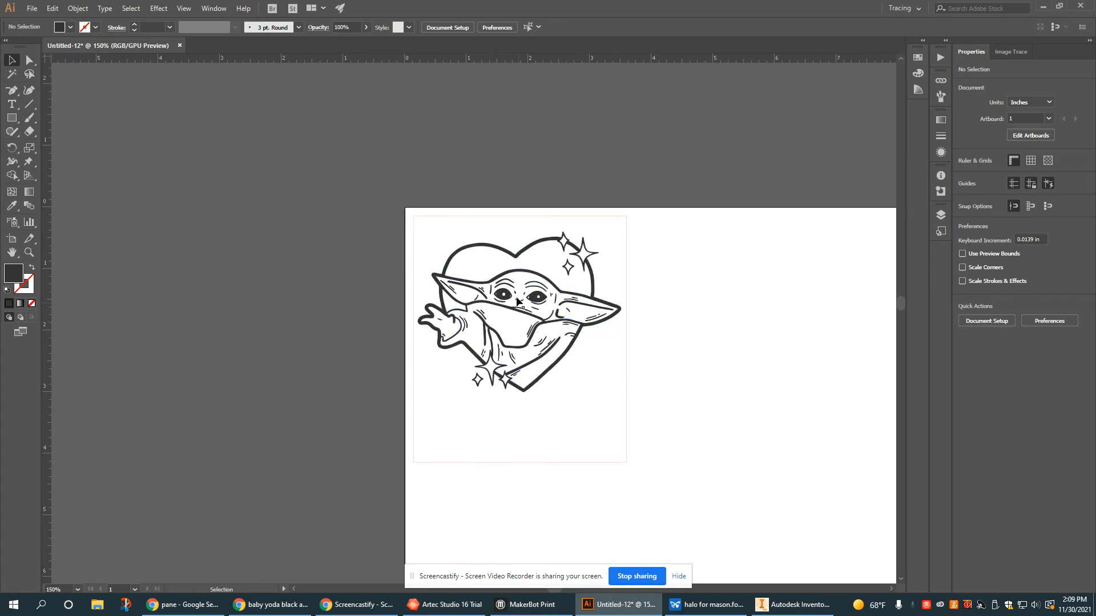
click(34, 9)
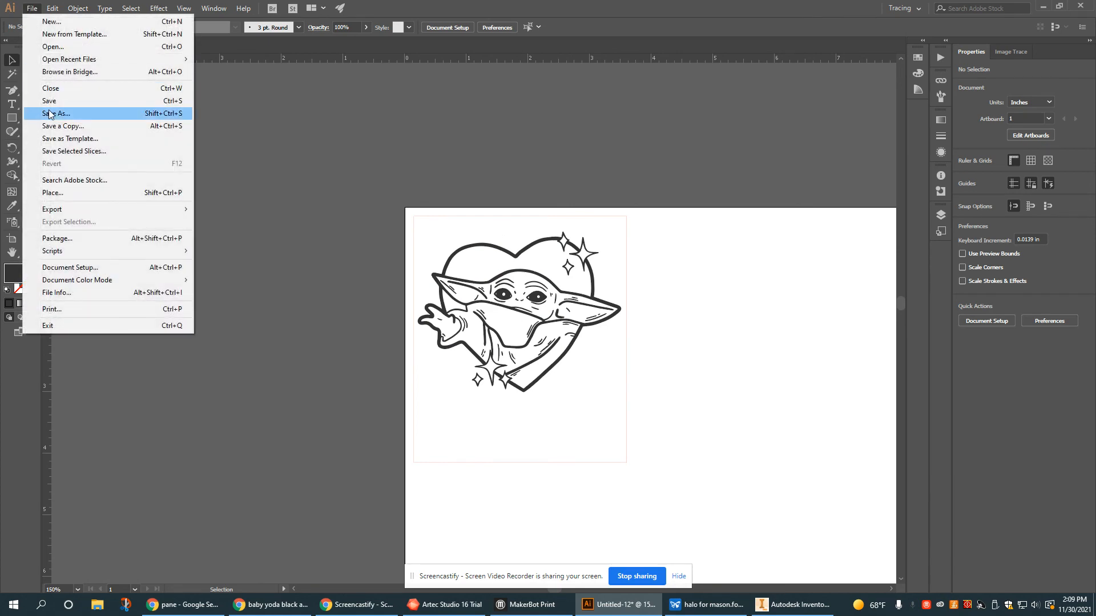
click(57, 113)
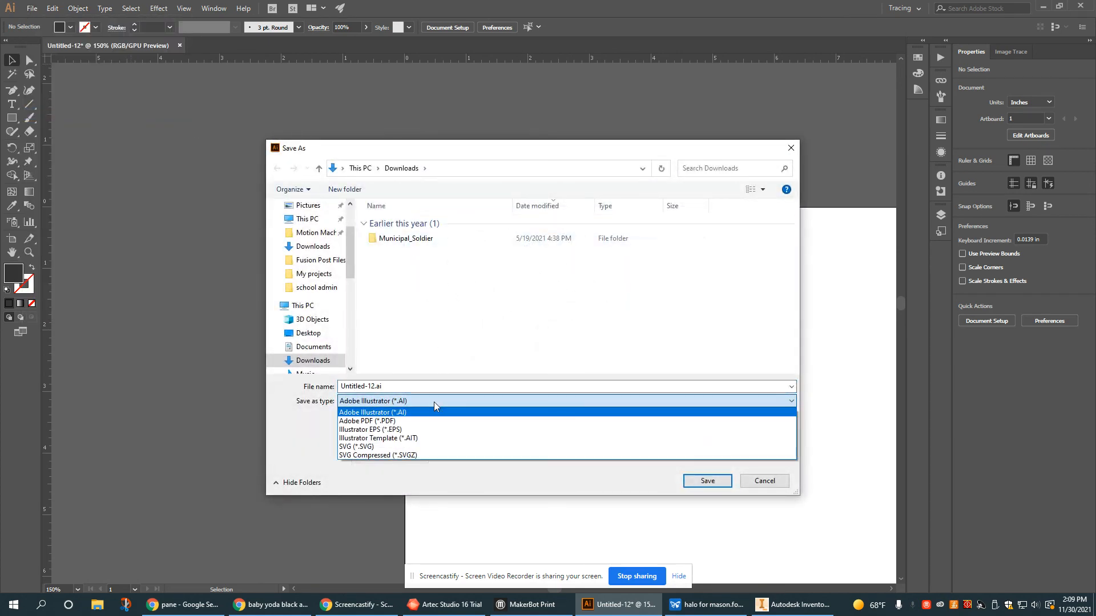
click(366, 420)
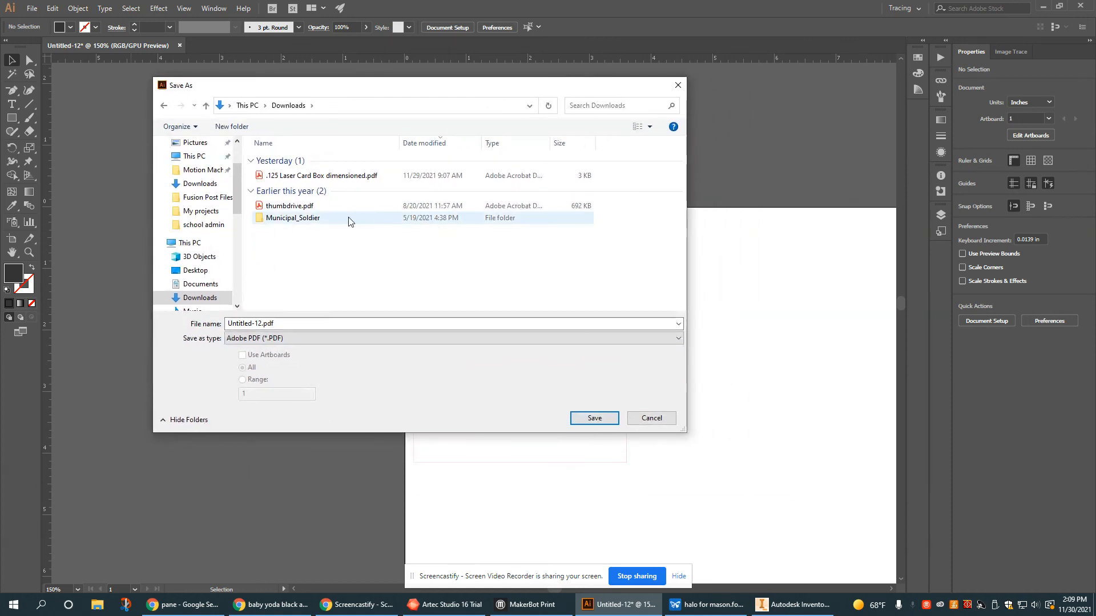
mouse_move(678, 427)
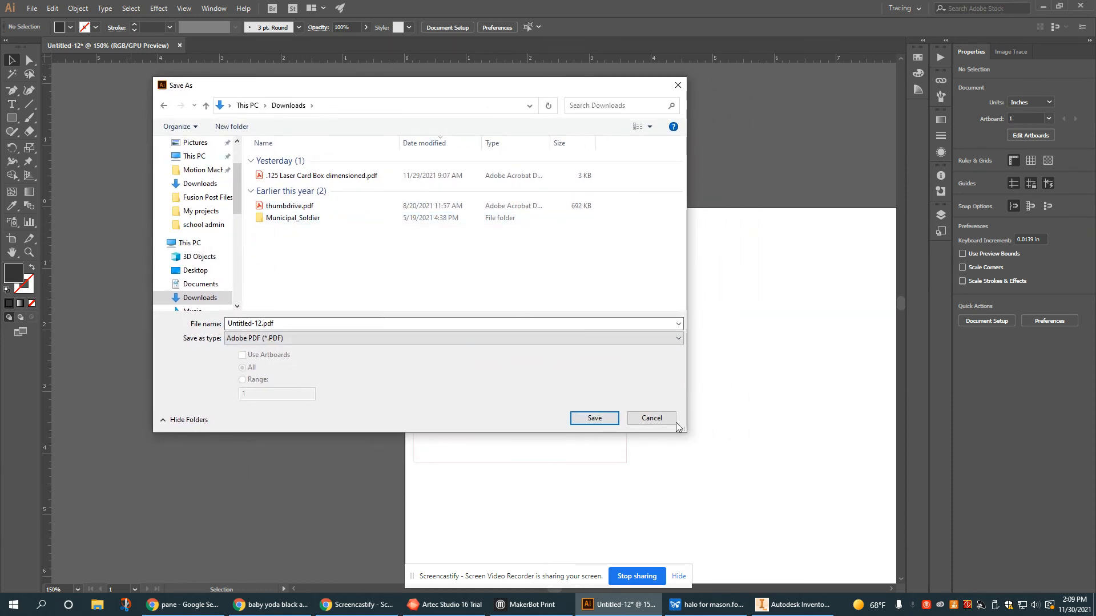
click(650, 418)
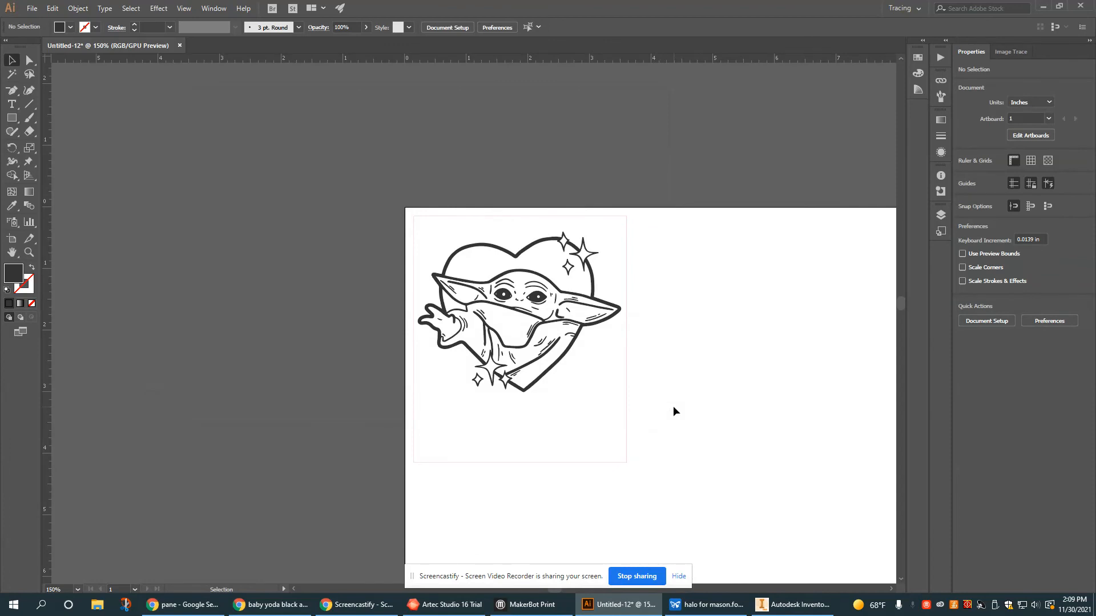
mouse_move(703, 389)
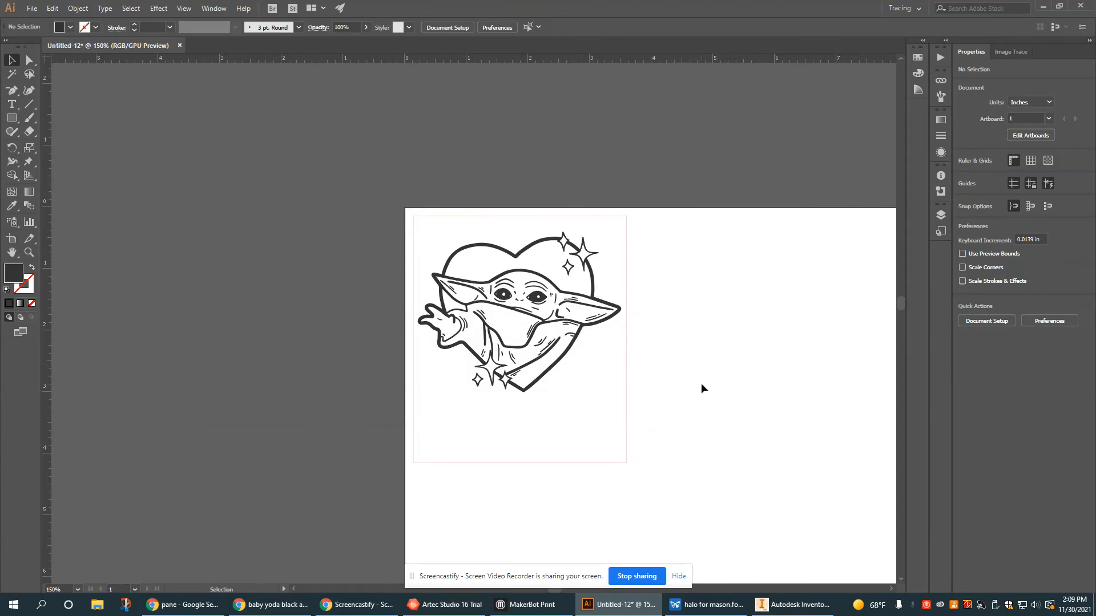
mouse_move(792, 454)
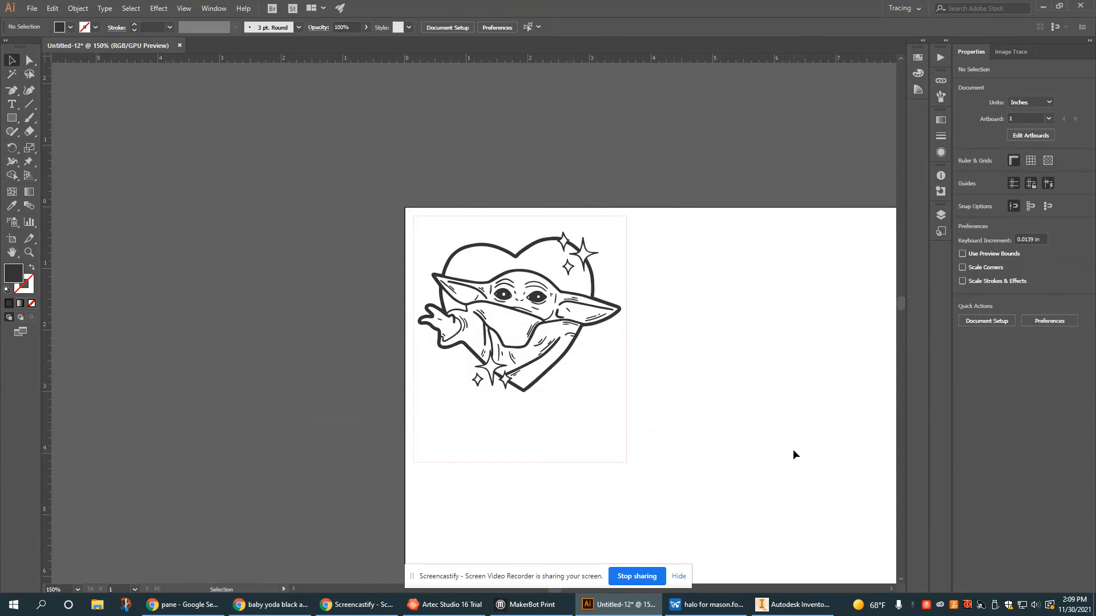